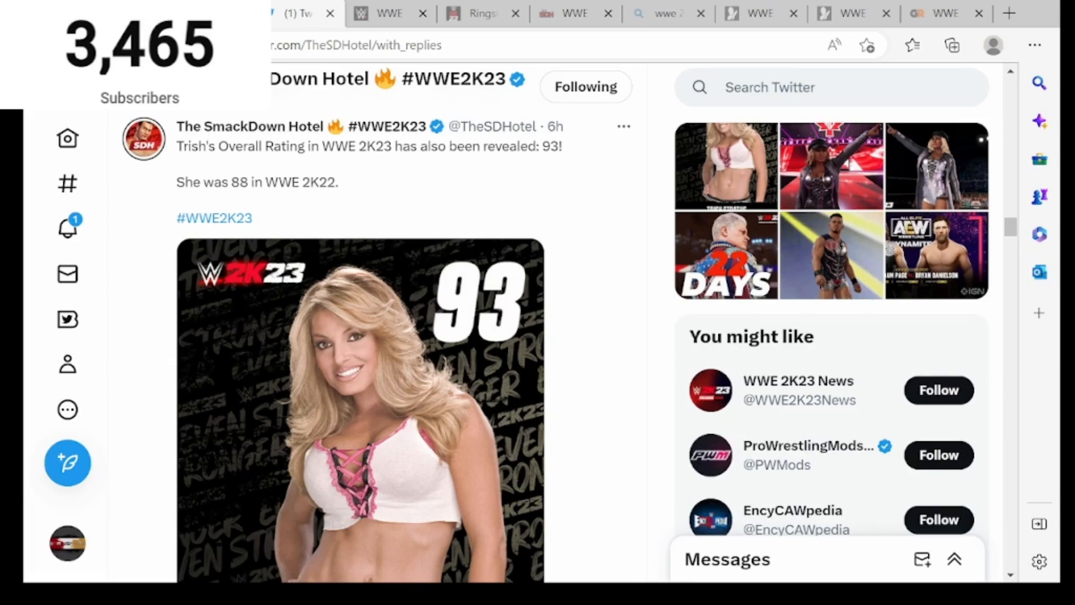
Step: Browse the feed and view the R-Truth and AJ Styles rating cards full size
{"action": "scroll", "scroll_direction": "down", "scroll_amount": 3}
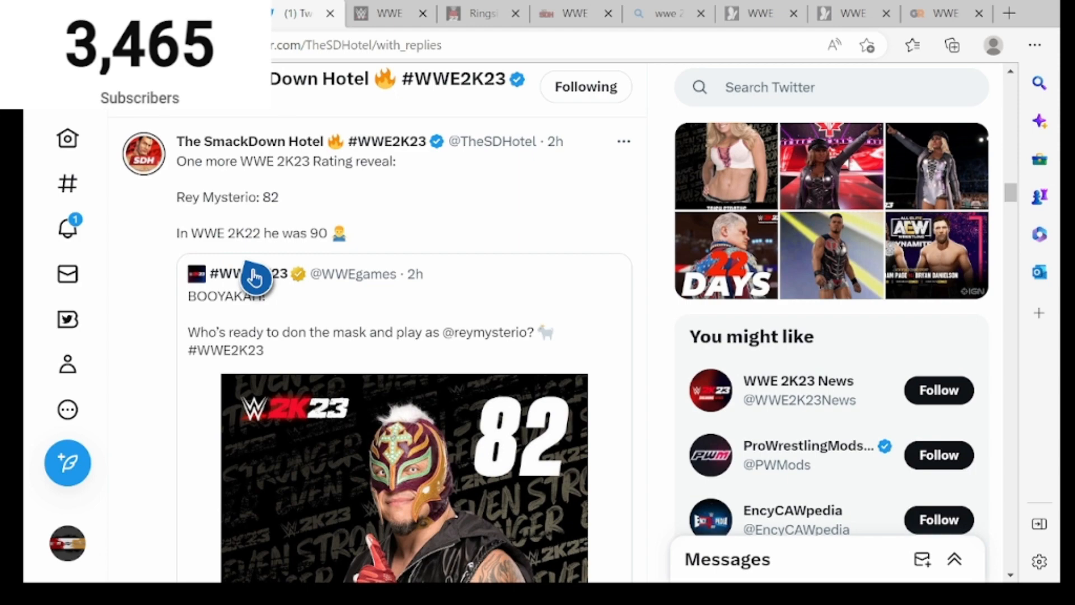
{"action": "scroll", "scroll_direction": "up", "scroll_amount": 3}
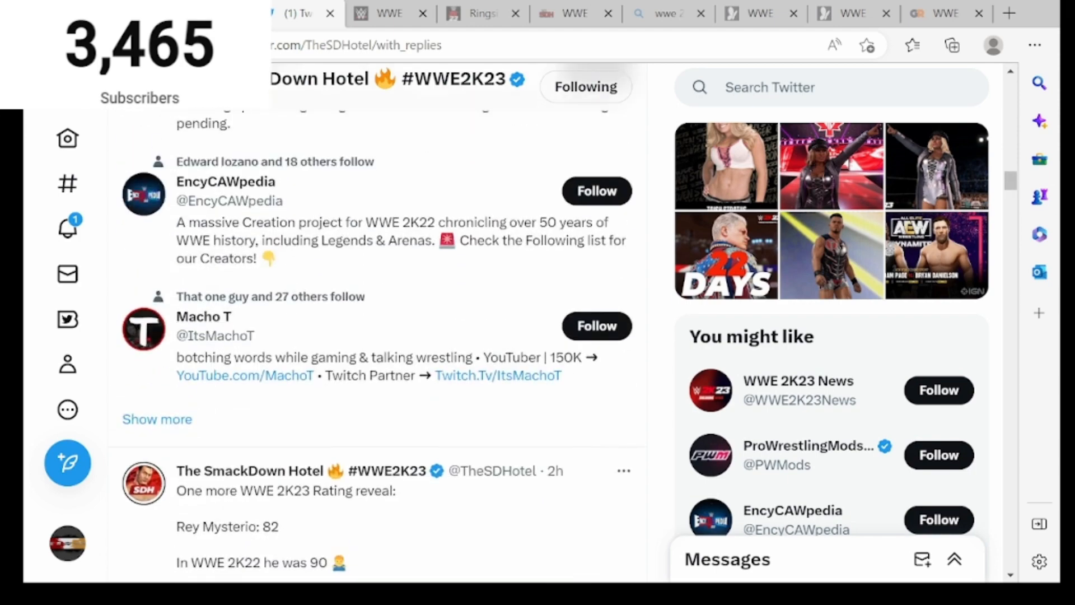
{"action": "scroll", "scroll_direction": "down", "scroll_amount": 3}
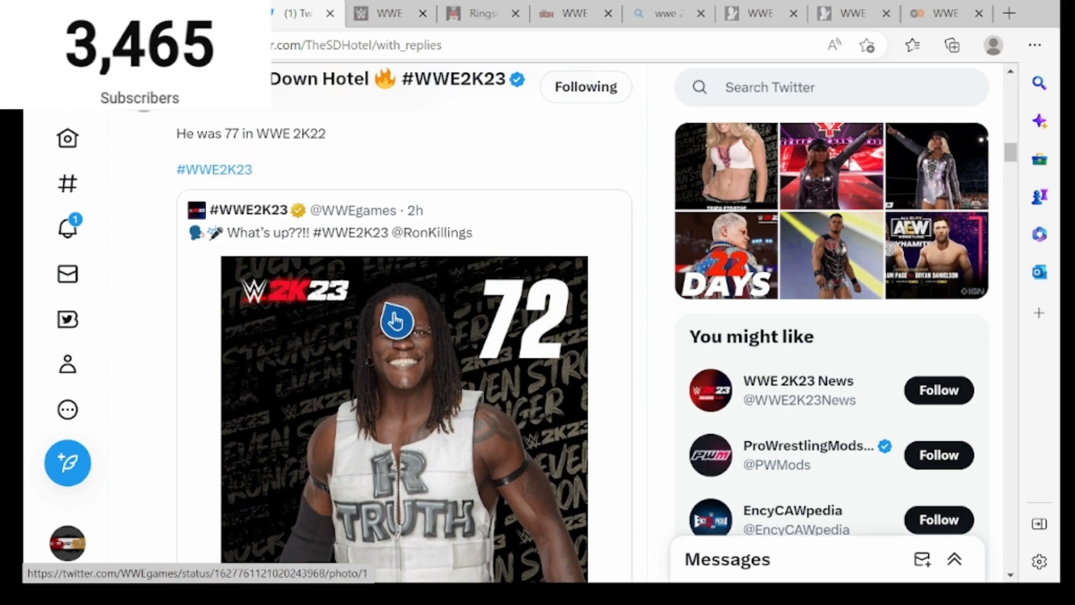
{"action": "left_click", "coordinate": [394, 325]}
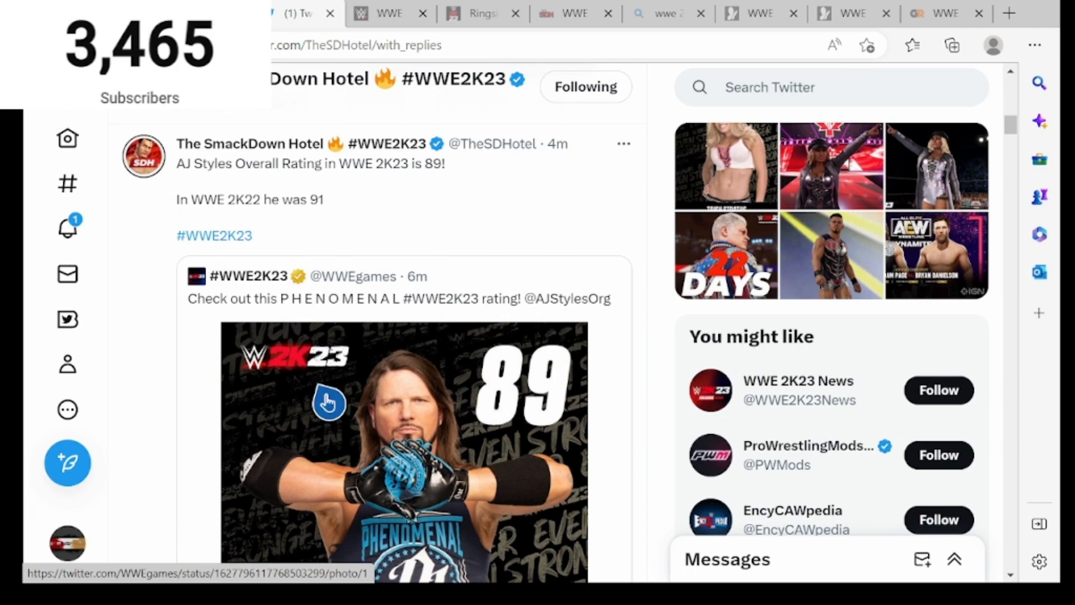
{"action": "scroll", "scroll_direction": "down", "scroll_amount": 3}
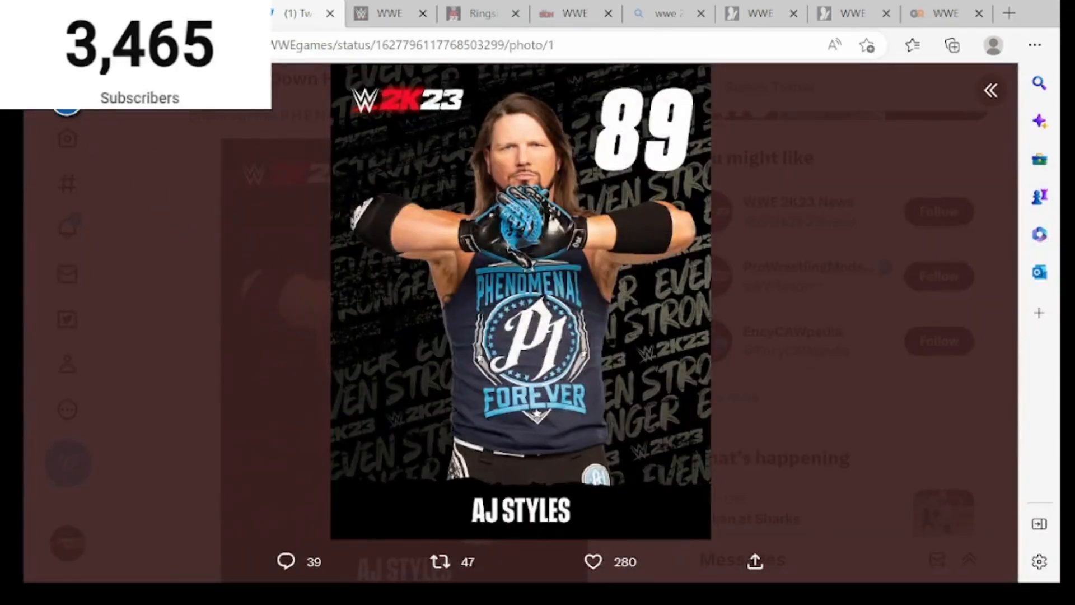
{"action": "left_click", "coordinate": [990, 89]}
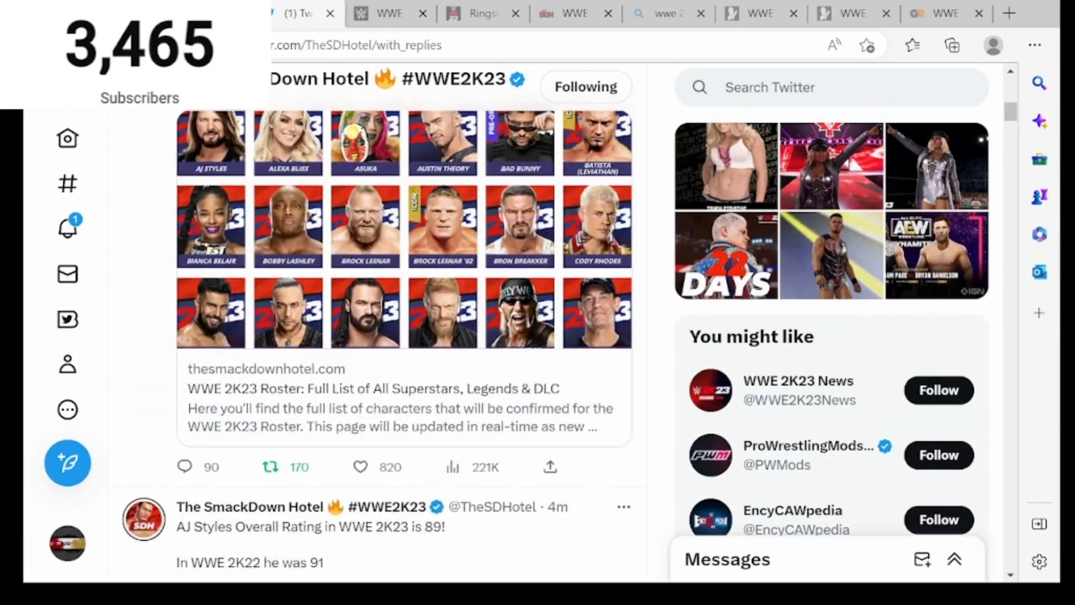
{"action": "scroll", "scroll_direction": "down", "scroll_amount": 3}
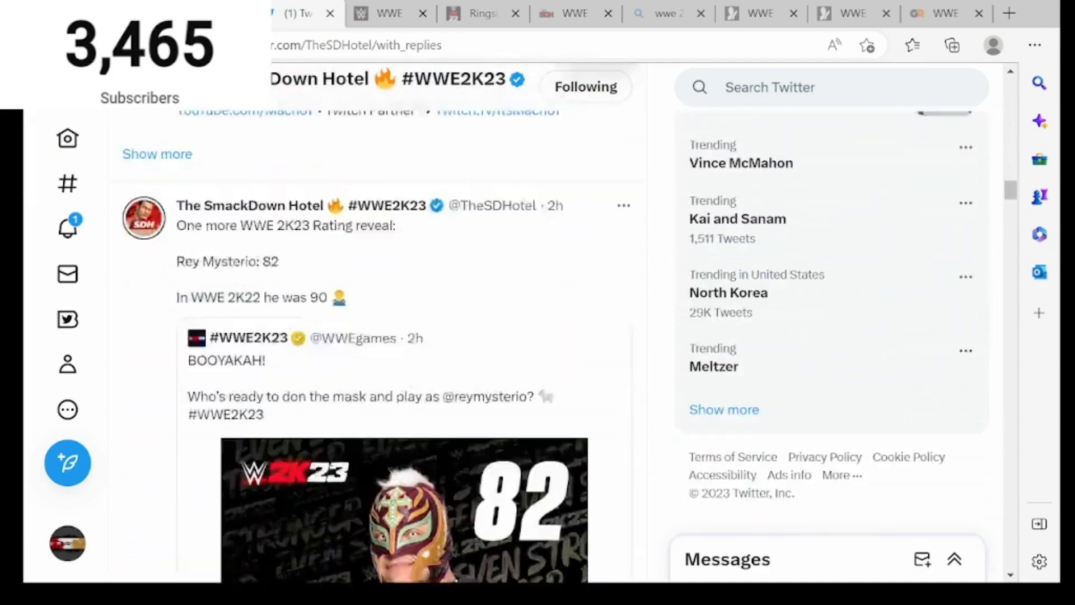
{"action": "scroll", "scroll_direction": "down", "scroll_amount": 3}
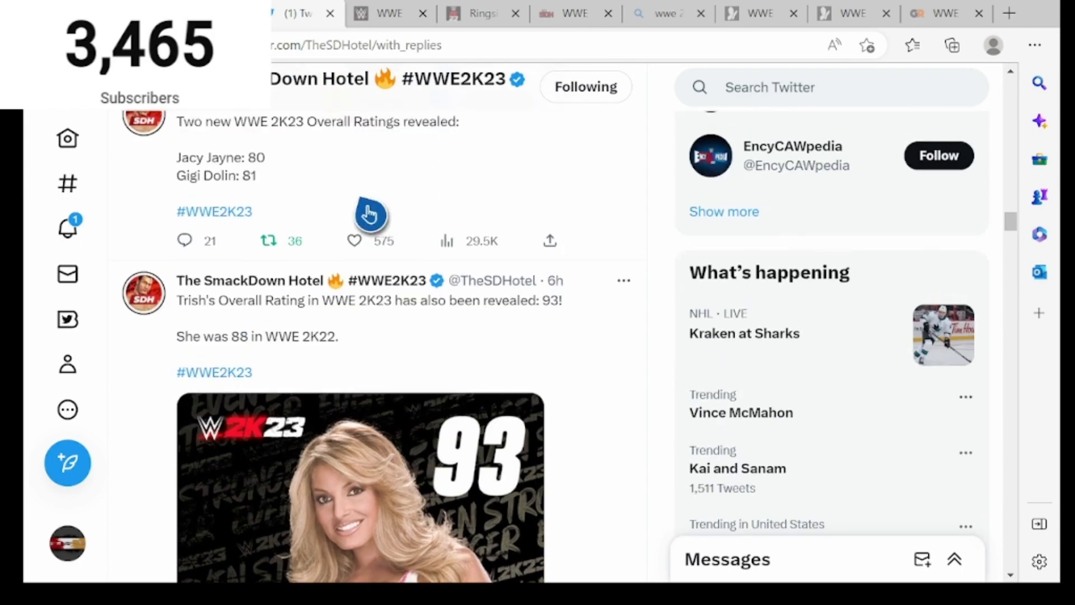
{"action": "mouse_move", "coordinate": [286, 378]}
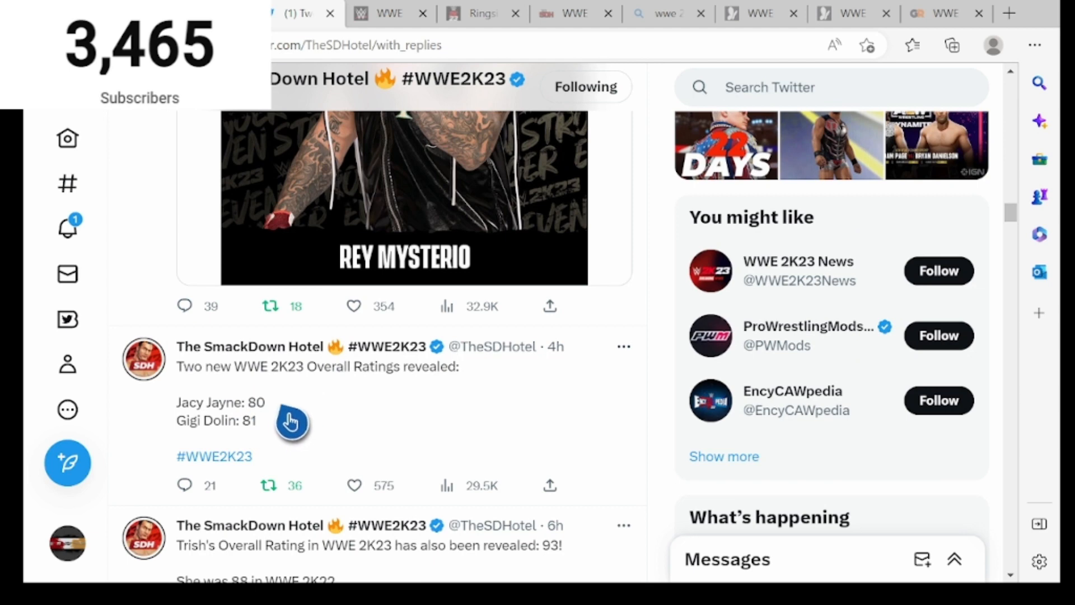
{"action": "mouse_move", "coordinate": [275, 460]}
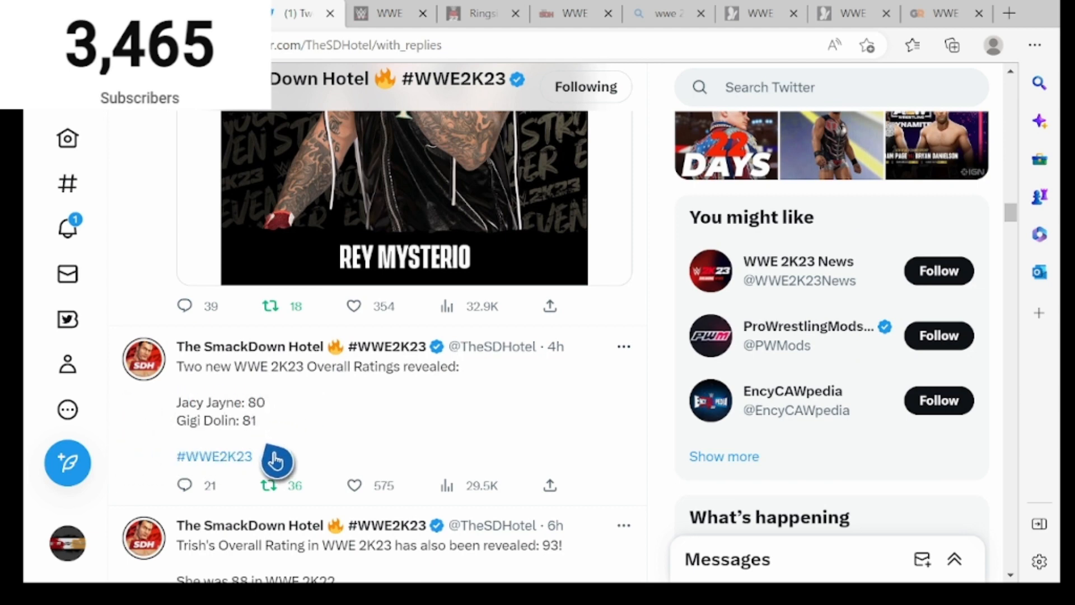
{"action": "mouse_move", "coordinate": [67, 233]}
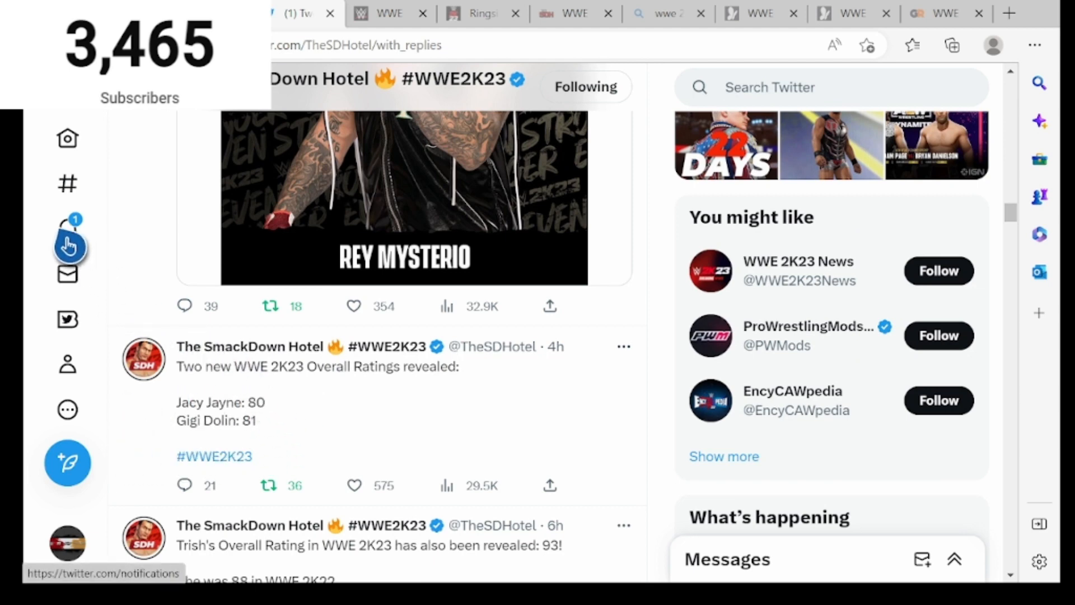
{"action": "left_click", "coordinate": [67, 225]}
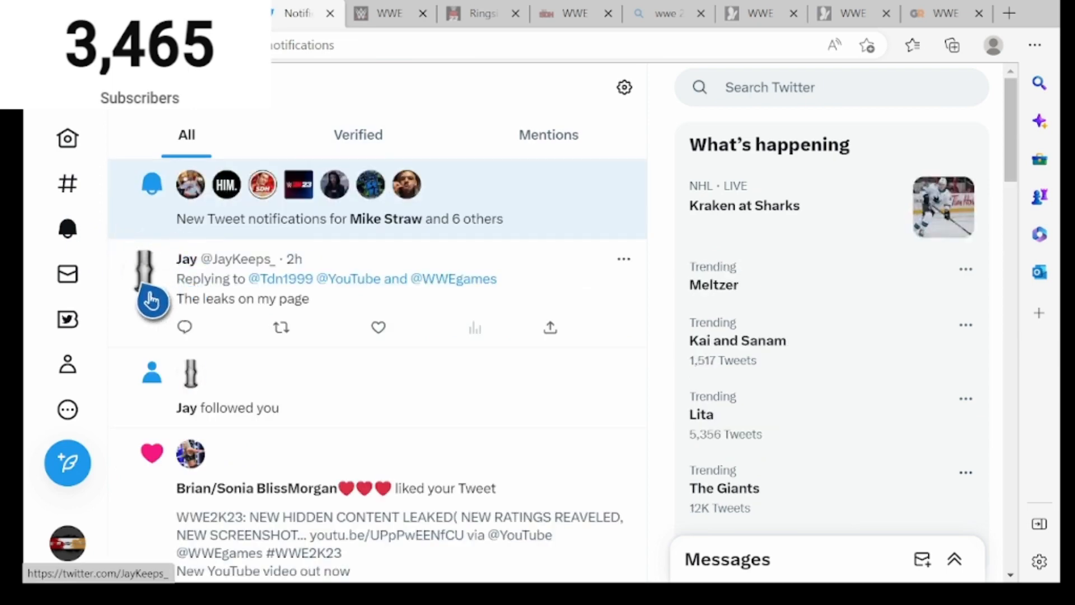
{"action": "mouse_move", "coordinate": [260, 325]}
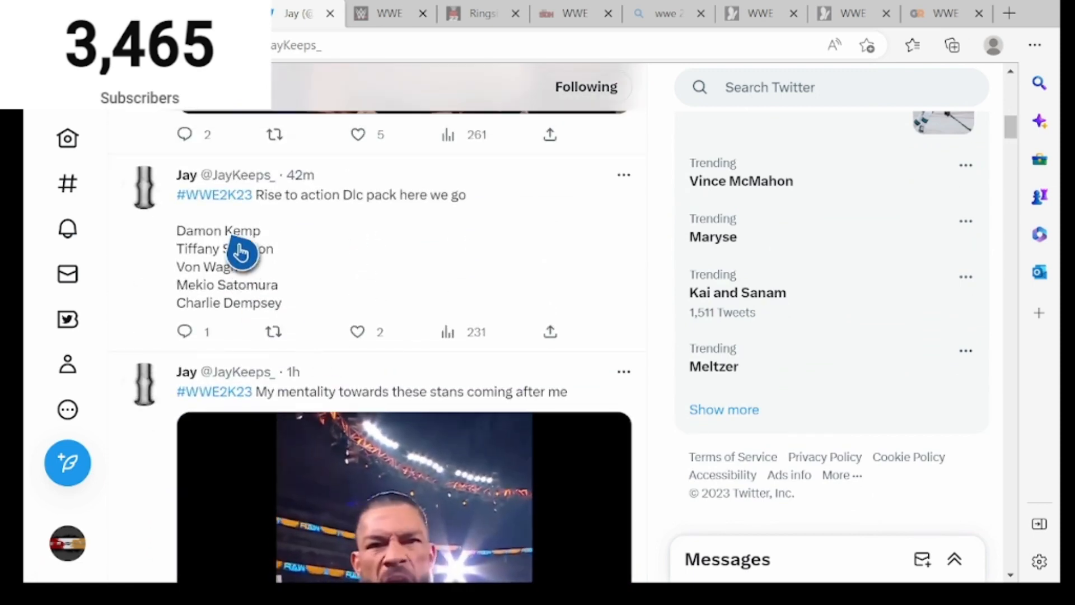
{"action": "left_click", "coordinate": [242, 249]}
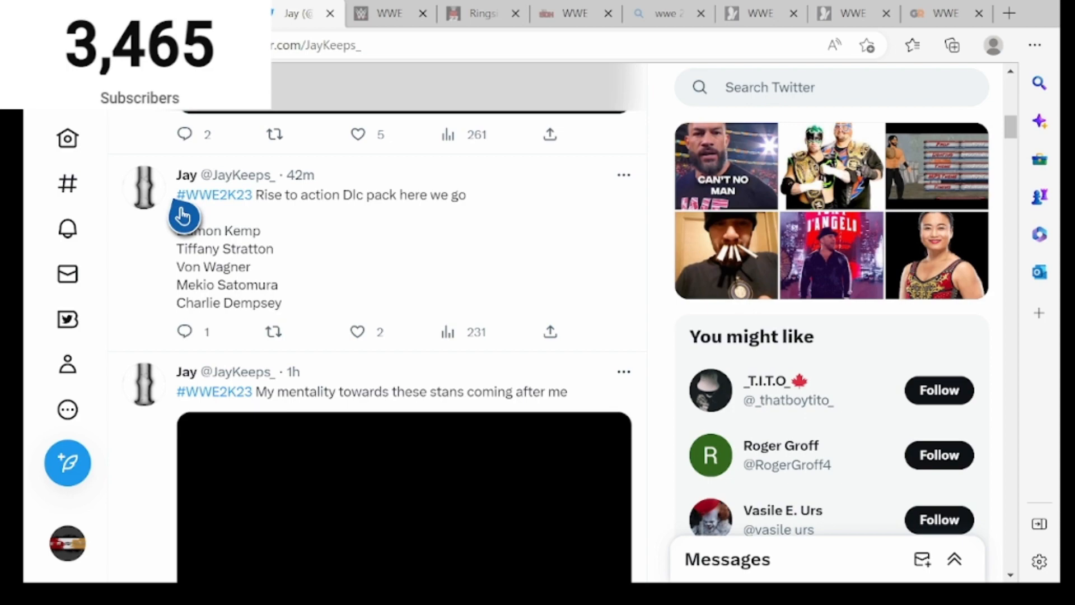
{"action": "scroll", "scroll_direction": "down", "scroll_amount": 3}
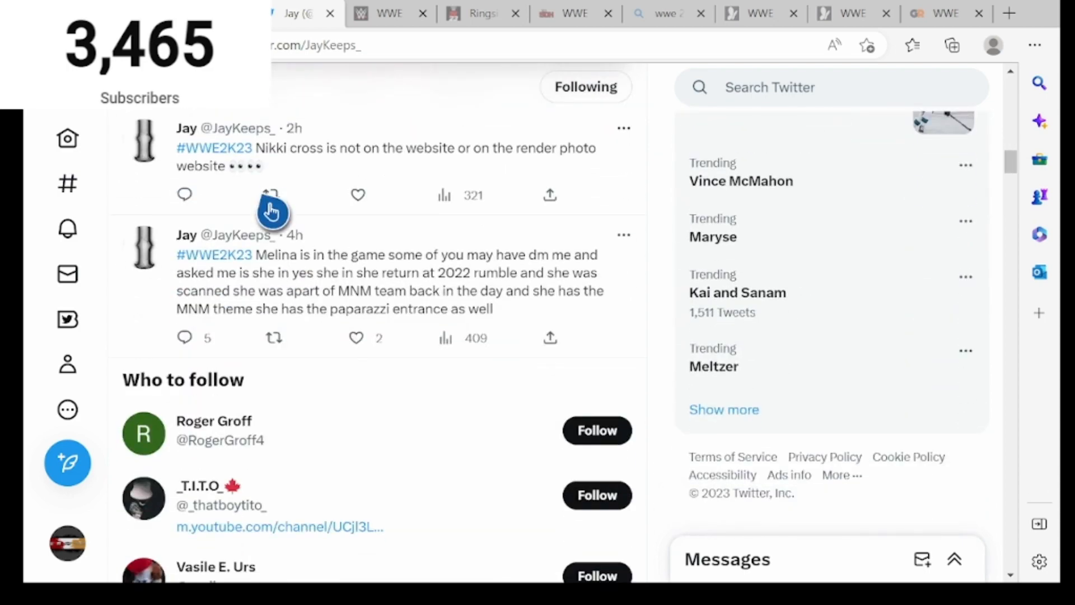
{"action": "mouse_move", "coordinate": [281, 177]}
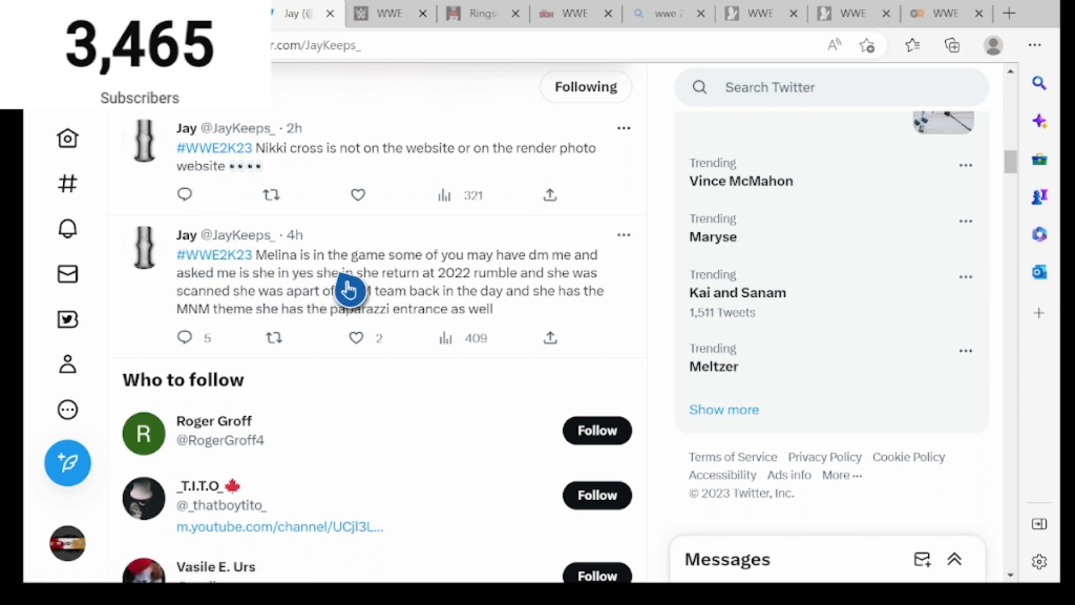
{"action": "mouse_move", "coordinate": [247, 292]}
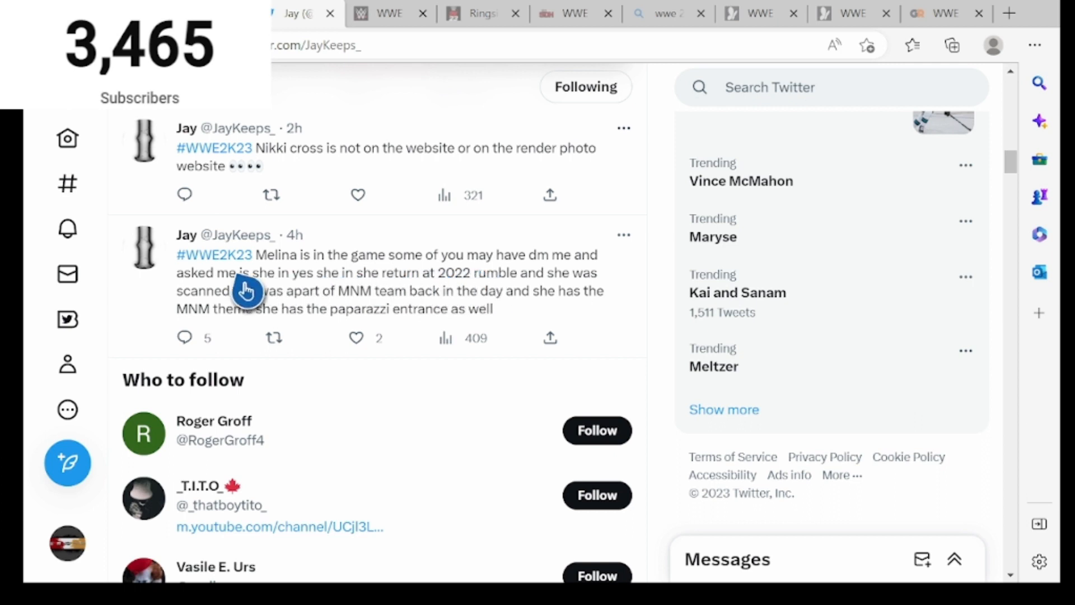
{"action": "mouse_move", "coordinate": [389, 294]}
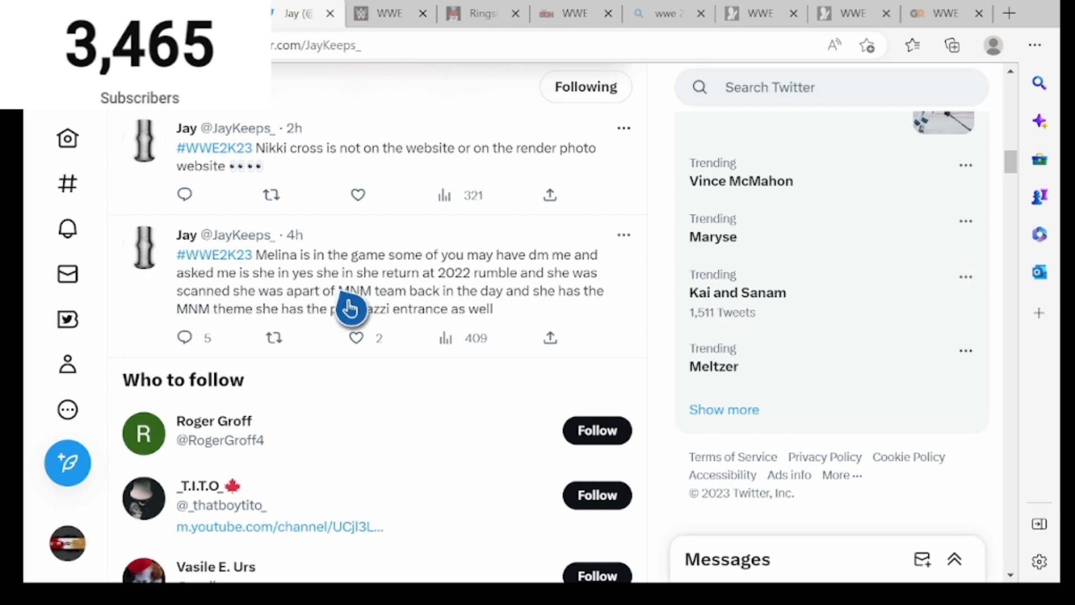
{"action": "mouse_move", "coordinate": [477, 313]}
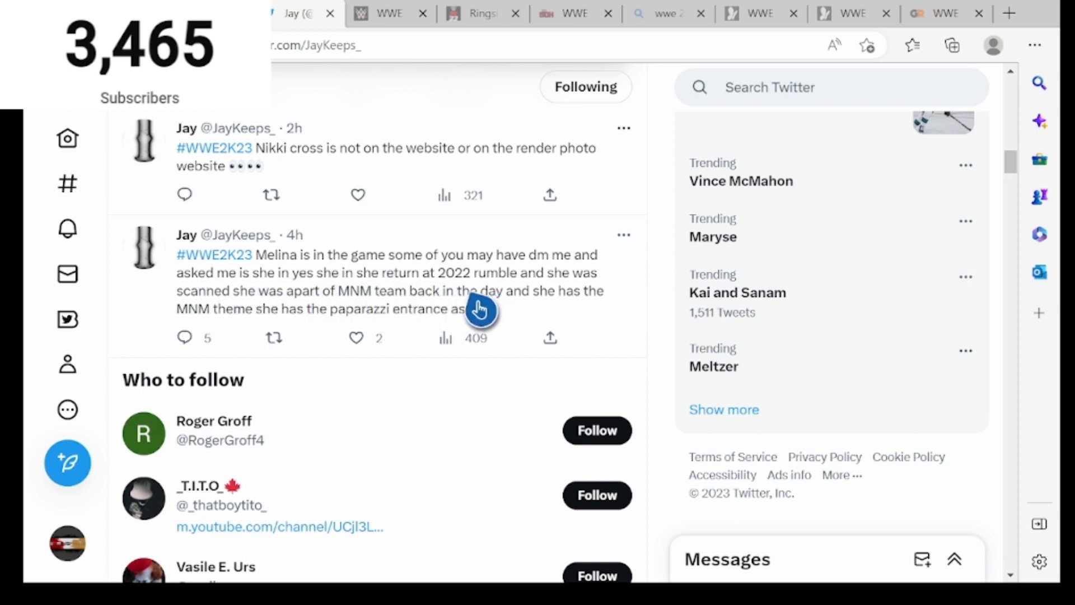
{"action": "mouse_move", "coordinate": [138, 334]}
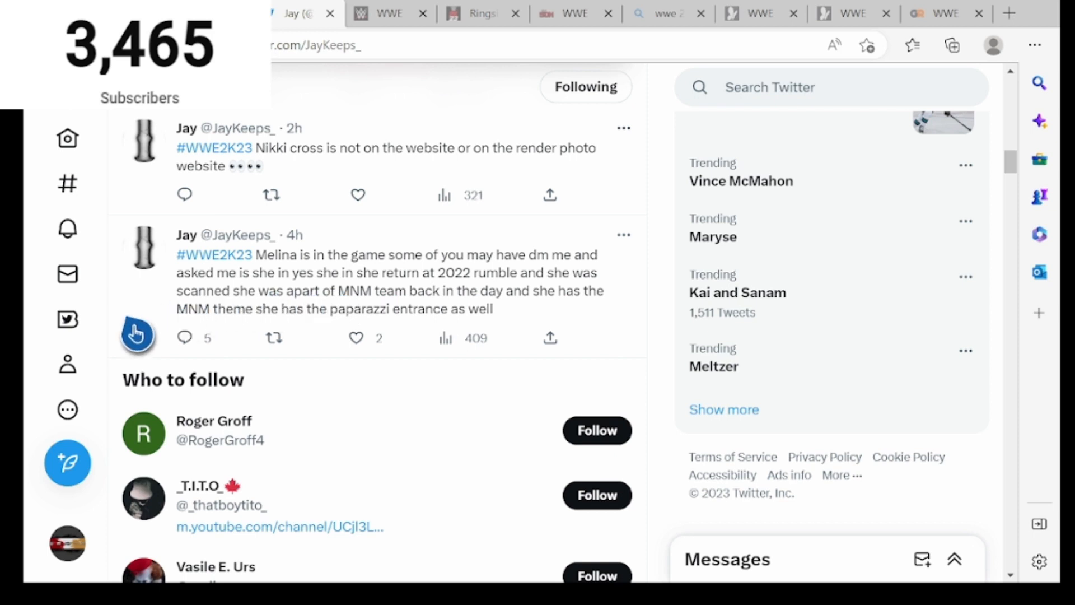
{"action": "mouse_move", "coordinate": [357, 324]}
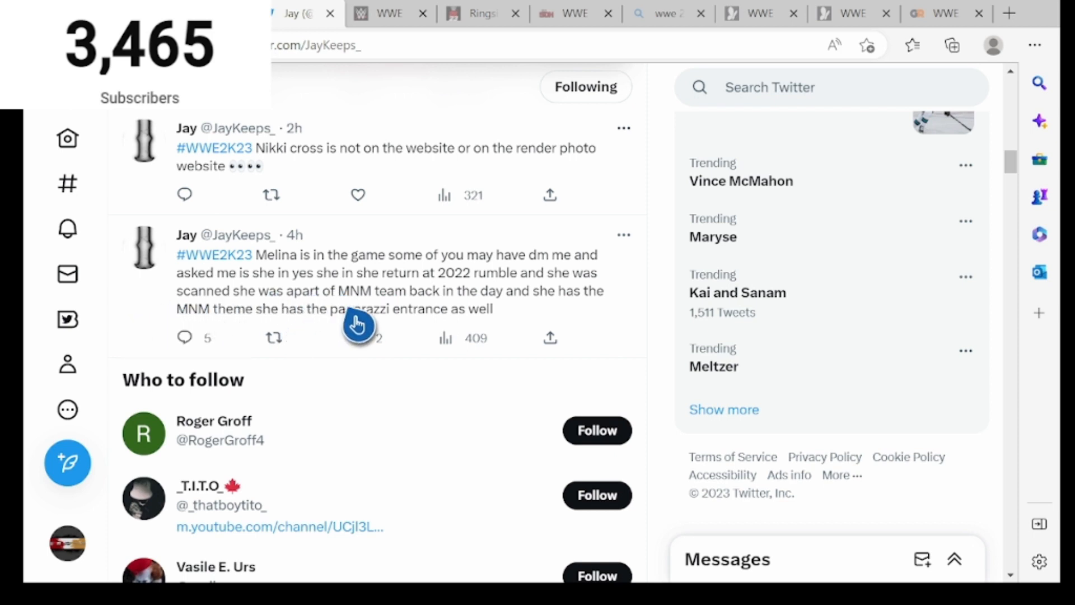
{"action": "left_click", "coordinate": [358, 323]}
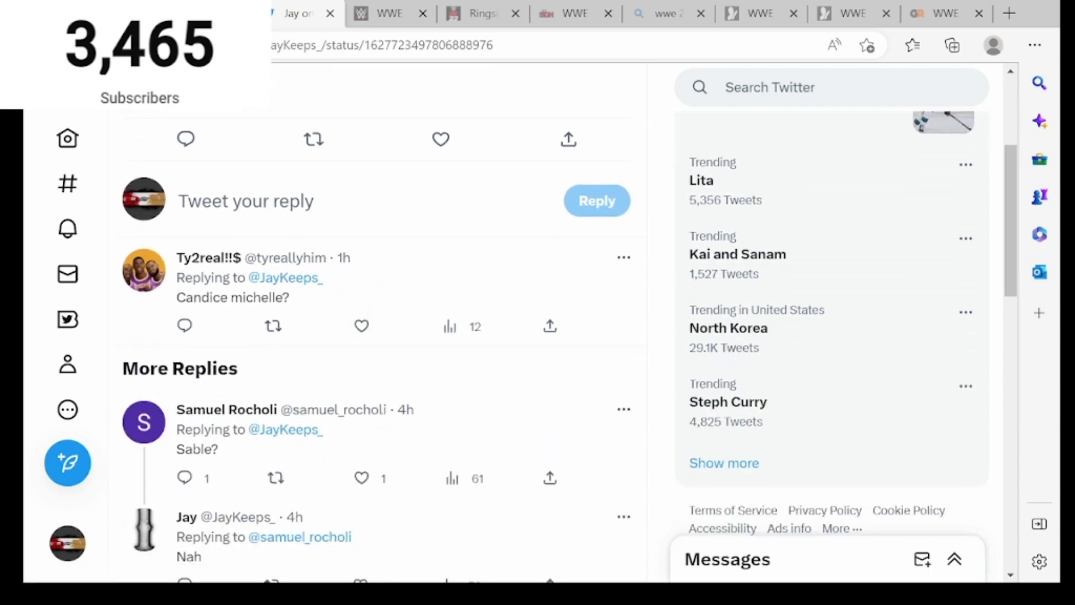
{"action": "scroll", "scroll_direction": "down", "scroll_amount": 3}
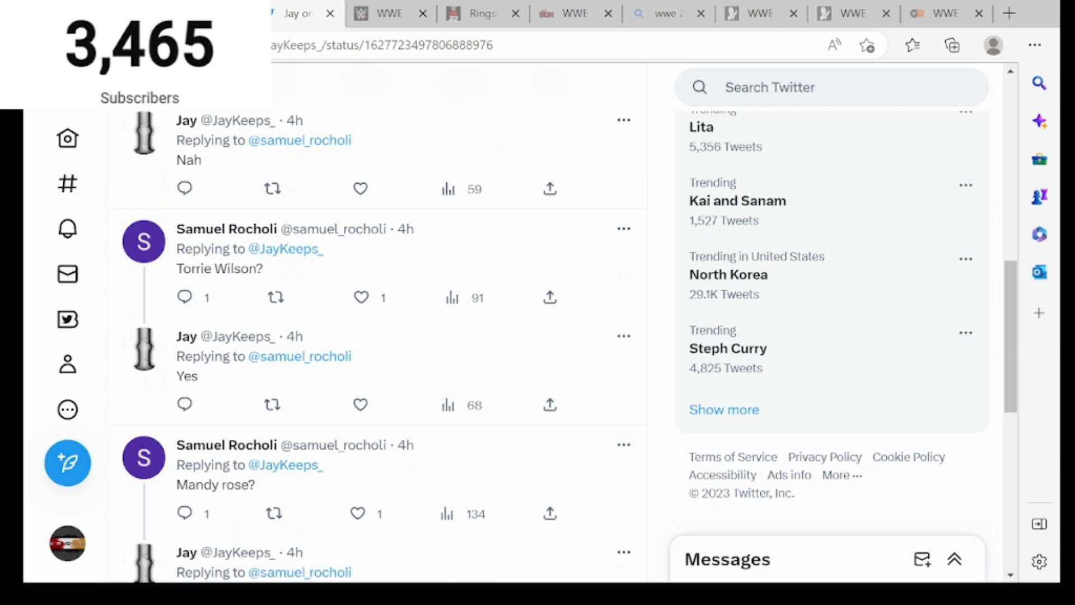
{"action": "scroll", "scroll_direction": "down", "scroll_amount": 3}
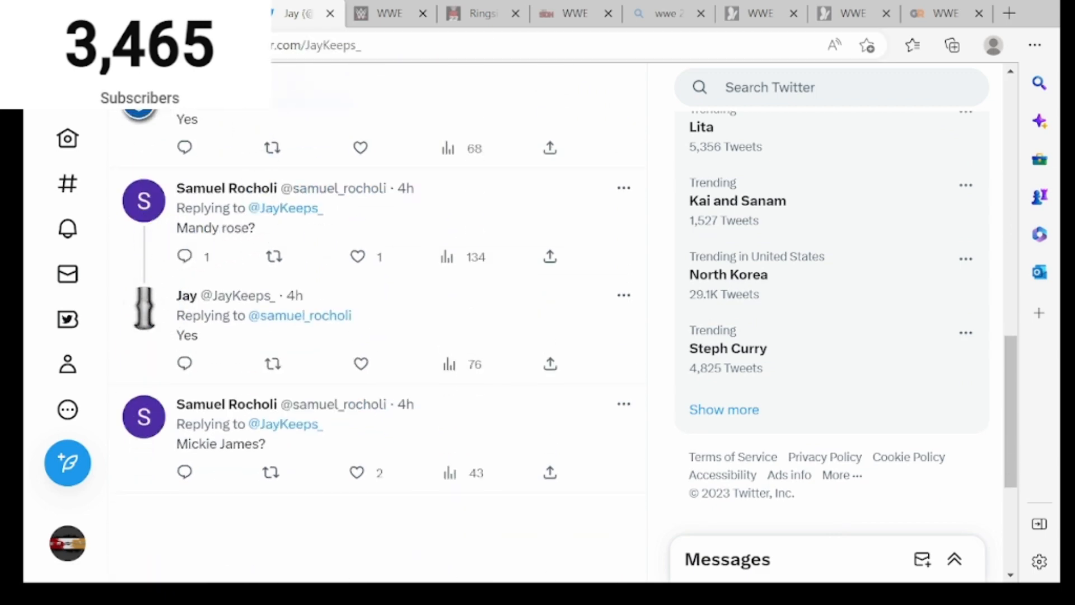
{"action": "scroll", "scroll_direction": "up", "scroll_amount": 3}
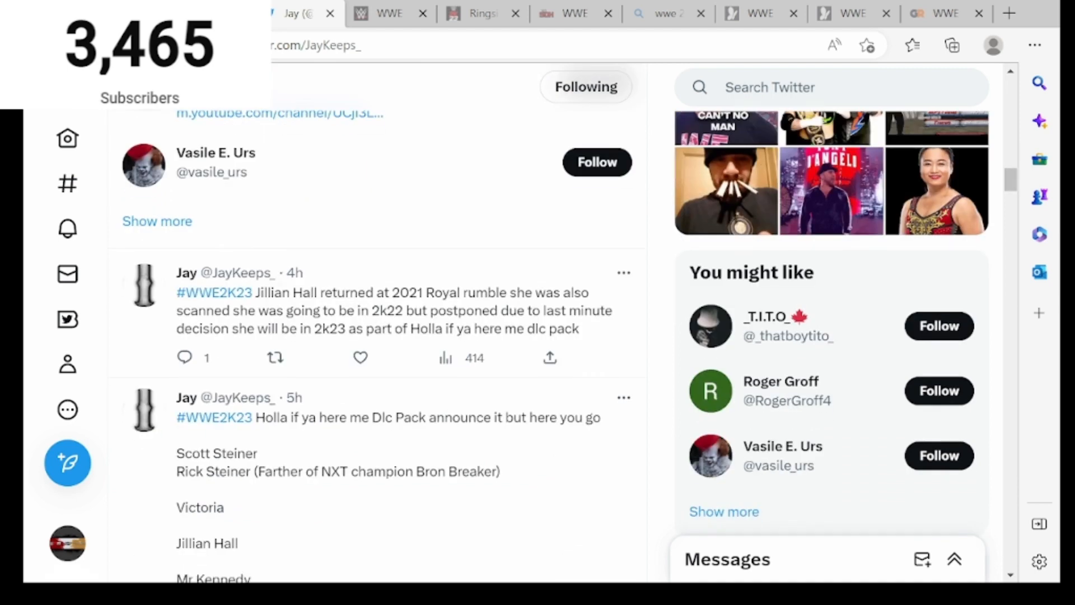
{"action": "mouse_move", "coordinate": [224, 311]}
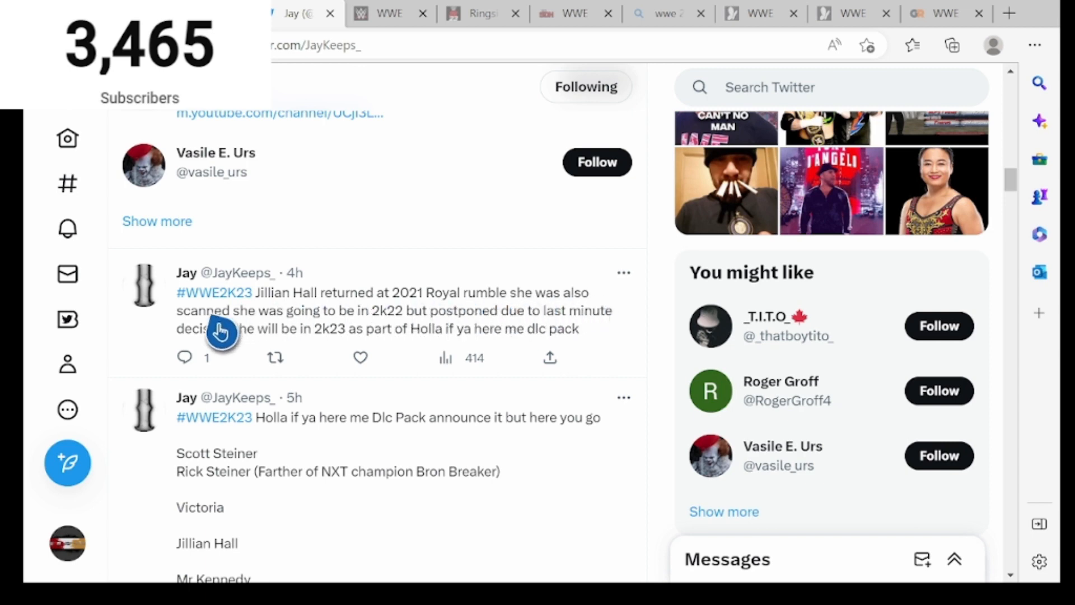
{"action": "mouse_move", "coordinate": [447, 331]}
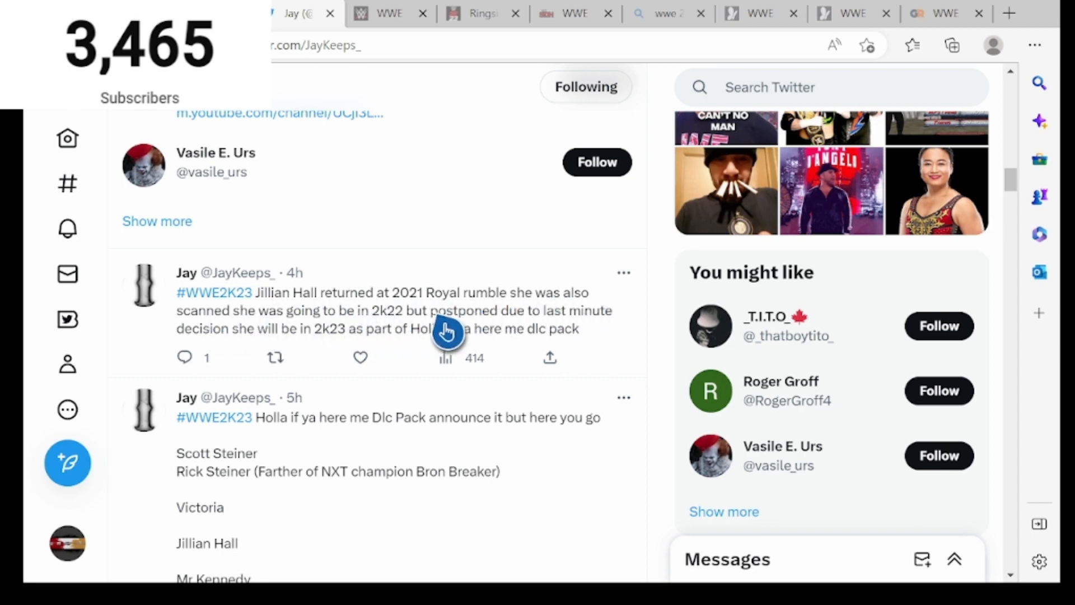
{"action": "mouse_move", "coordinate": [249, 340]}
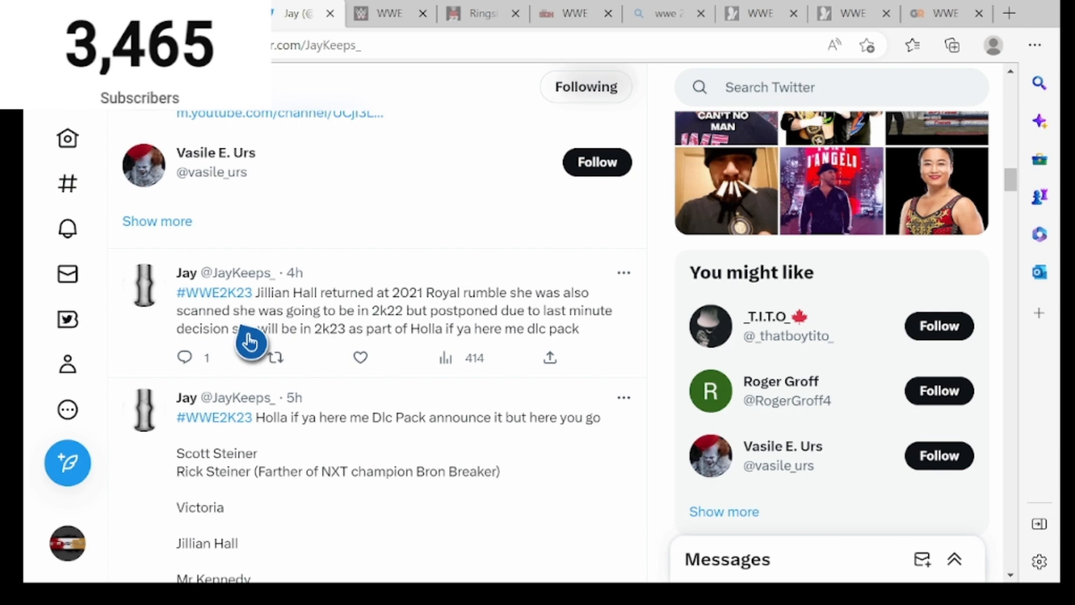
{"action": "mouse_move", "coordinate": [407, 345]}
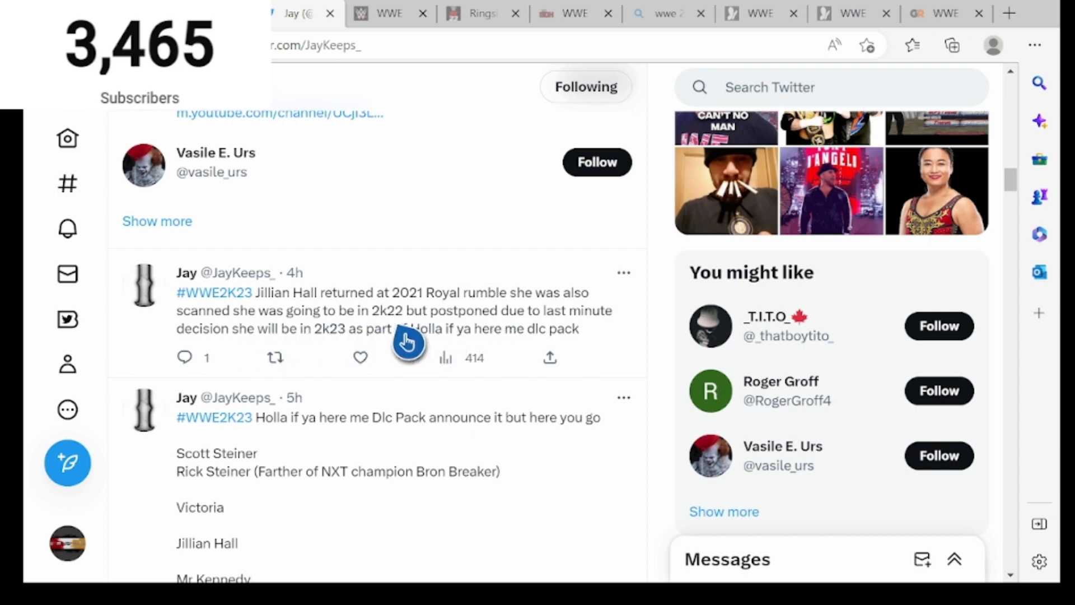
{"action": "left_click", "coordinate": [407, 333]}
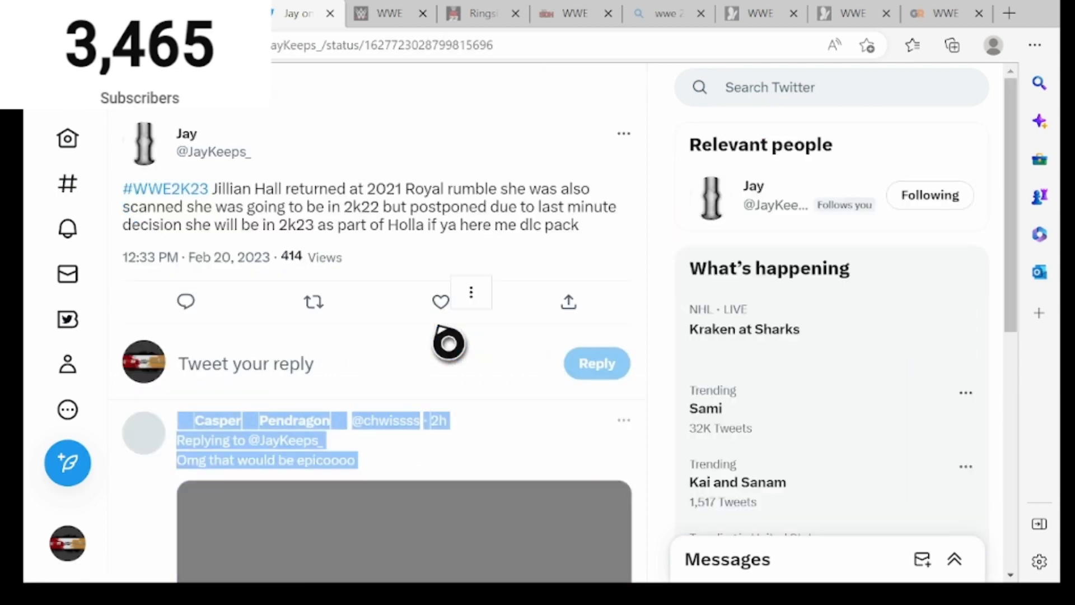
{"action": "scroll", "scroll_direction": "down", "scroll_amount": 3}
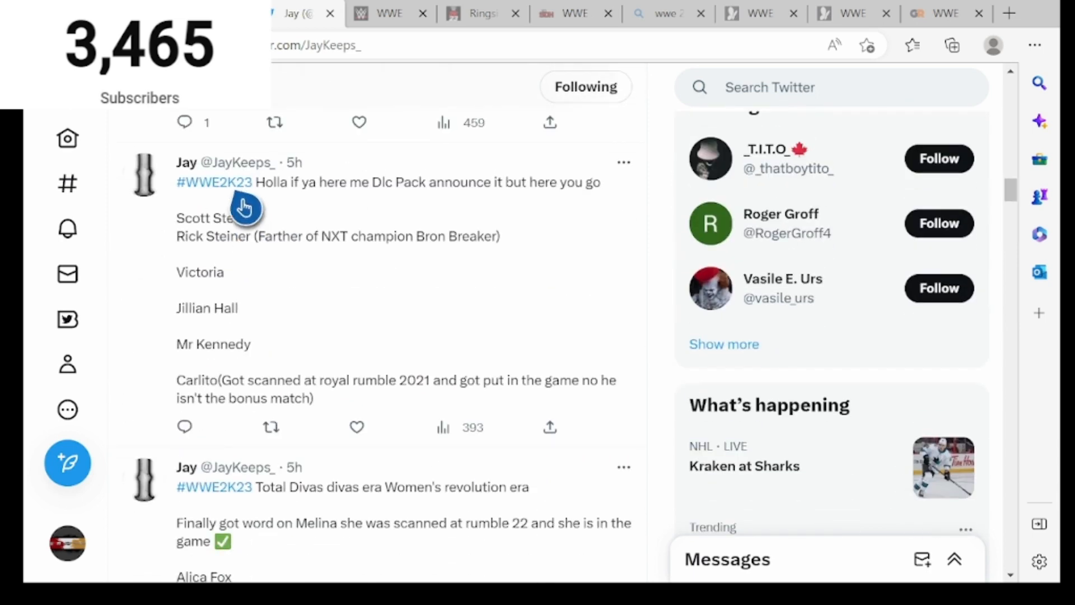
{"action": "mouse_move", "coordinate": [358, 204]}
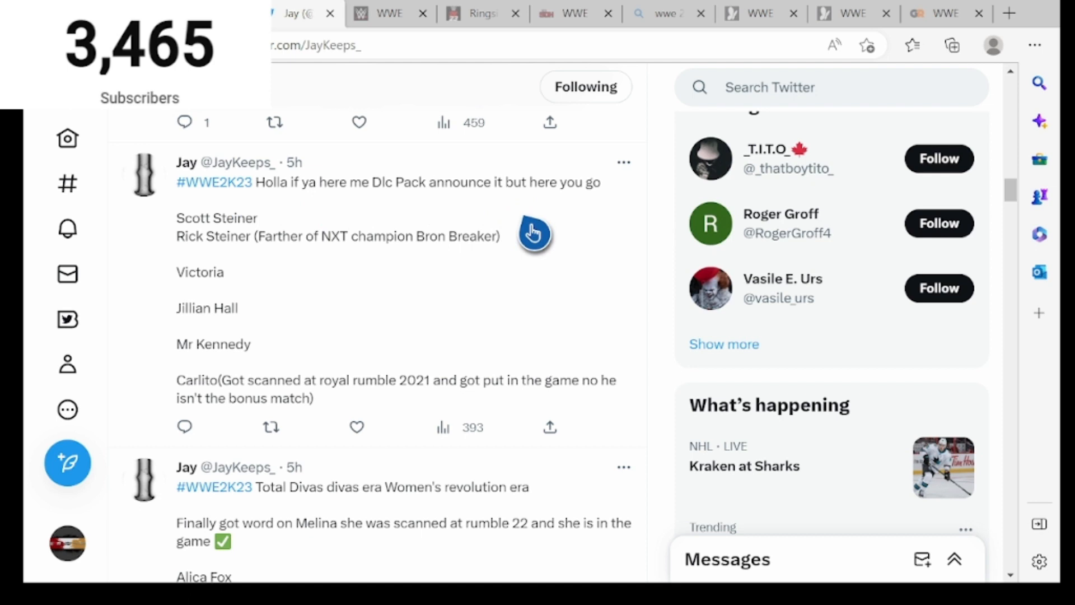
{"action": "mouse_move", "coordinate": [217, 269]}
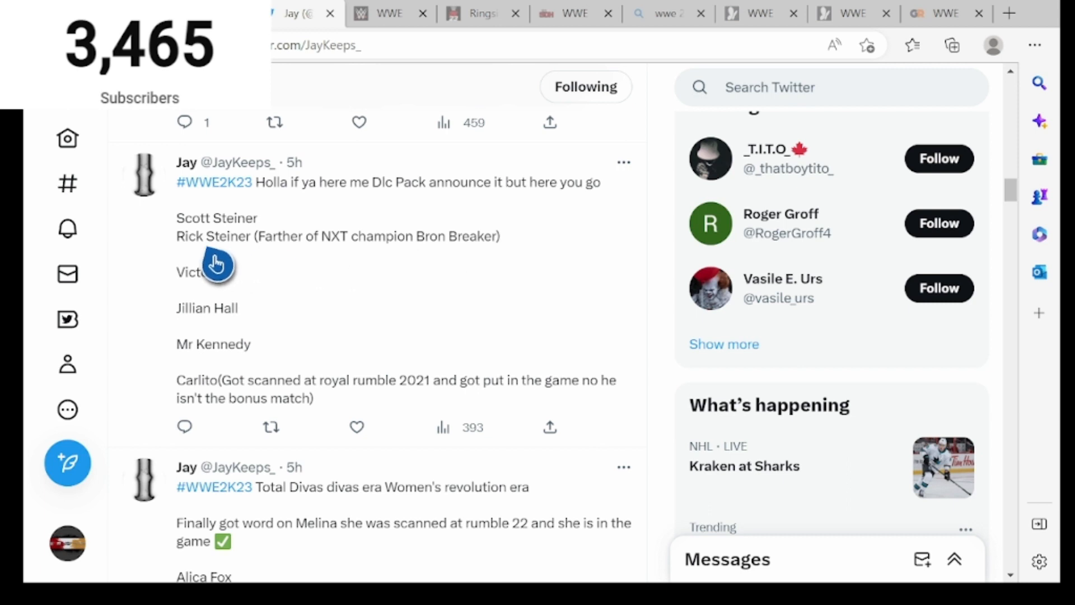
{"action": "mouse_move", "coordinate": [220, 219]}
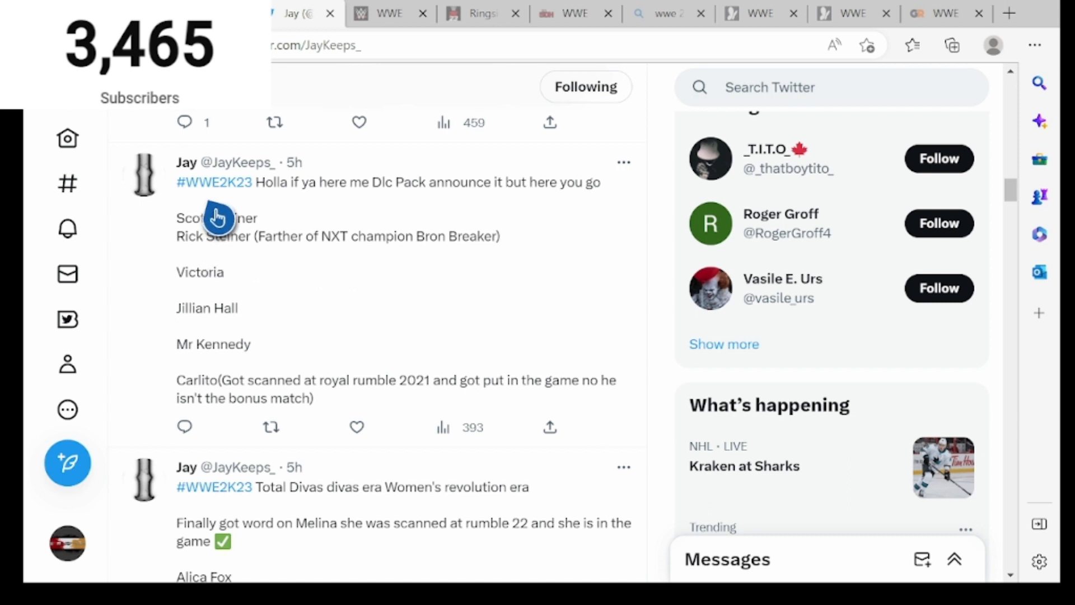
{"action": "mouse_move", "coordinate": [215, 287]}
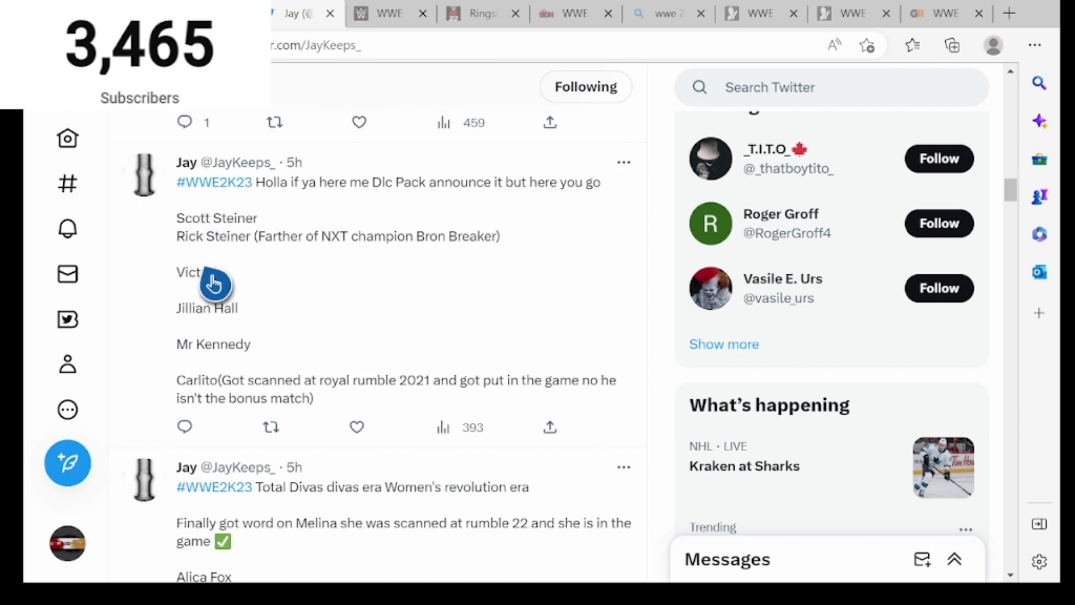
{"action": "mouse_move", "coordinate": [229, 257]}
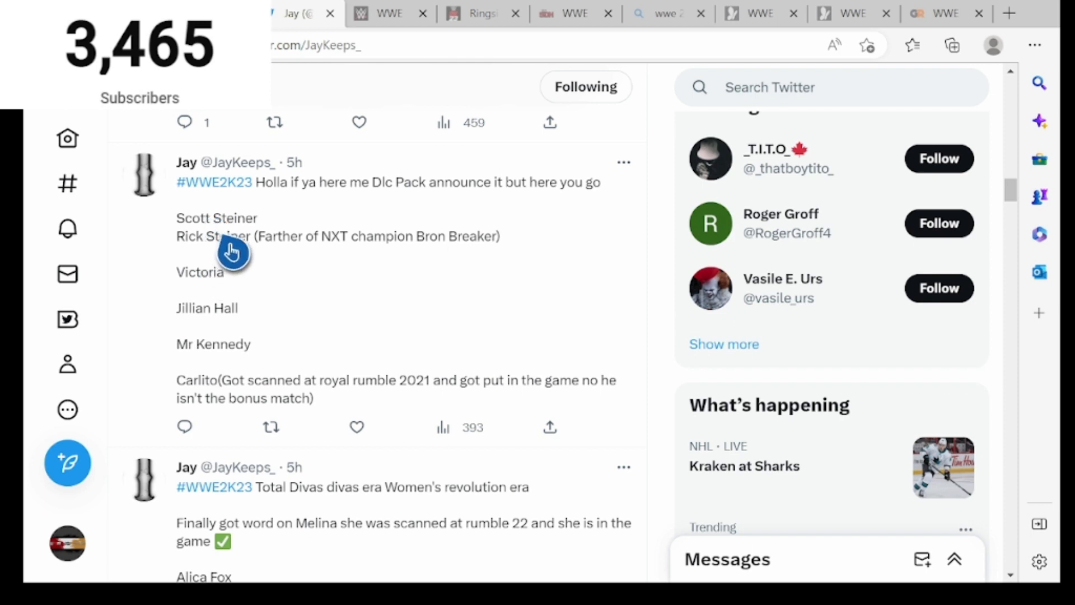
{"action": "mouse_move", "coordinate": [204, 313]}
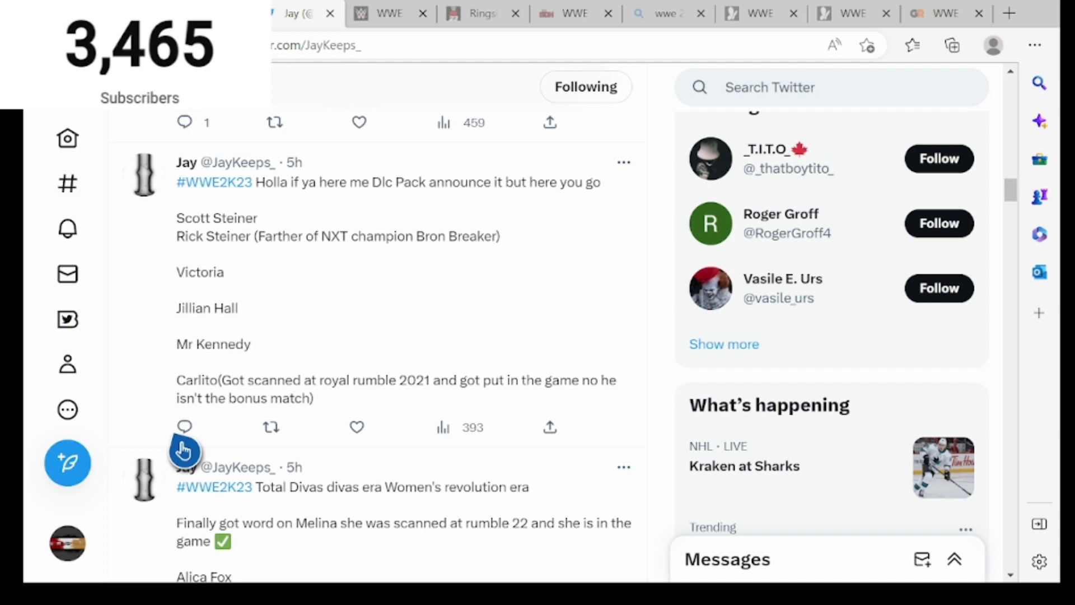
{"action": "mouse_move", "coordinate": [358, 424]}
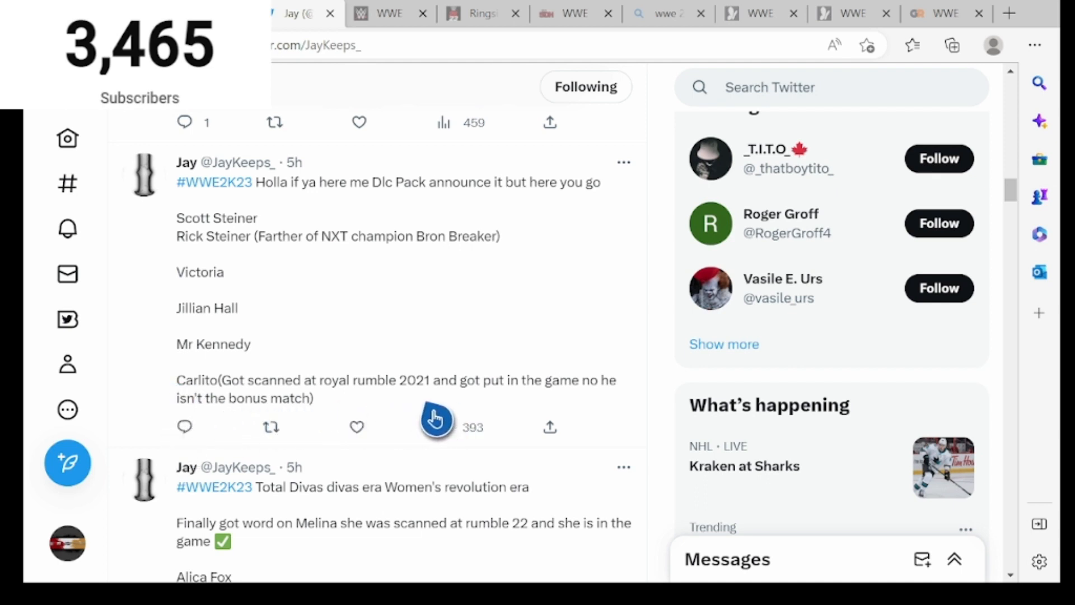
{"action": "scroll", "scroll_direction": "down", "scroll_amount": 3}
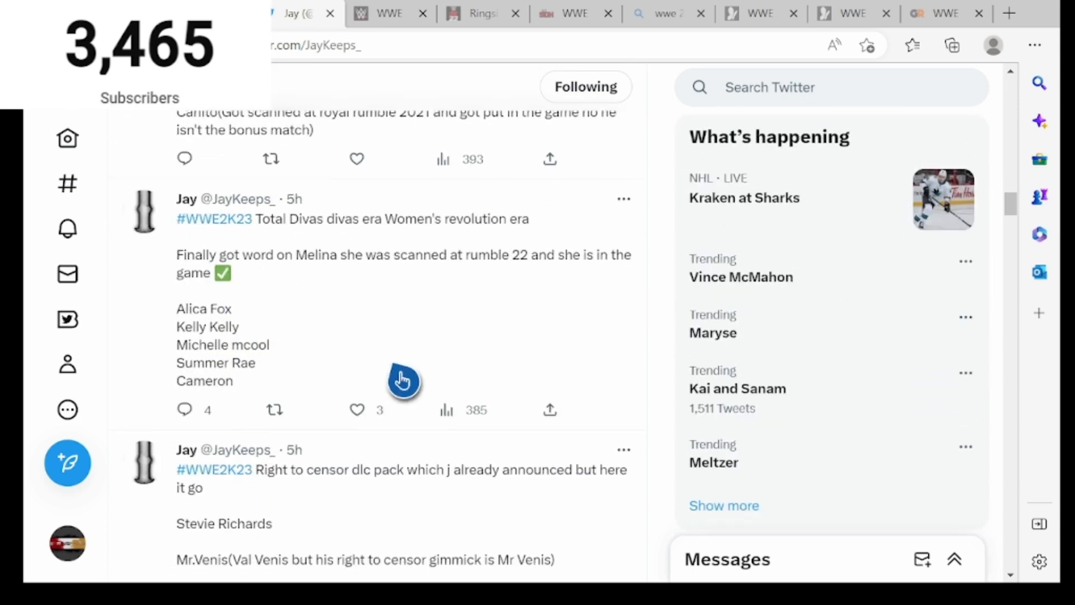
{"action": "mouse_move", "coordinate": [299, 289]}
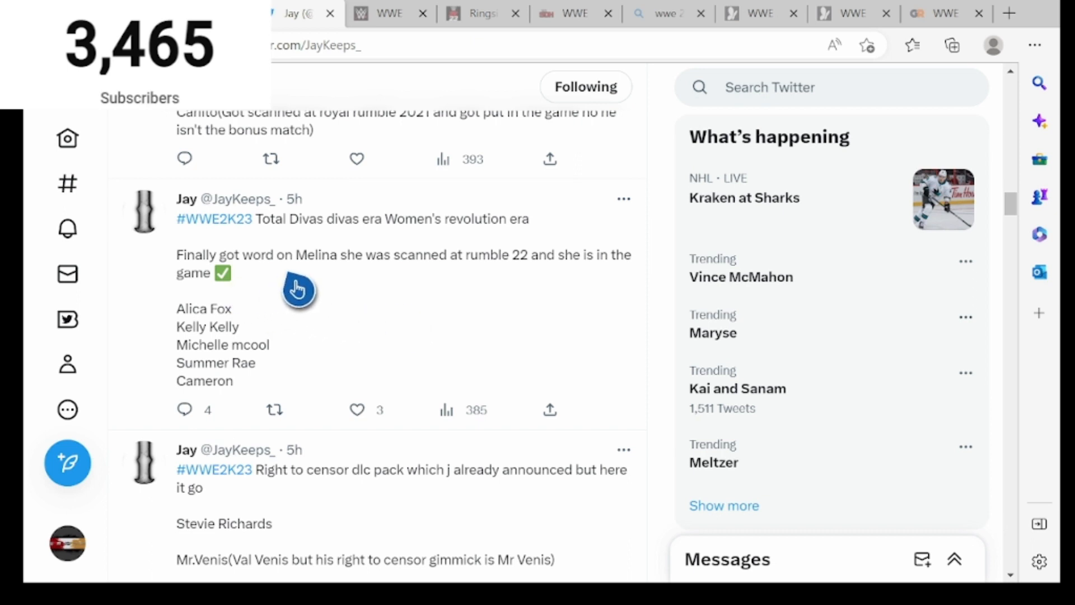
{"action": "mouse_move", "coordinate": [554, 280]}
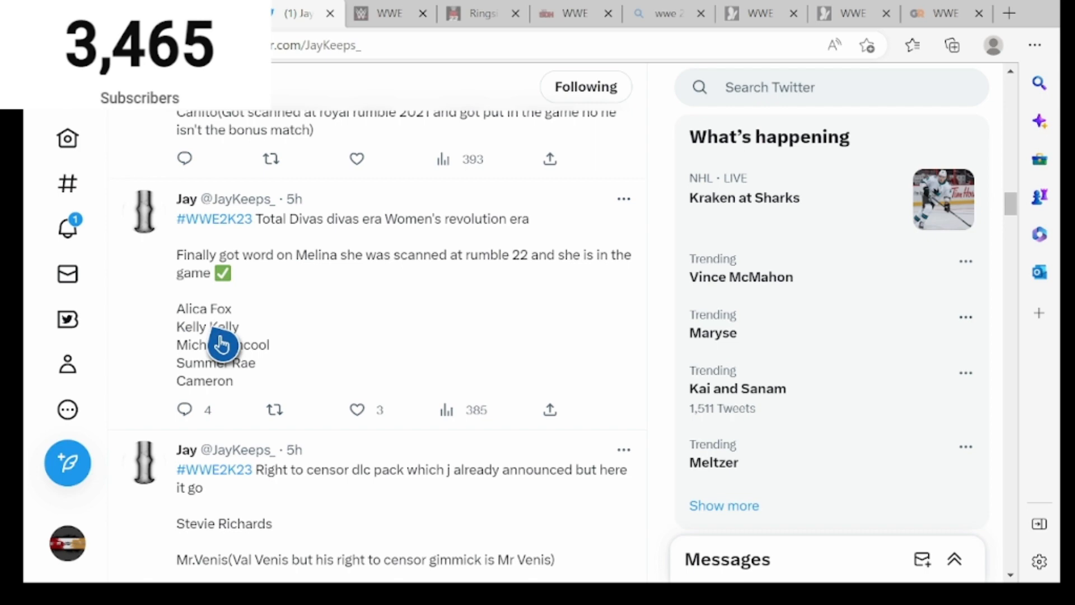
{"action": "mouse_move", "coordinate": [269, 383]}
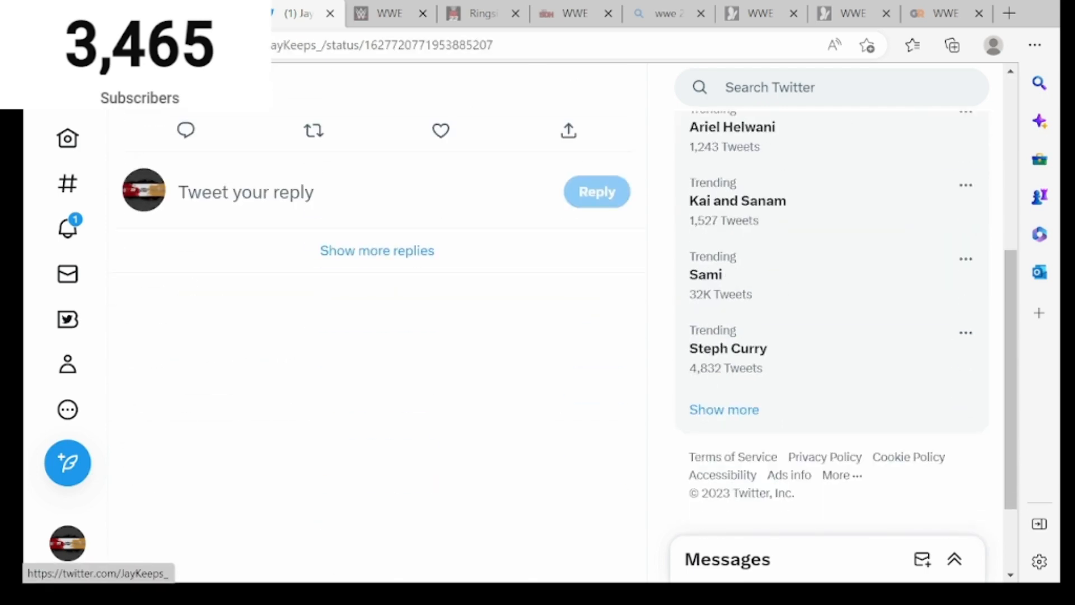
{"action": "left_click", "coordinate": [376, 250]}
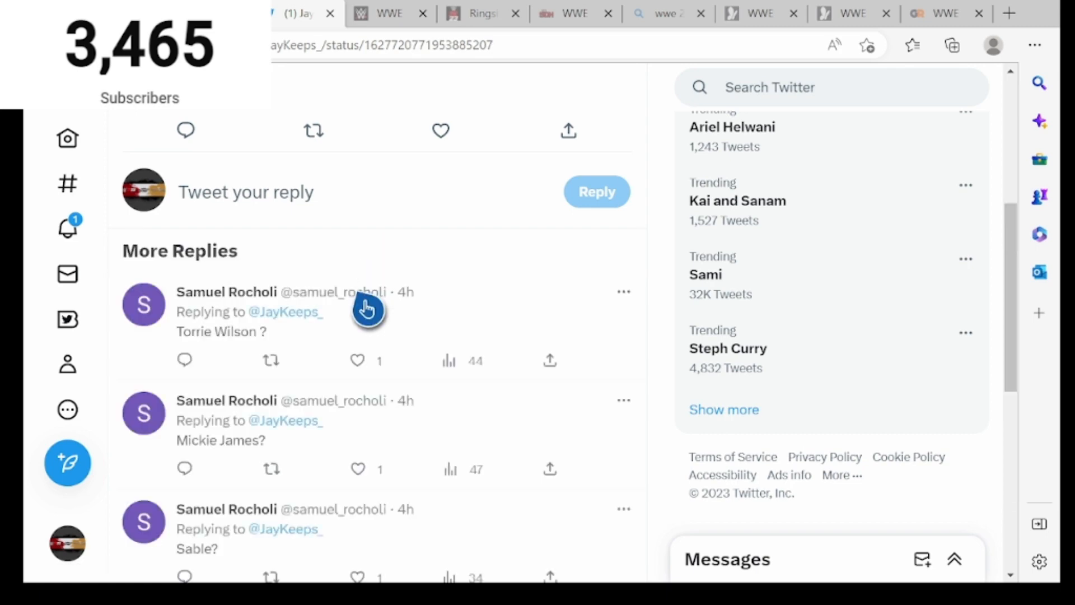
{"action": "scroll", "scroll_direction": "down", "scroll_amount": 3}
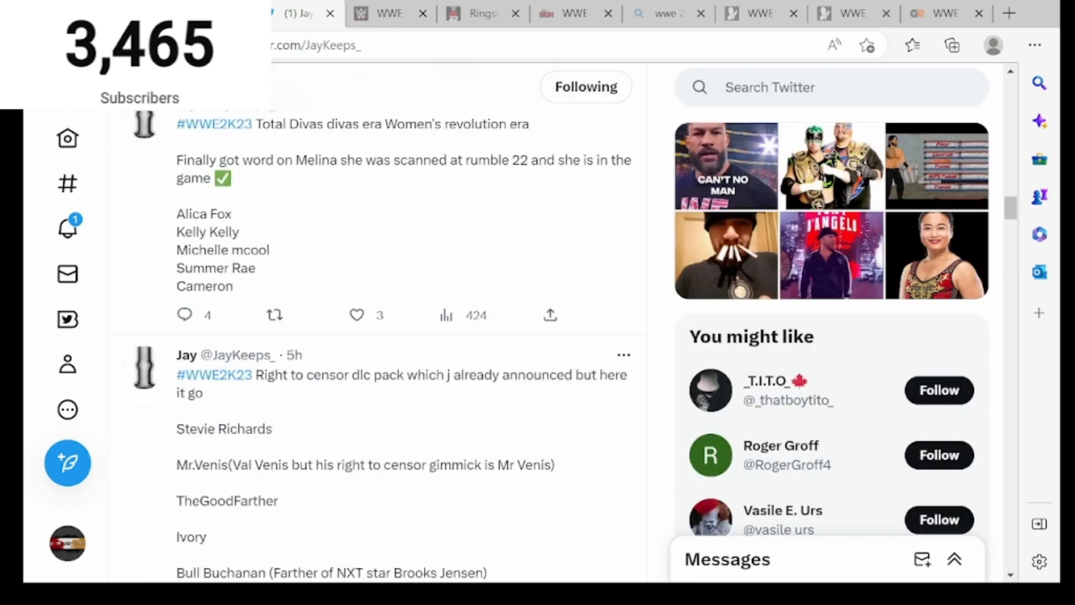
{"action": "scroll", "scroll_direction": "down", "scroll_amount": 3}
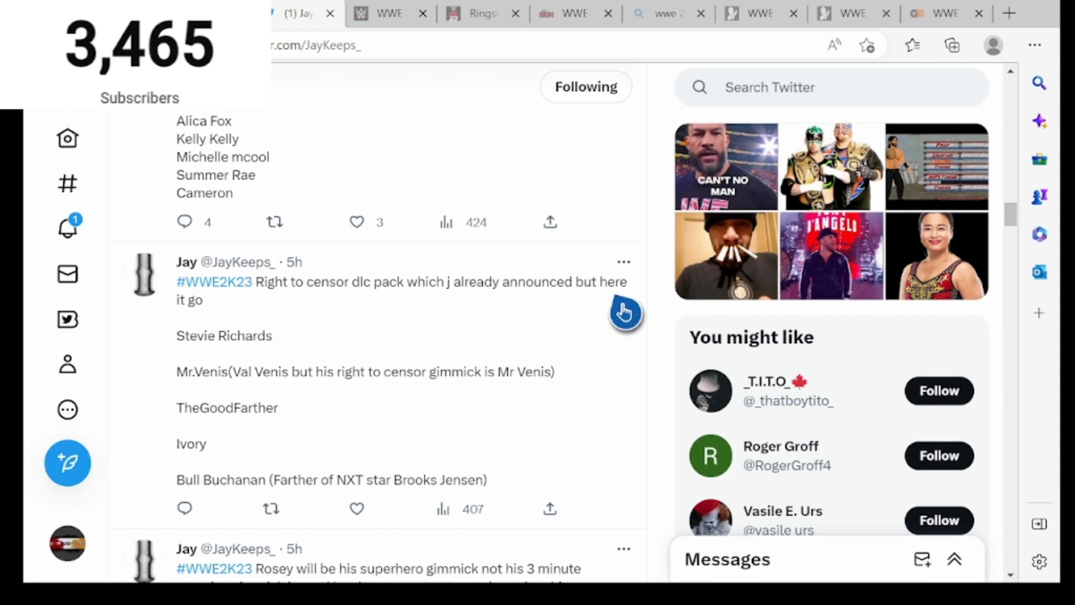
{"action": "scroll", "scroll_direction": "down", "scroll_amount": 3}
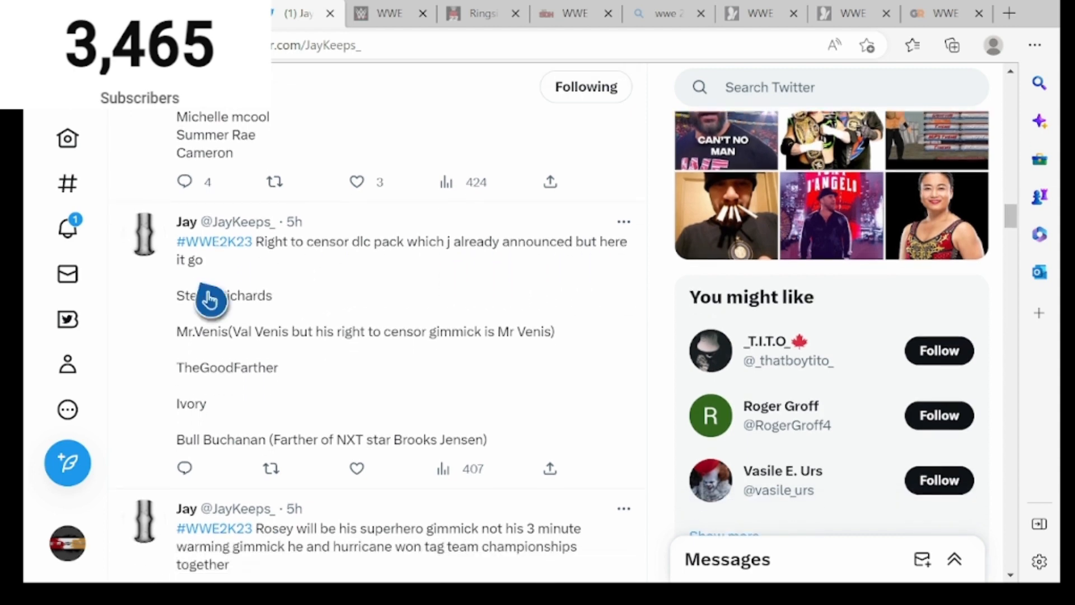
{"action": "mouse_move", "coordinate": [270, 349]}
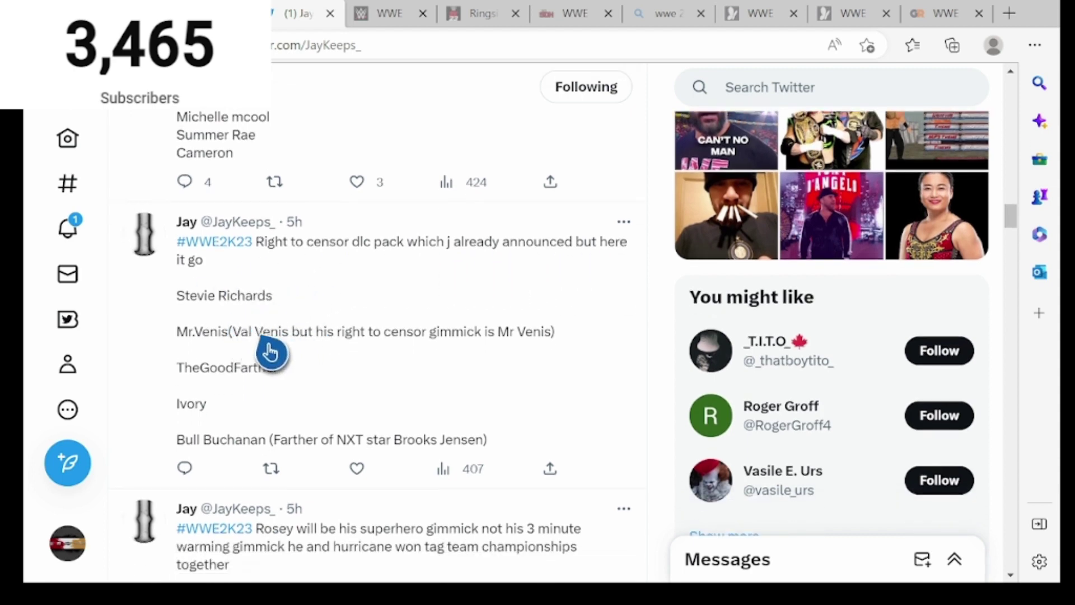
{"action": "mouse_move", "coordinate": [486, 352]}
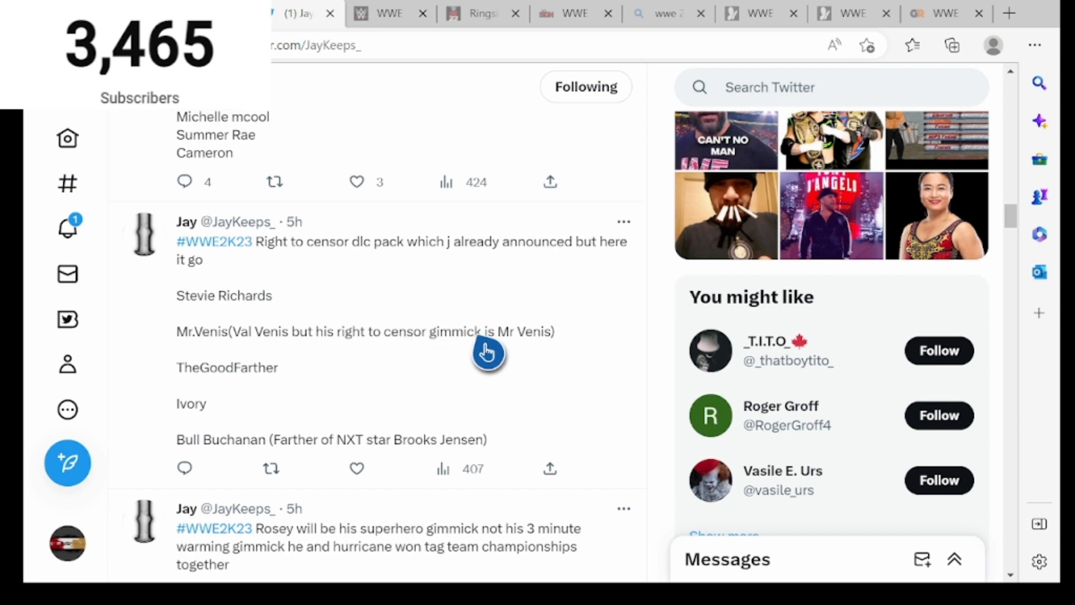
{"action": "scroll", "scroll_direction": "down", "scroll_amount": 3}
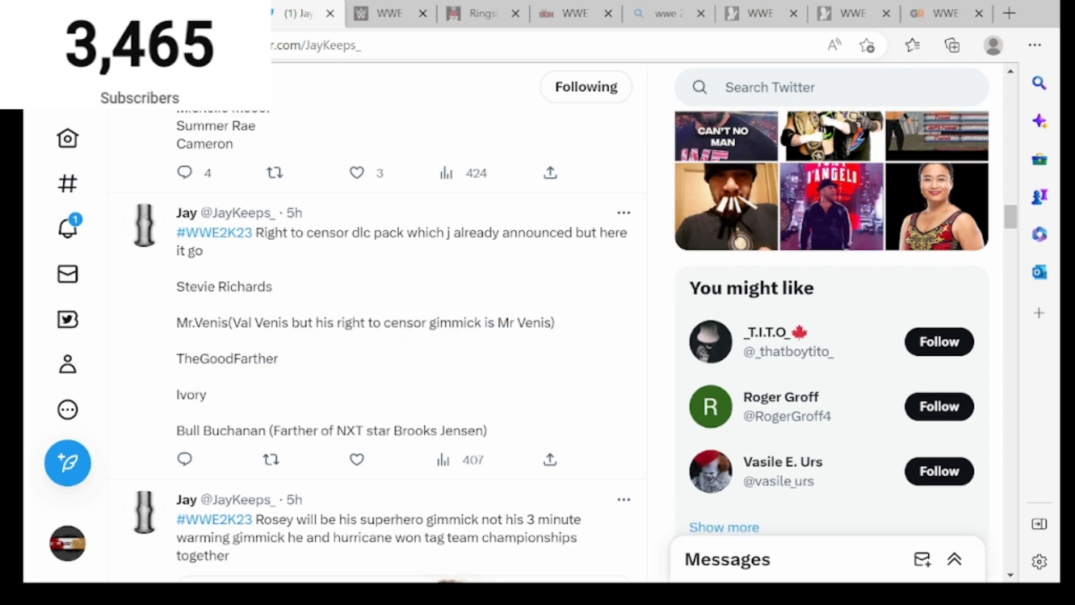
{"action": "scroll", "scroll_direction": "down", "scroll_amount": 3}
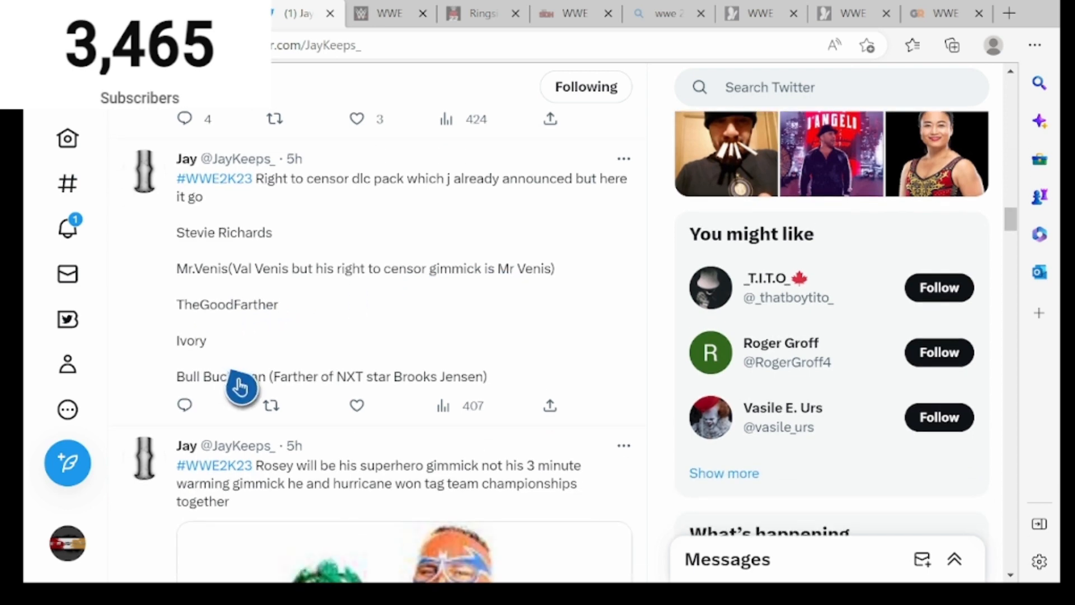
{"action": "scroll", "scroll_direction": "down", "scroll_amount": 3}
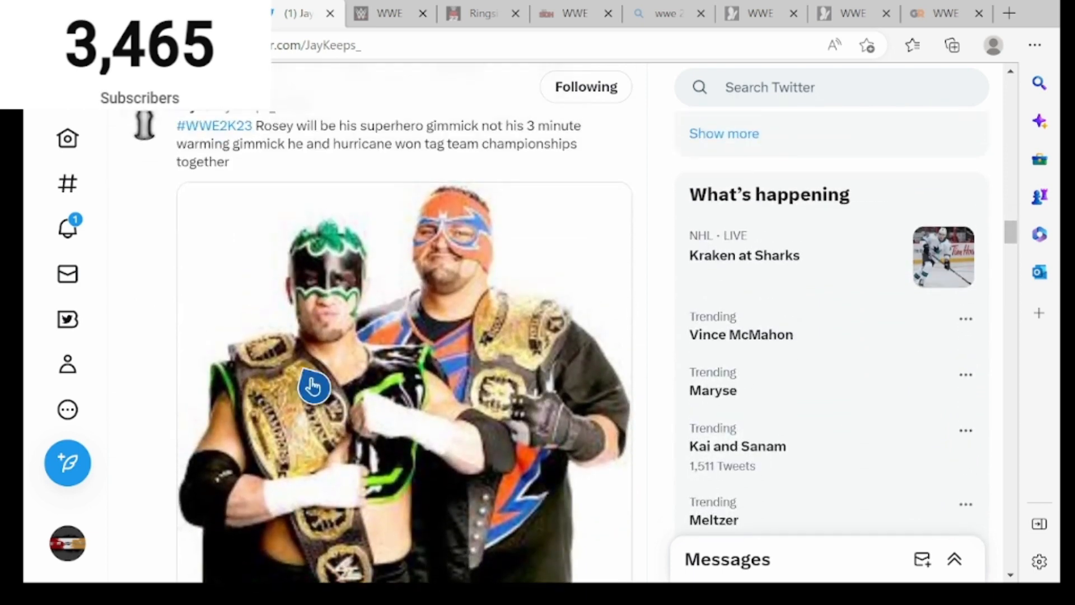
{"action": "mouse_move", "coordinate": [291, 162]}
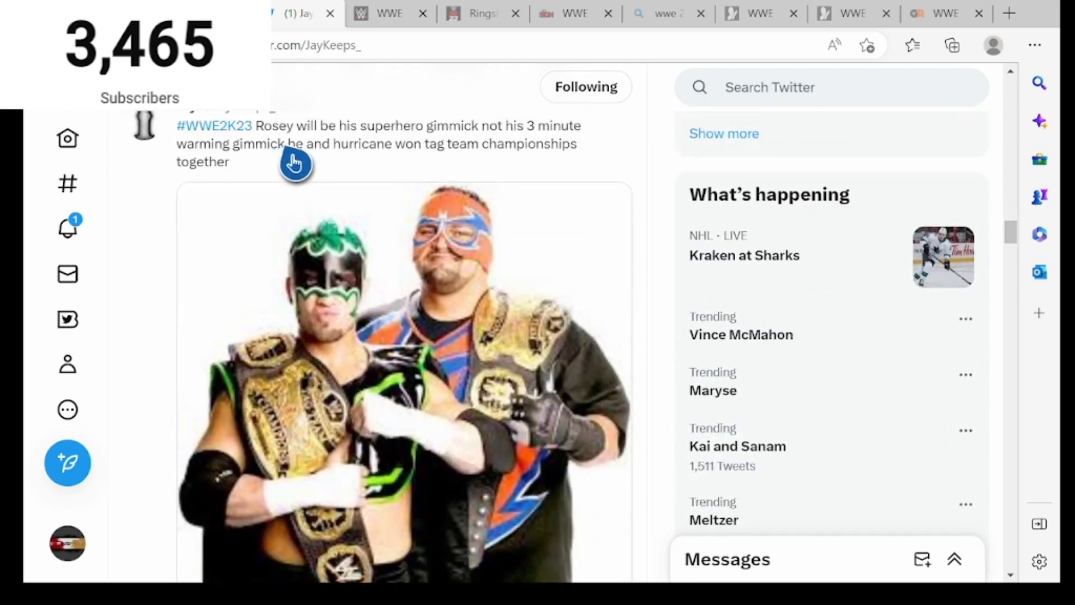
{"action": "mouse_move", "coordinate": [454, 146]}
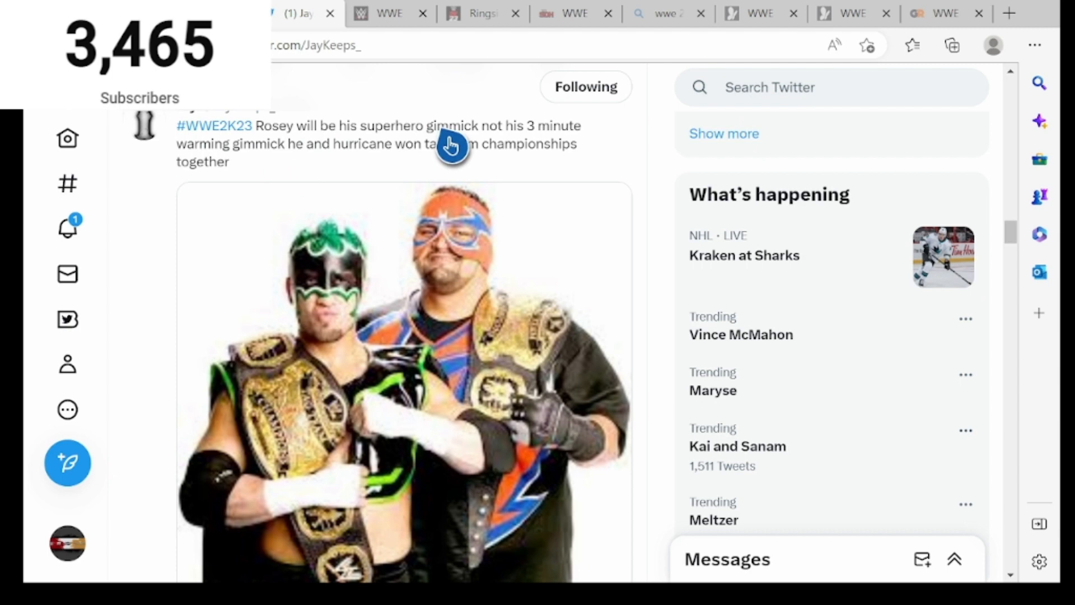
{"action": "mouse_move", "coordinate": [245, 159]}
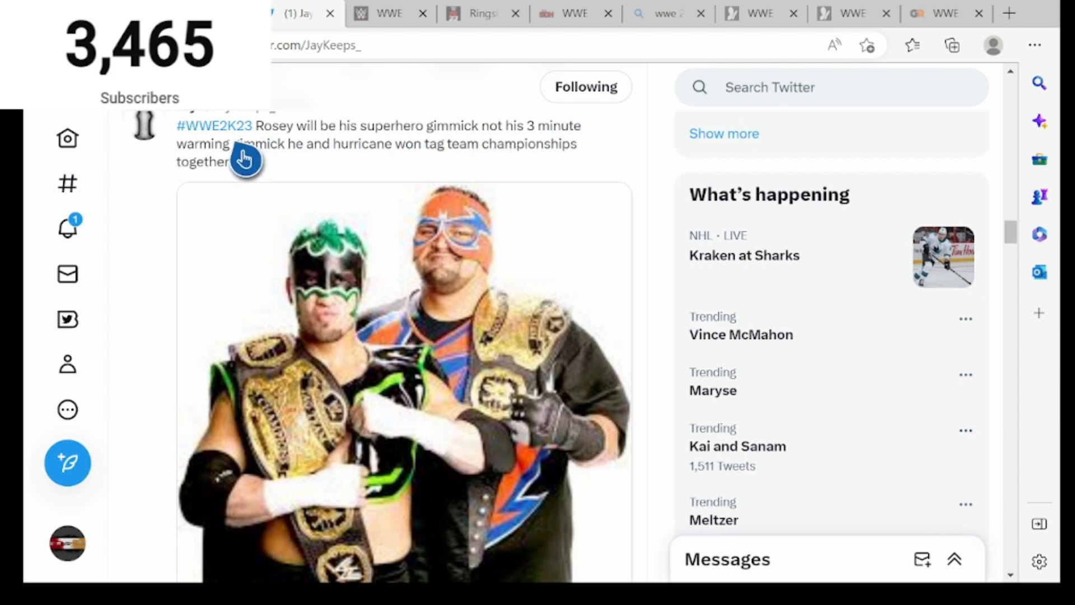
{"action": "mouse_move", "coordinate": [561, 168]}
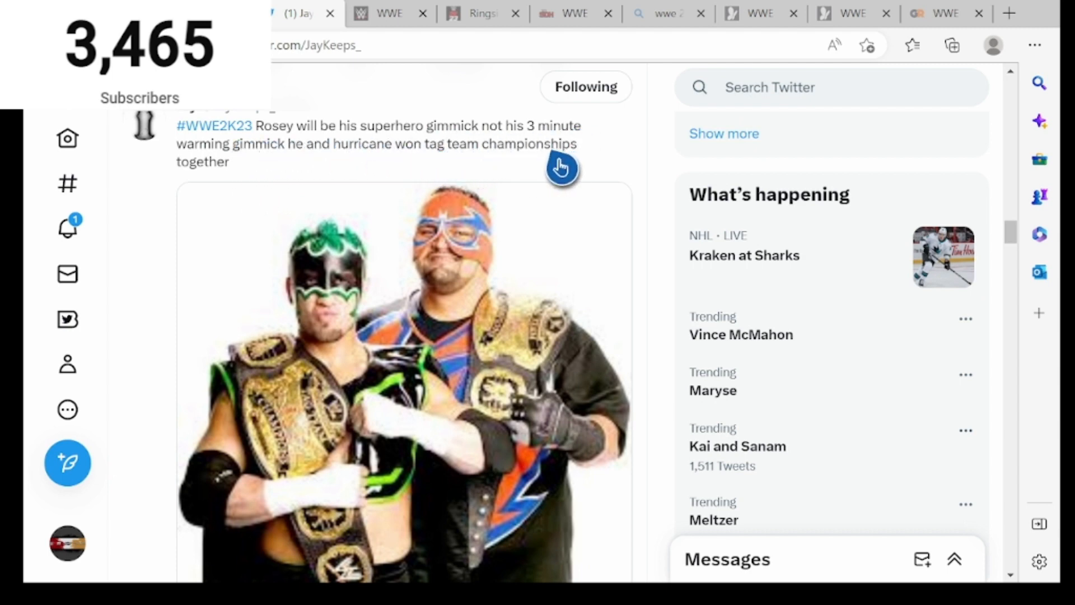
{"action": "scroll", "scroll_direction": "down", "scroll_amount": 3}
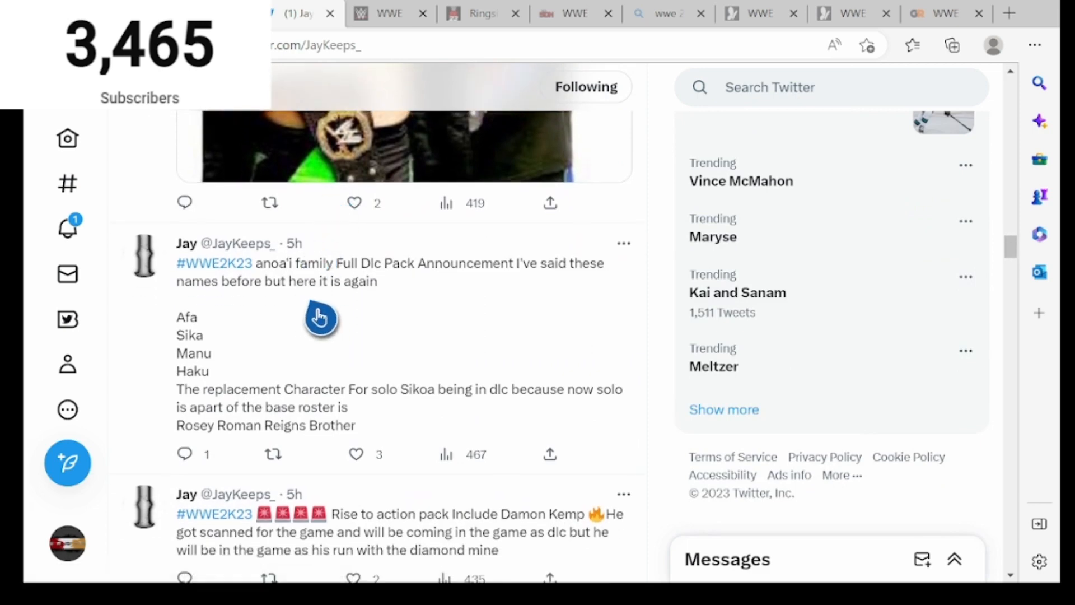
{"action": "mouse_move", "coordinate": [537, 309]}
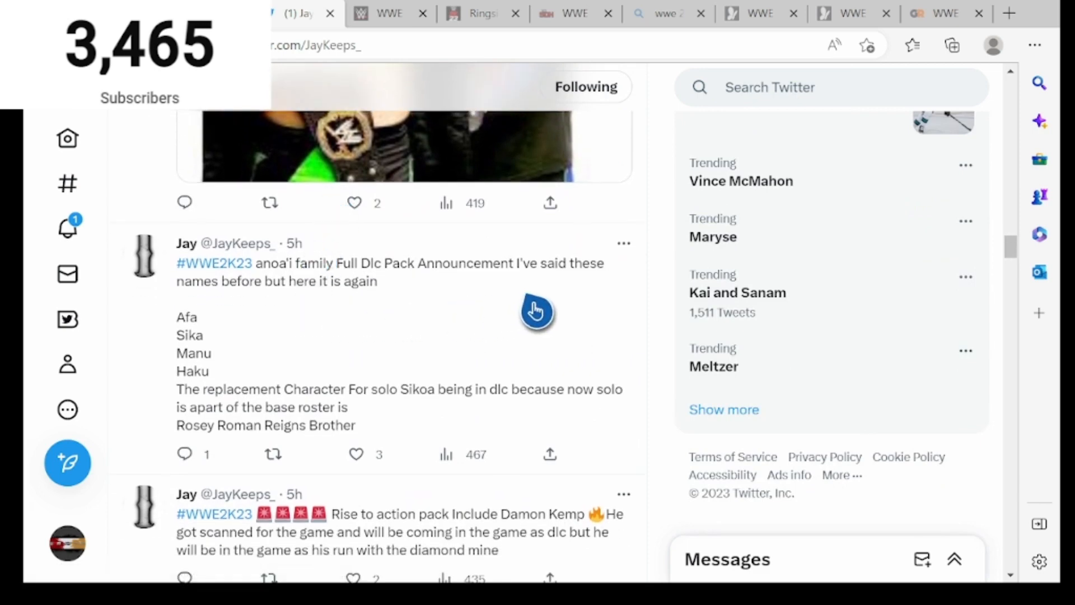
{"action": "mouse_move", "coordinate": [219, 348]}
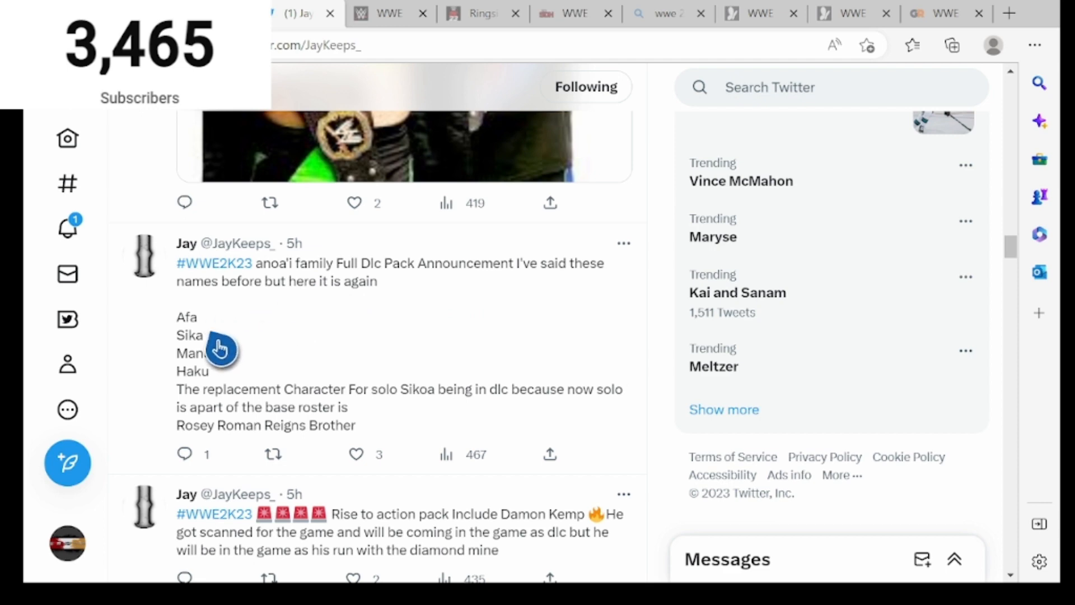
{"action": "mouse_move", "coordinate": [231, 377]}
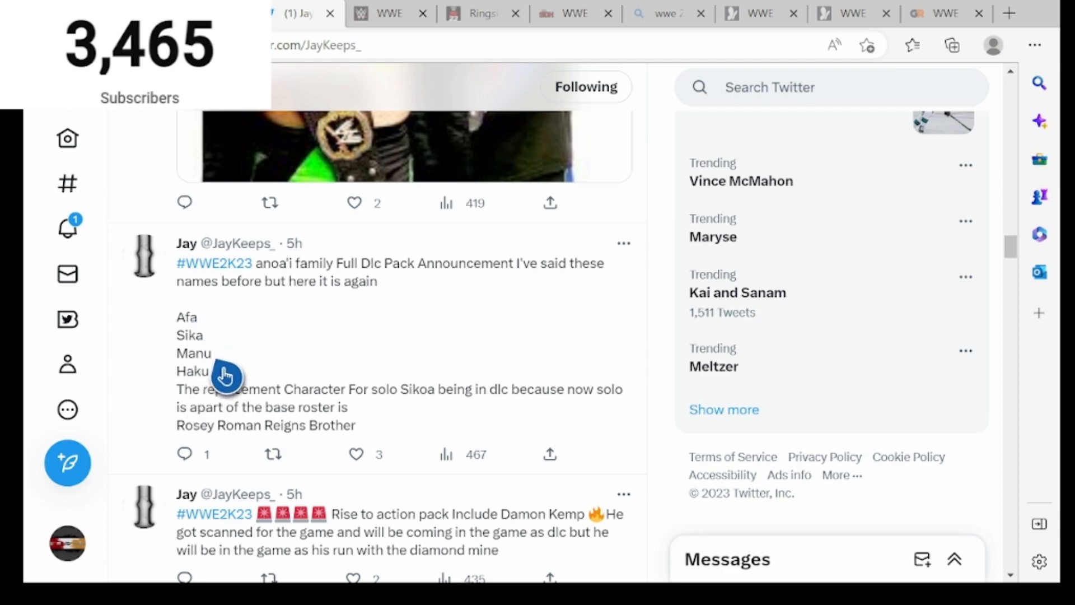
{"action": "mouse_move", "coordinate": [253, 424]}
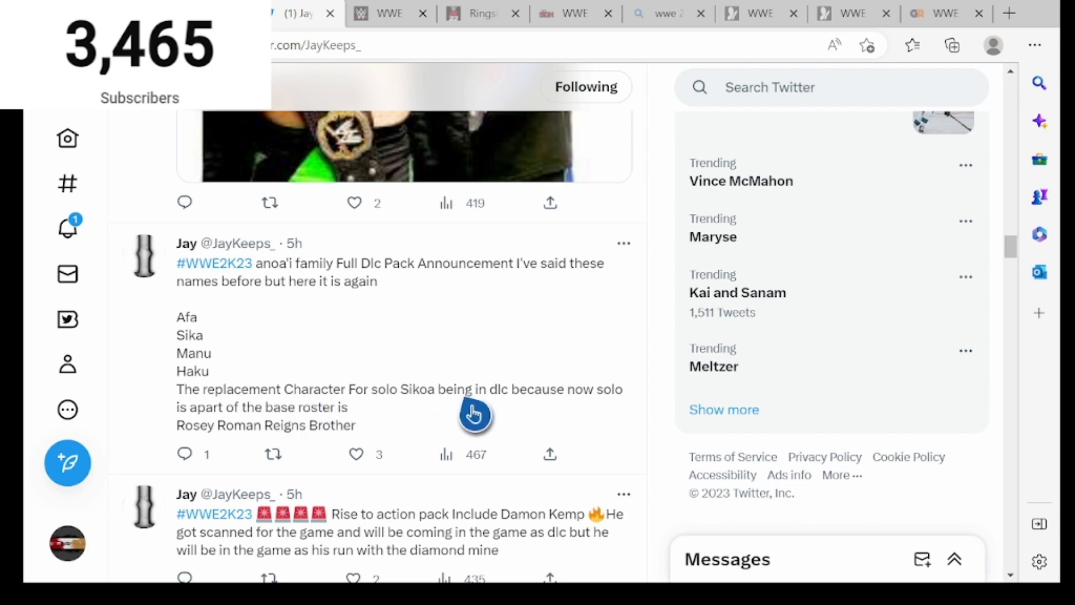
{"action": "mouse_move", "coordinate": [394, 430]}
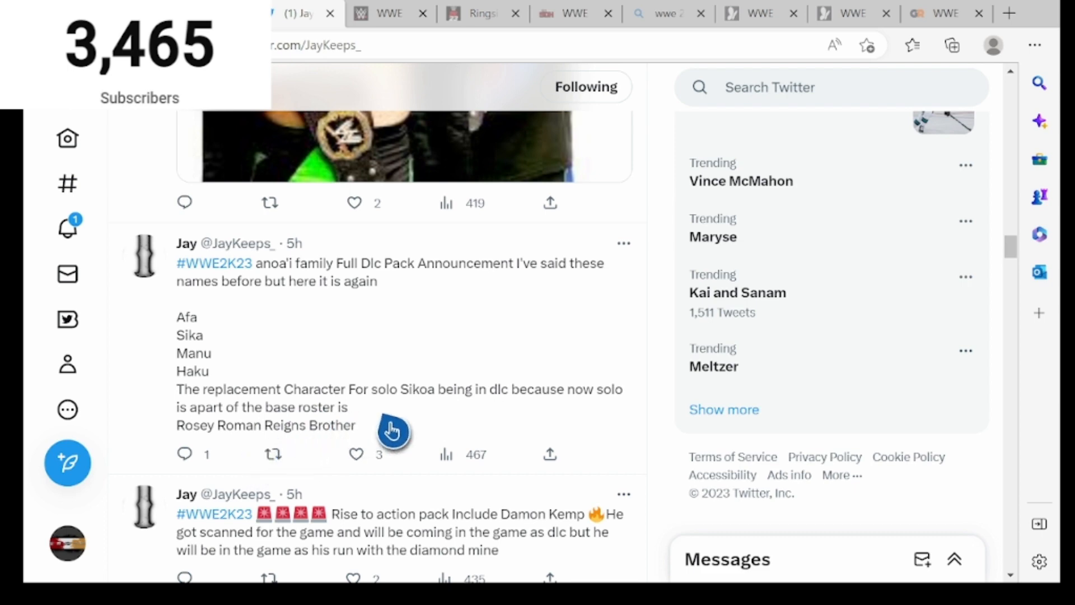
{"action": "left_click", "coordinate": [392, 429]}
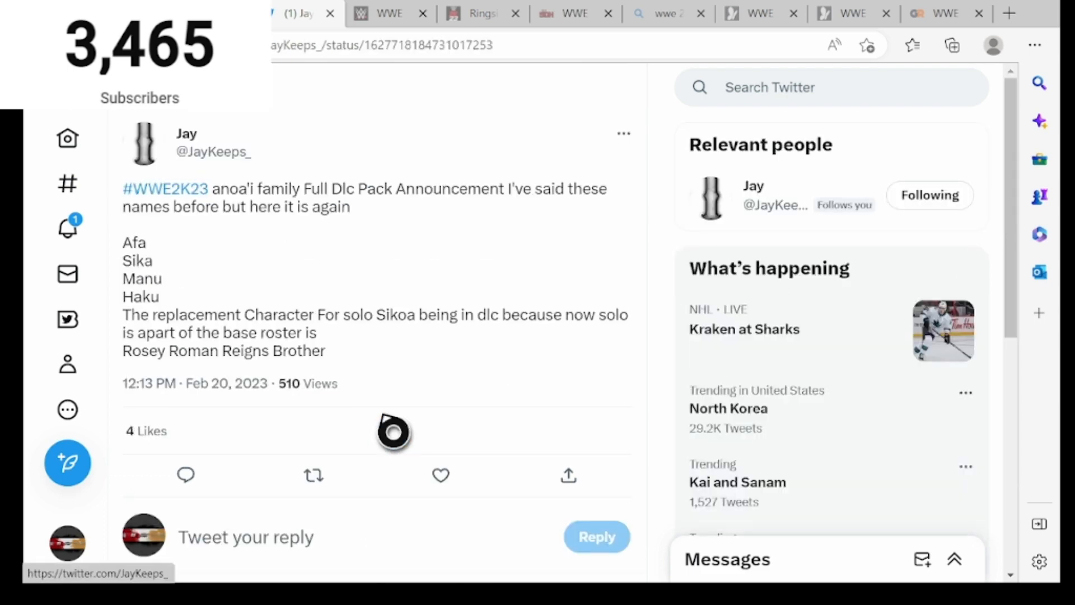
{"action": "scroll", "scroll_direction": "down", "scroll_amount": 3}
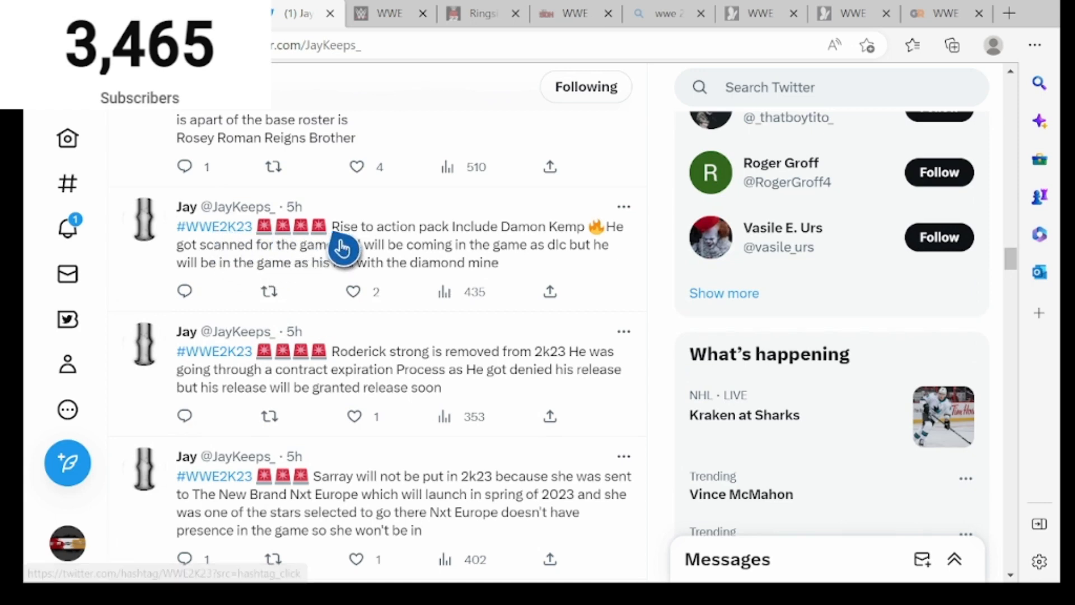
{"action": "mouse_move", "coordinate": [534, 273]}
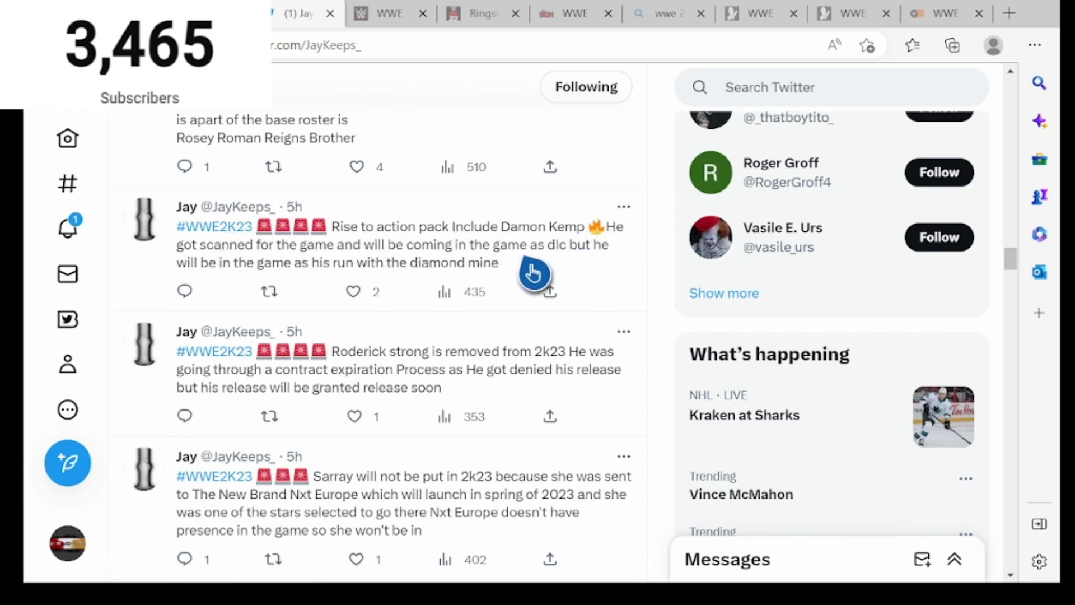
{"action": "mouse_move", "coordinate": [567, 278]}
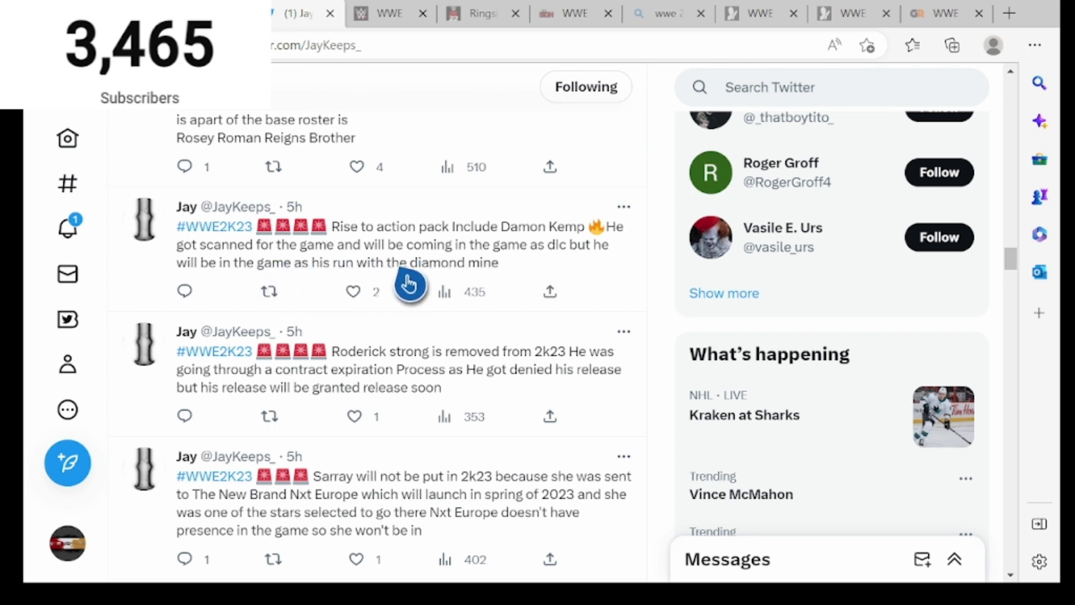
{"action": "scroll", "scroll_direction": "down", "scroll_amount": 3}
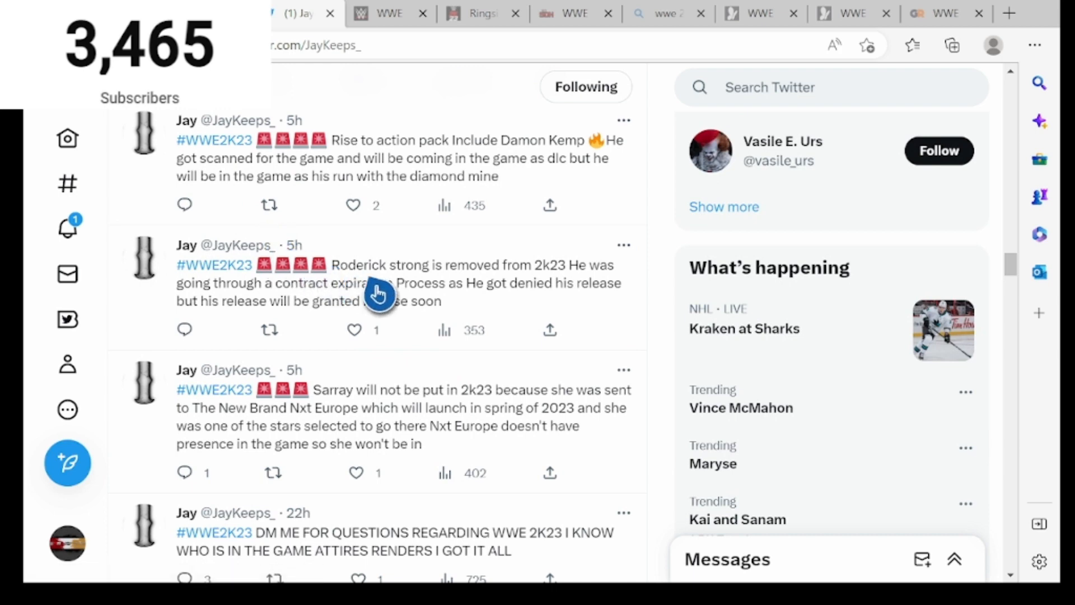
{"action": "mouse_move", "coordinate": [220, 307]}
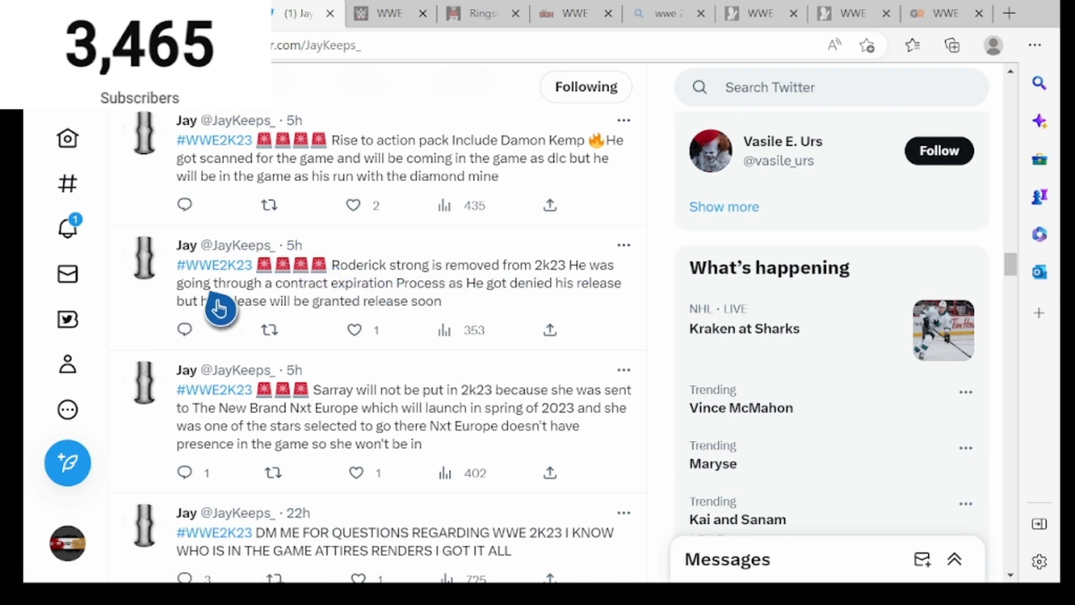
{"action": "mouse_move", "coordinate": [414, 311]}
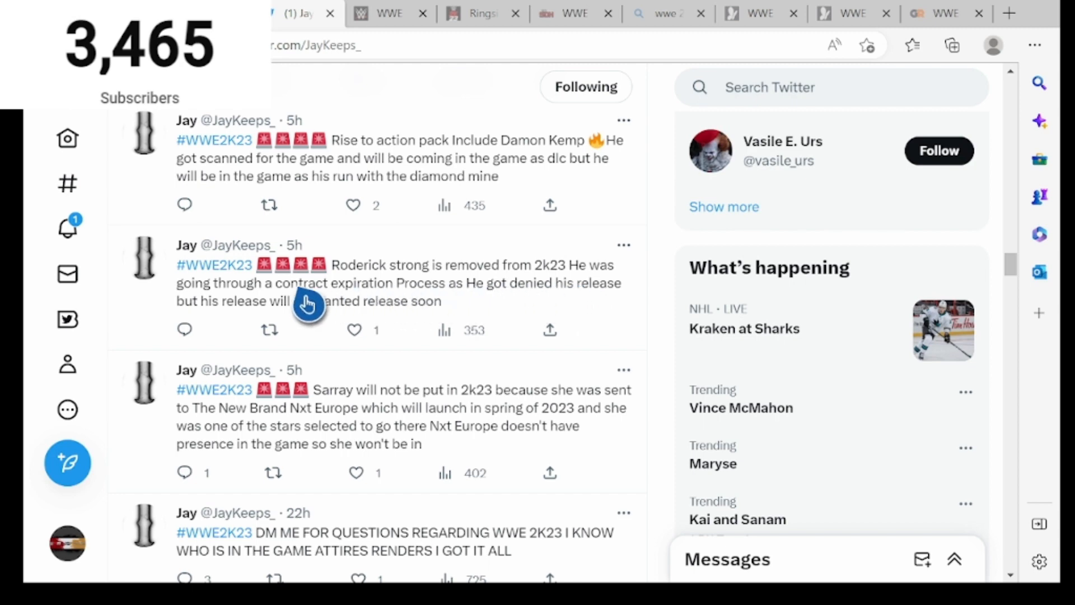
{"action": "mouse_move", "coordinate": [370, 316]}
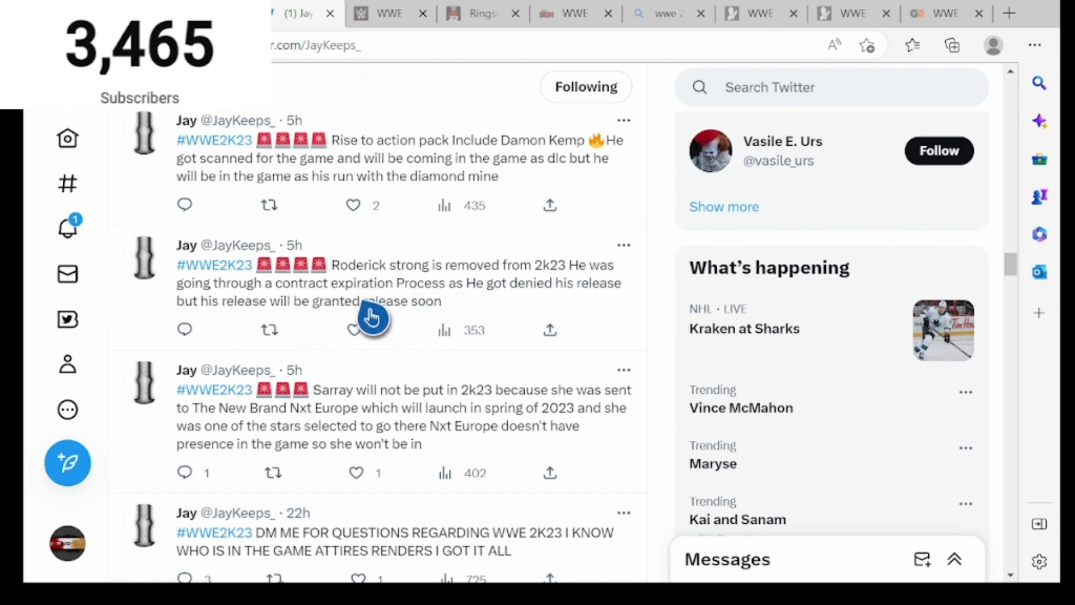
{"action": "scroll", "scroll_direction": "down", "scroll_amount": 3}
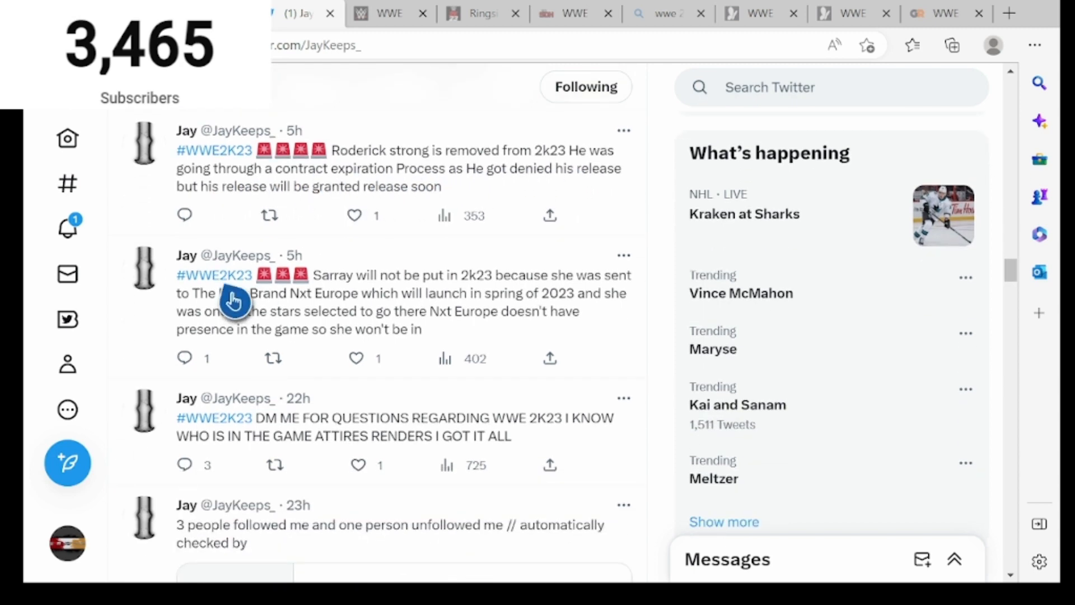
{"action": "mouse_move", "coordinate": [469, 300]}
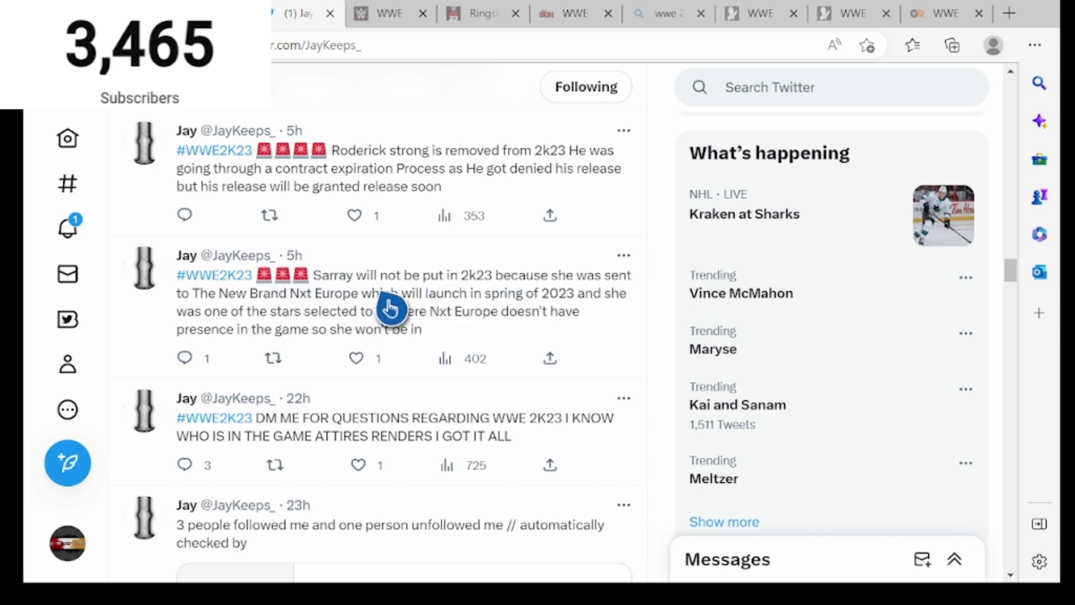
{"action": "mouse_move", "coordinate": [264, 327]}
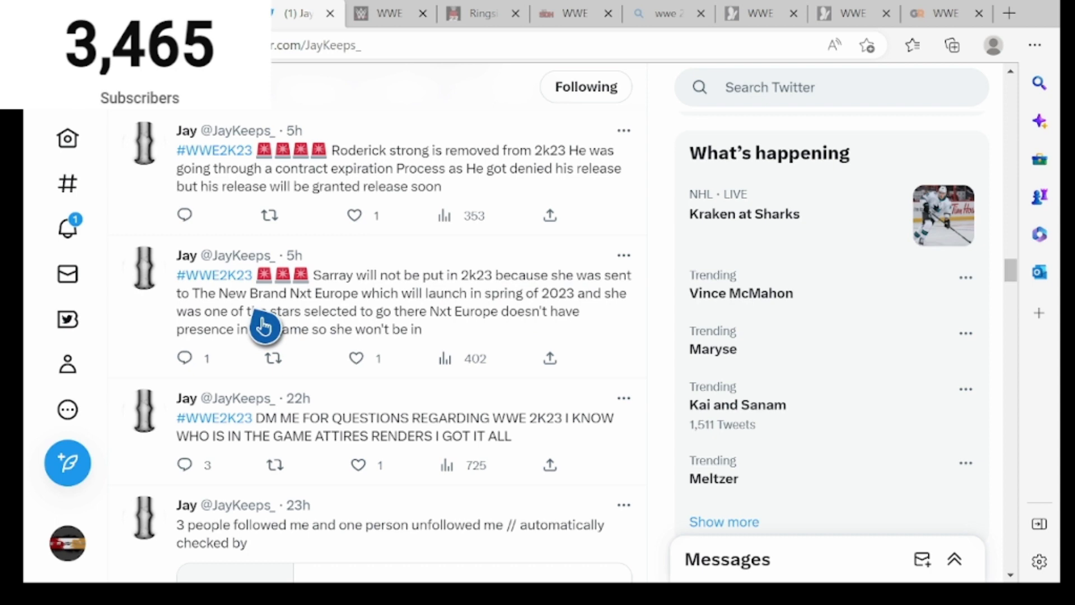
{"action": "mouse_move", "coordinate": [430, 323]}
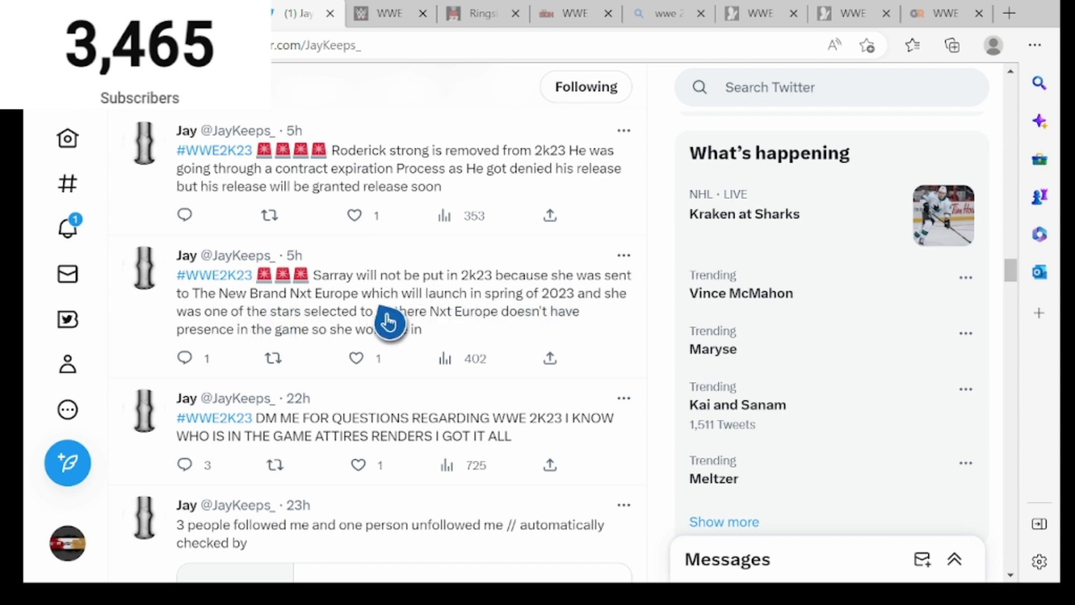
{"action": "mouse_move", "coordinate": [404, 338]}
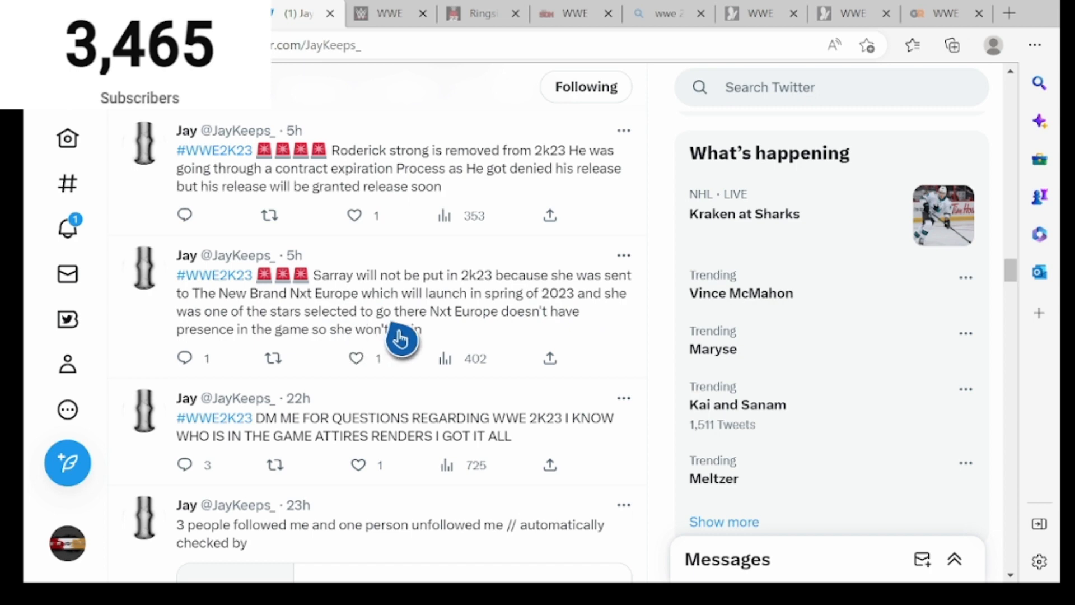
{"action": "mouse_move", "coordinate": [352, 341]}
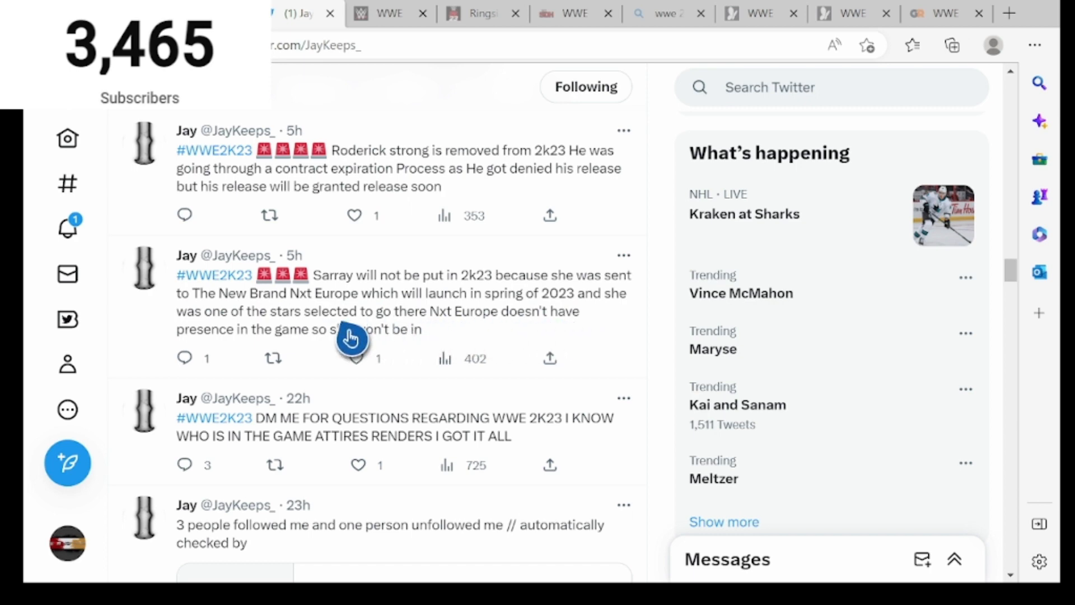
{"action": "scroll", "scroll_direction": "down", "scroll_amount": 3}
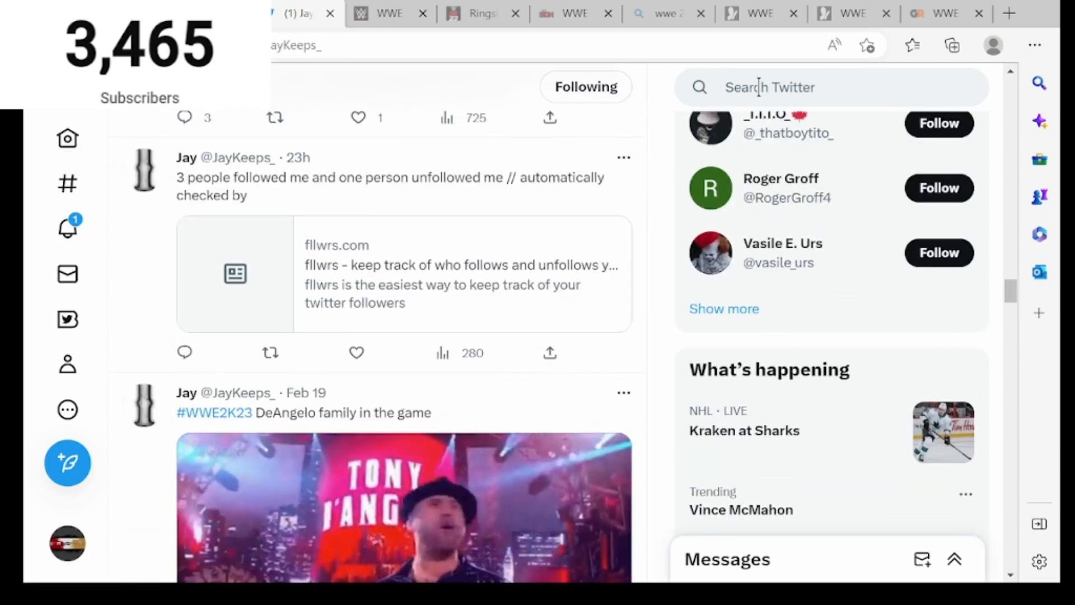
{"action": "left_click", "coordinate": [771, 87]}
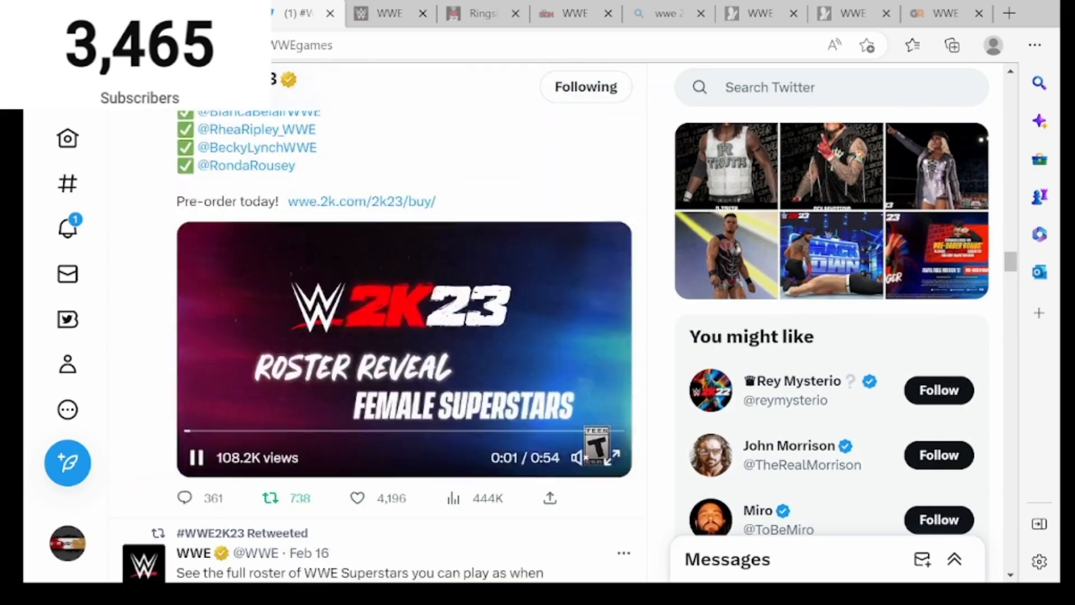
{"action": "scroll", "scroll_direction": "down", "scroll_amount": 3}
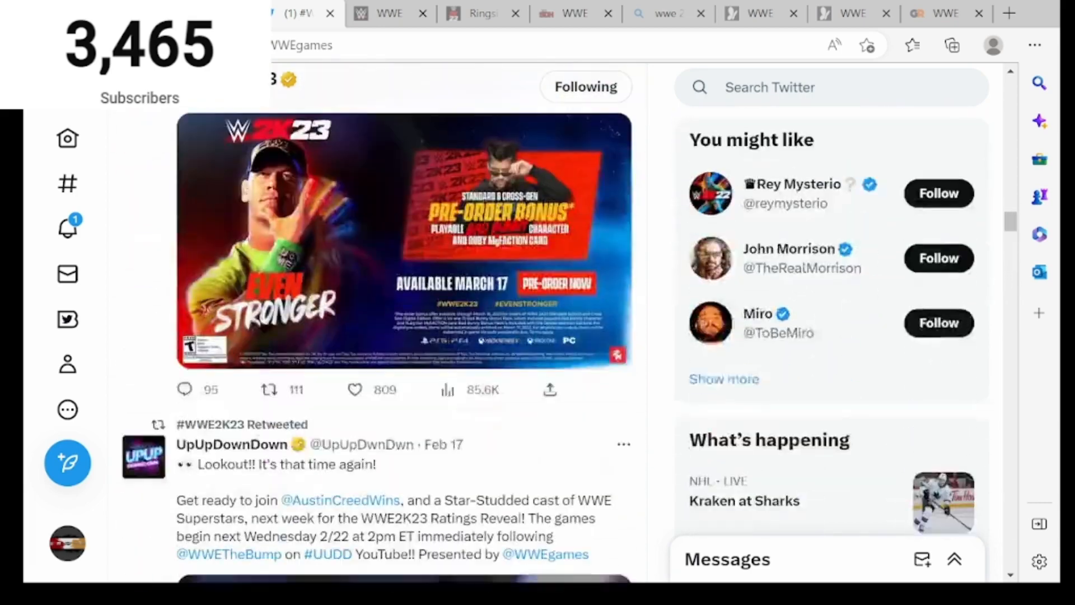
{"action": "scroll", "scroll_direction": "down", "scroll_amount": 3}
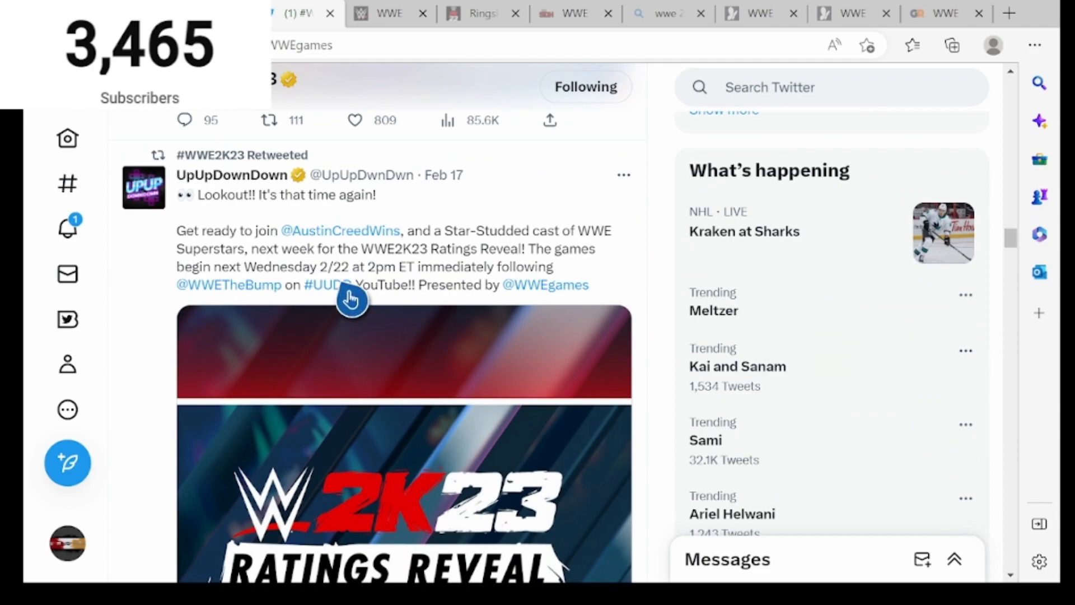
{"action": "scroll", "scroll_direction": "down", "scroll_amount": 3}
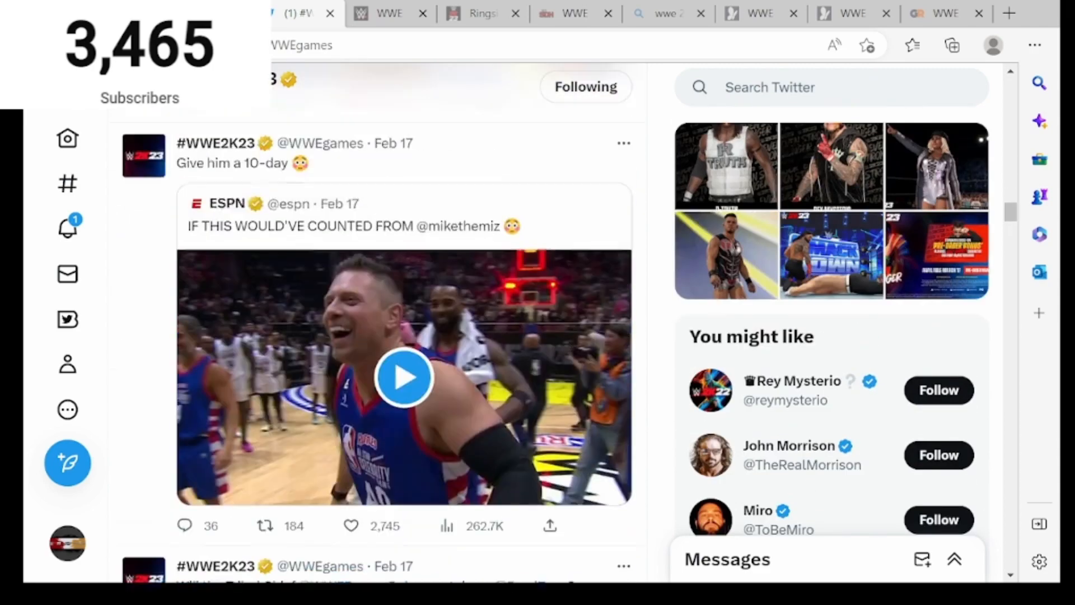
{"action": "scroll", "scroll_direction": "down", "scroll_amount": 3}
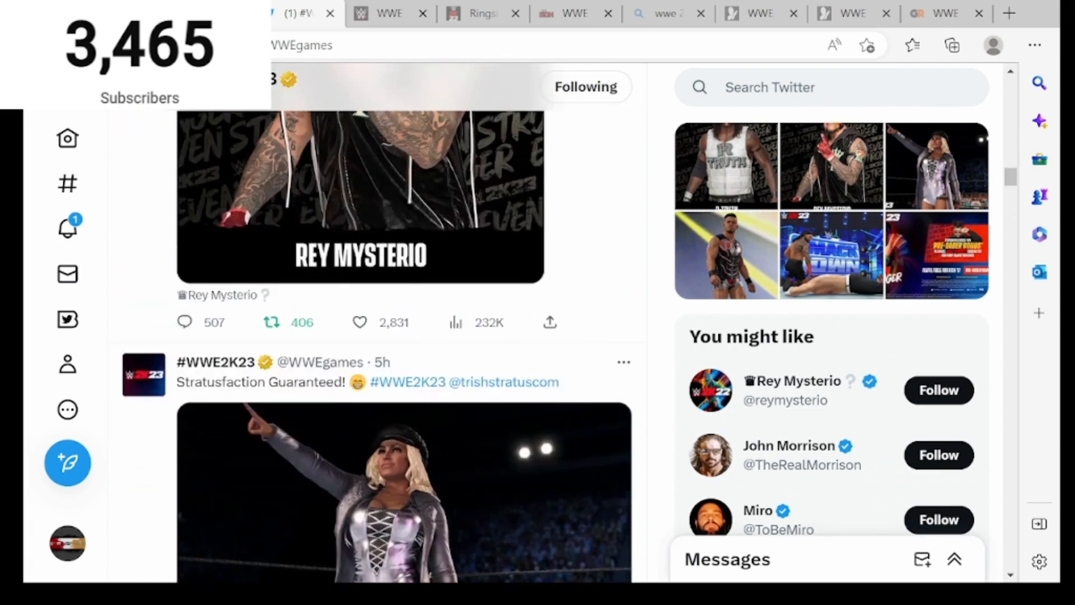
{"action": "scroll", "scroll_direction": "down", "scroll_amount": 3}
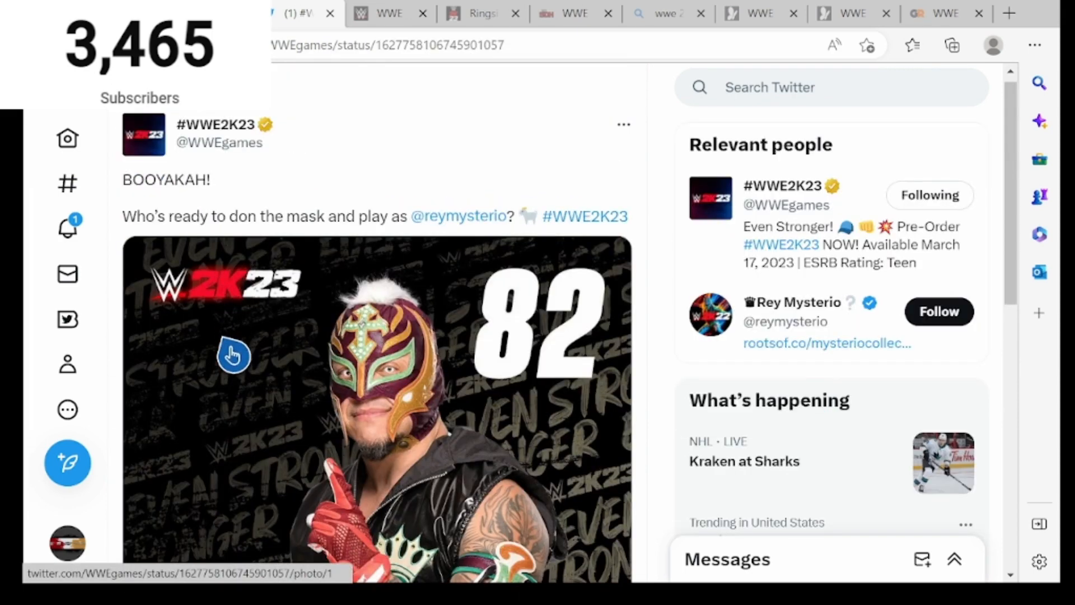
{"action": "mouse_move", "coordinate": [348, 260]}
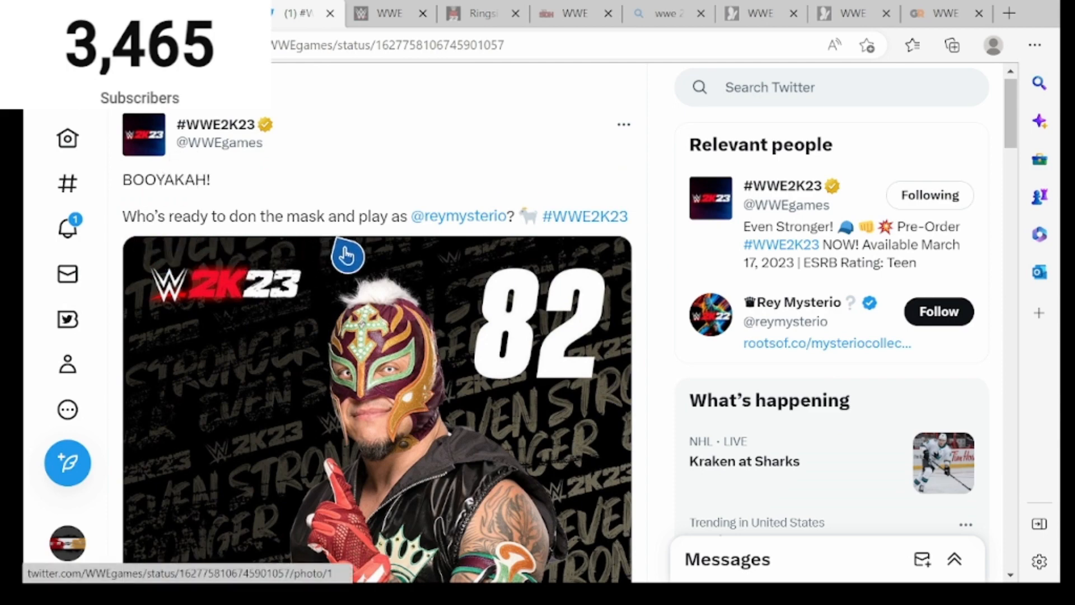
Step: Expand the MyFaction reply thread and read fan reactions to Rey Mysterio's drop from 90 to 82
{"action": "scroll", "scroll_direction": "down", "scroll_amount": 3}
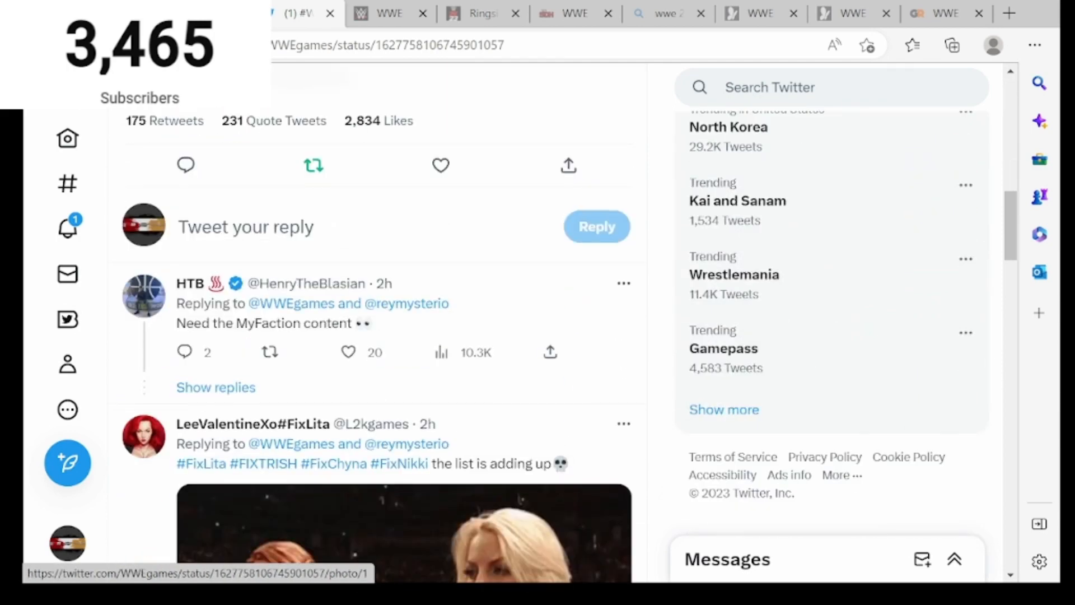
{"action": "left_click", "coordinate": [215, 386]}
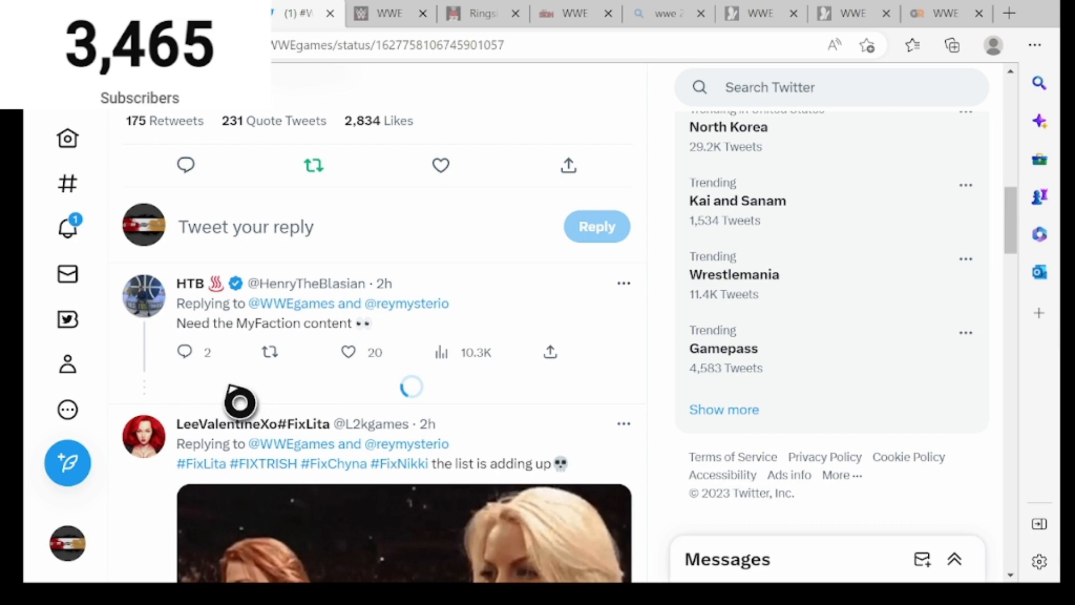
{"action": "scroll", "scroll_direction": "down", "scroll_amount": 3}
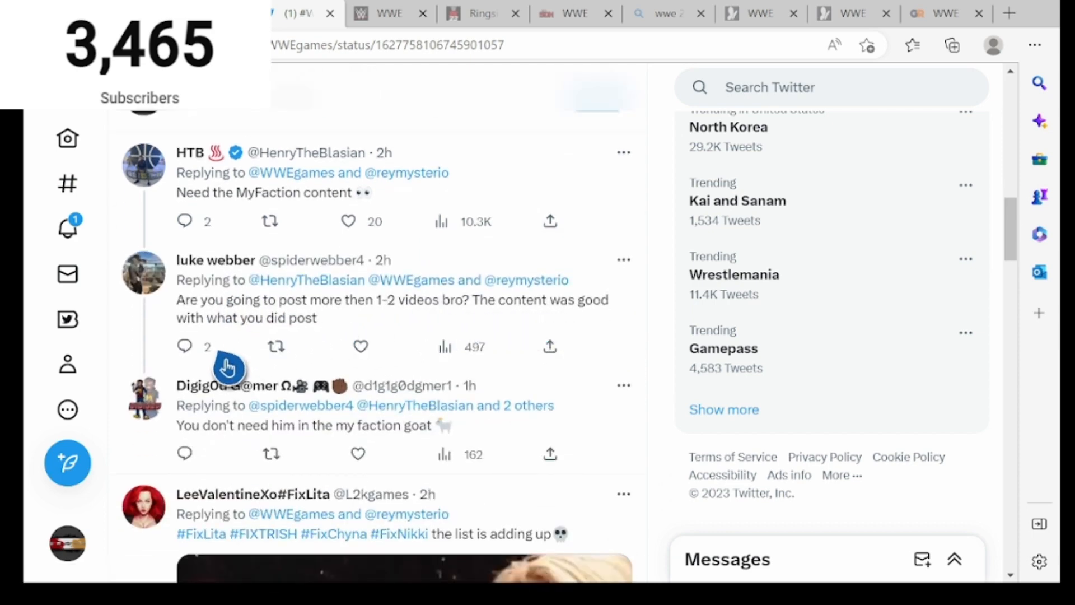
{"action": "mouse_move", "coordinate": [323, 492]}
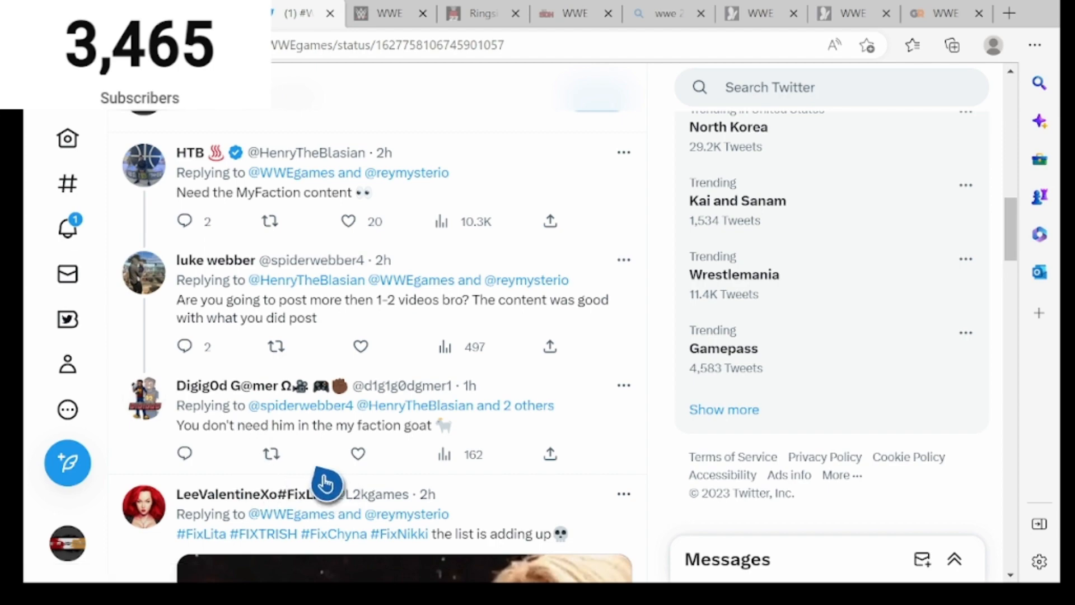
{"action": "scroll", "scroll_direction": "down", "scroll_amount": 3}
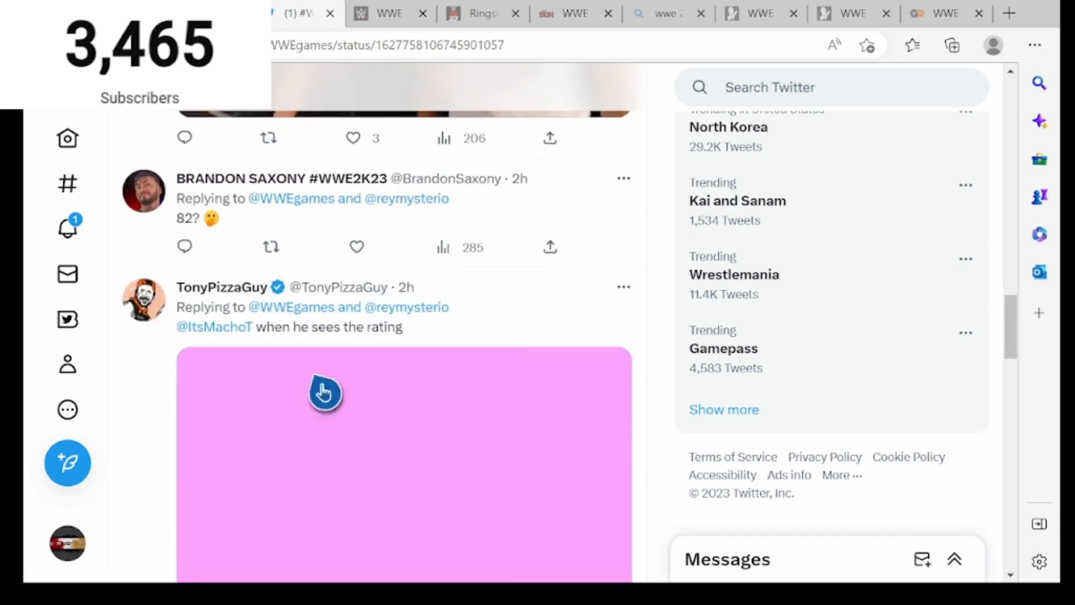
{"action": "scroll", "scroll_direction": "down", "scroll_amount": 3}
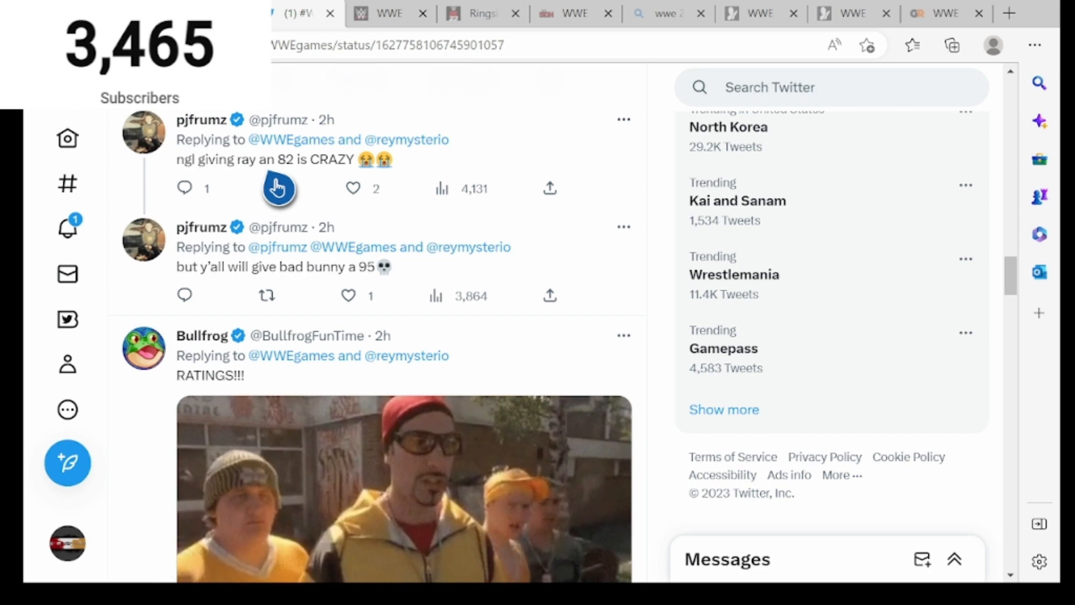
{"action": "scroll", "scroll_direction": "down", "scroll_amount": 3}
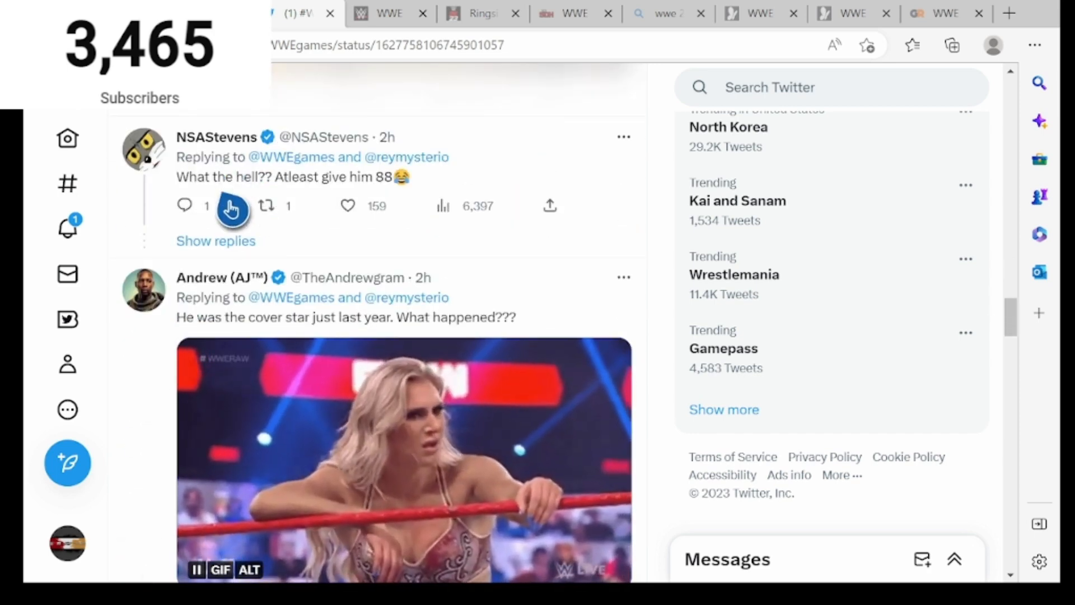
{"action": "scroll", "scroll_direction": "down", "scroll_amount": 3}
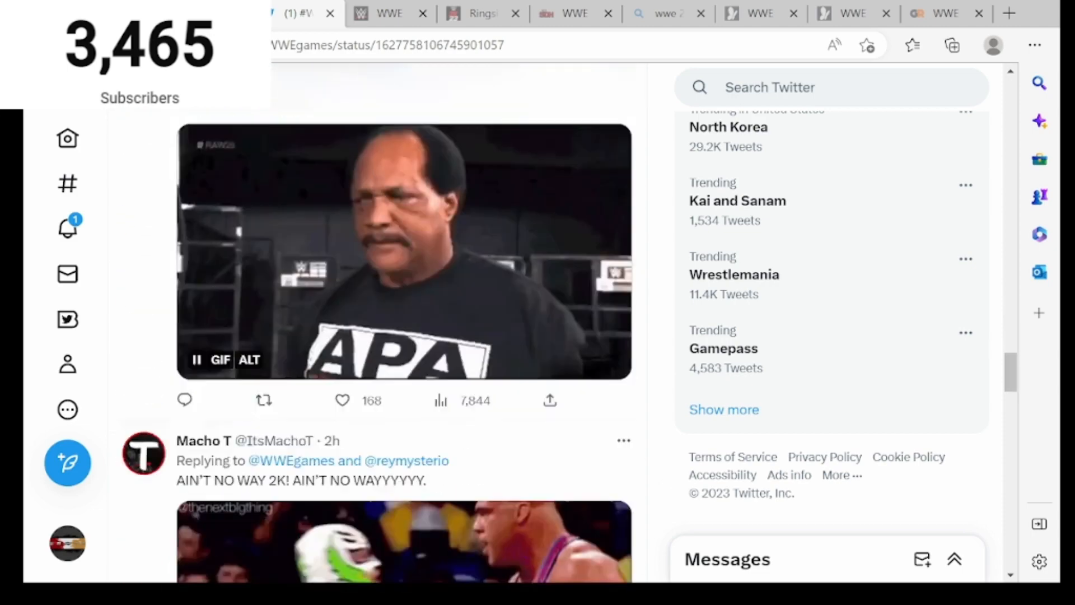
{"action": "scroll", "scroll_direction": "down", "scroll_amount": 3}
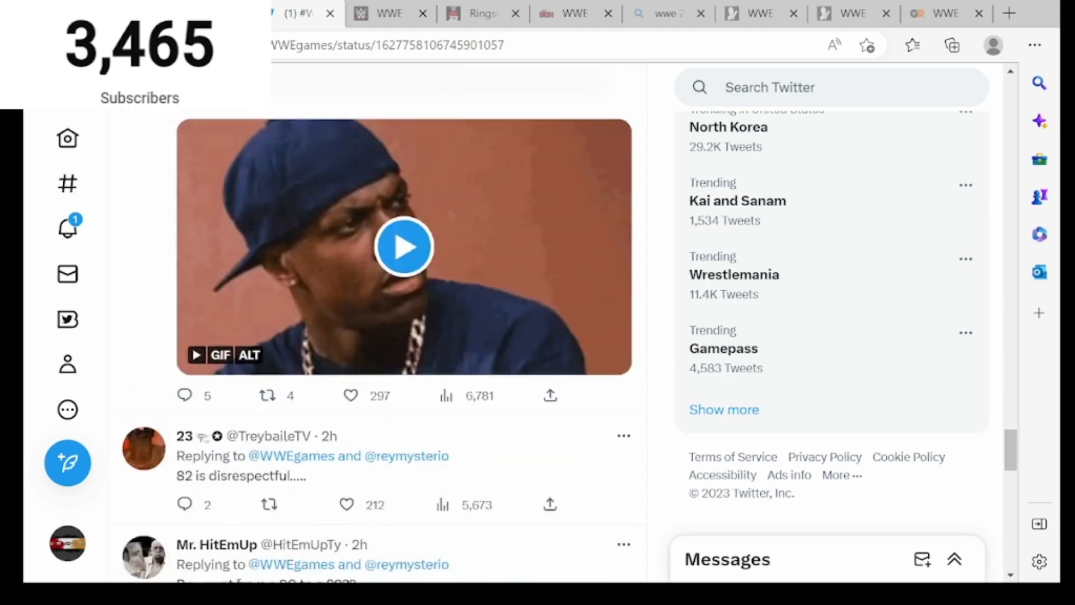
{"action": "scroll", "scroll_direction": "down", "scroll_amount": 3}
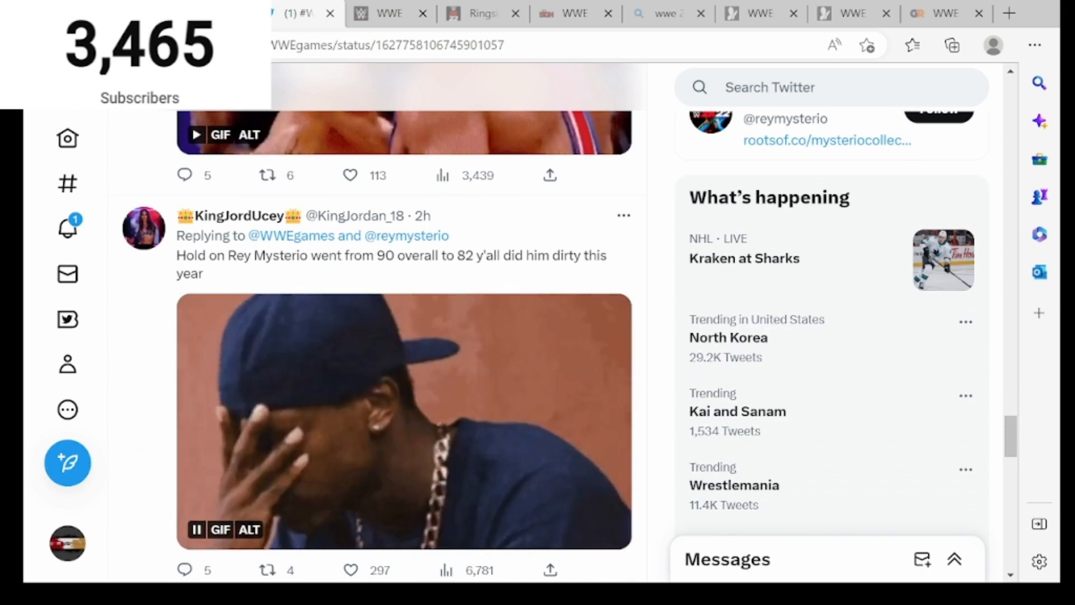
Step: Continue through the remaining replies and on to the R-Truth 72 rating tweet in the feed
{"action": "left_click", "coordinate": [351, 569]}
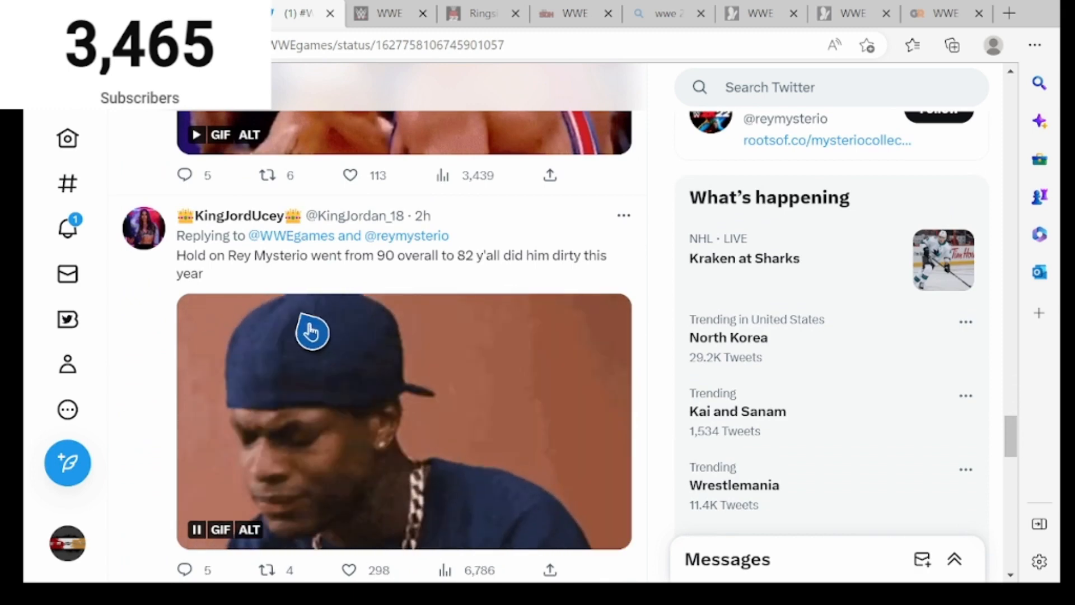
{"action": "scroll", "scroll_direction": "down", "scroll_amount": 3}
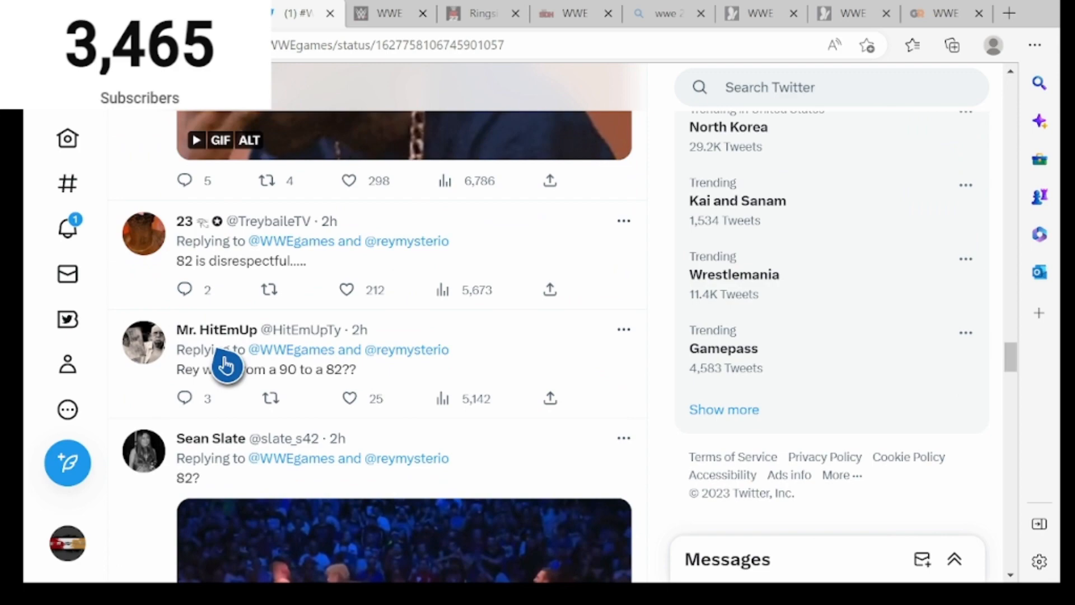
{"action": "scroll", "scroll_direction": "down", "scroll_amount": 3}
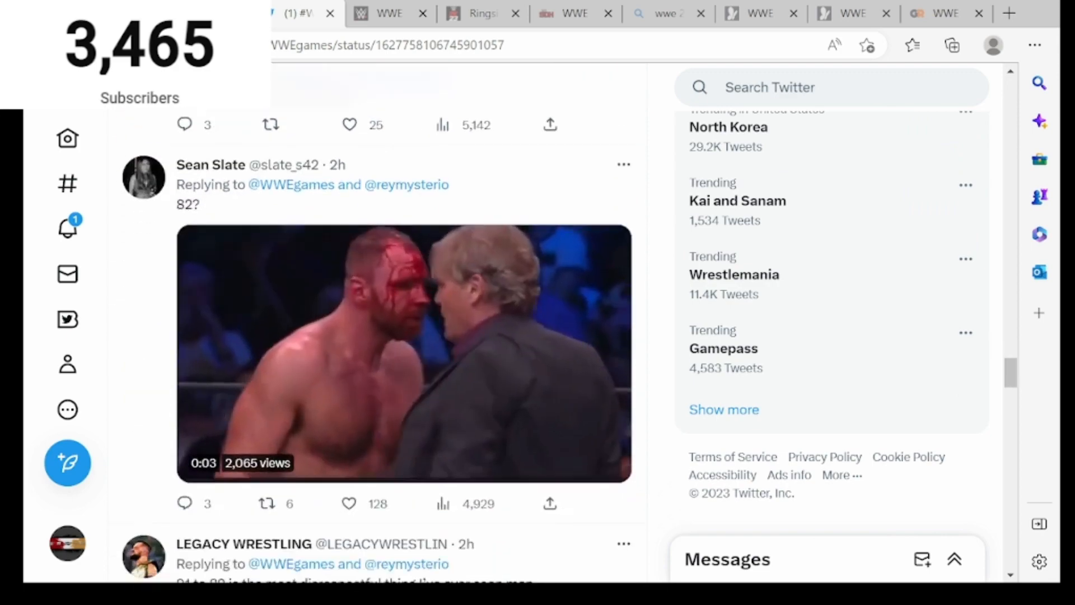
{"action": "scroll", "scroll_direction": "down", "scroll_amount": 3}
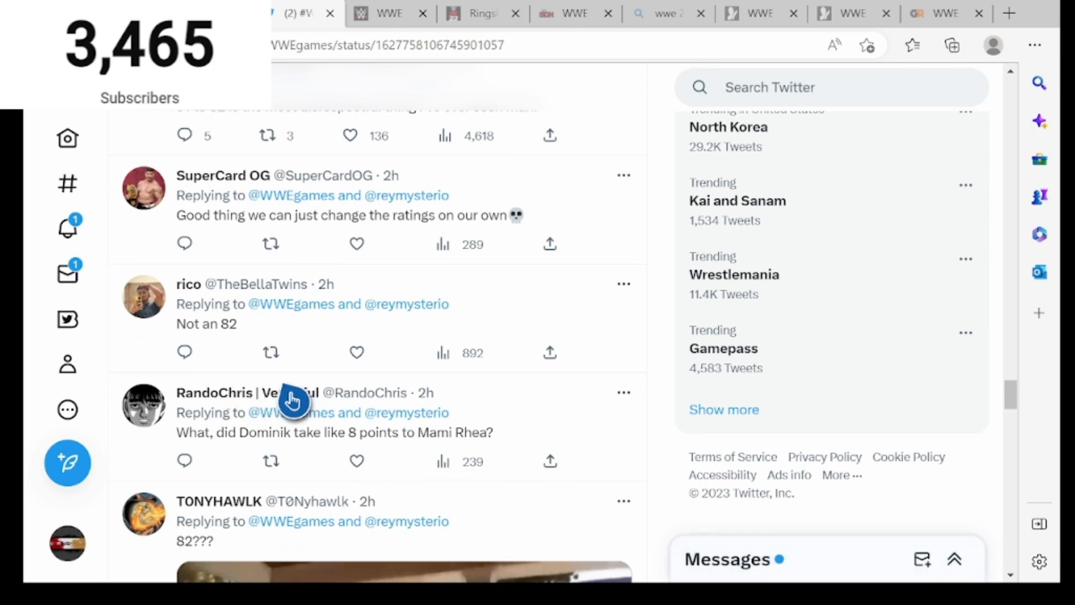
{"action": "mouse_move", "coordinate": [267, 470]}
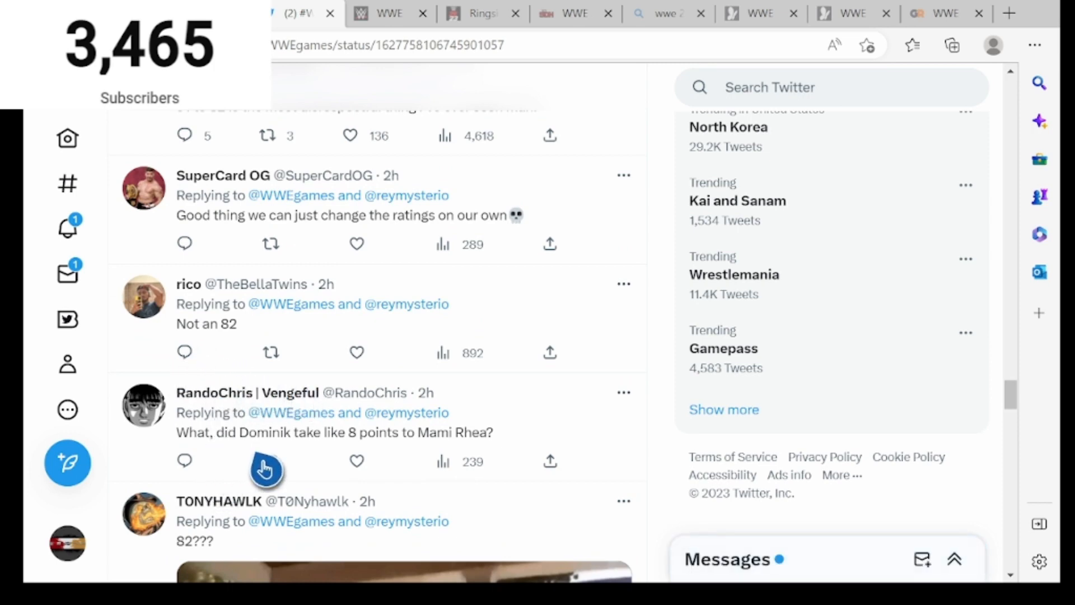
{"action": "mouse_move", "coordinate": [343, 477]}
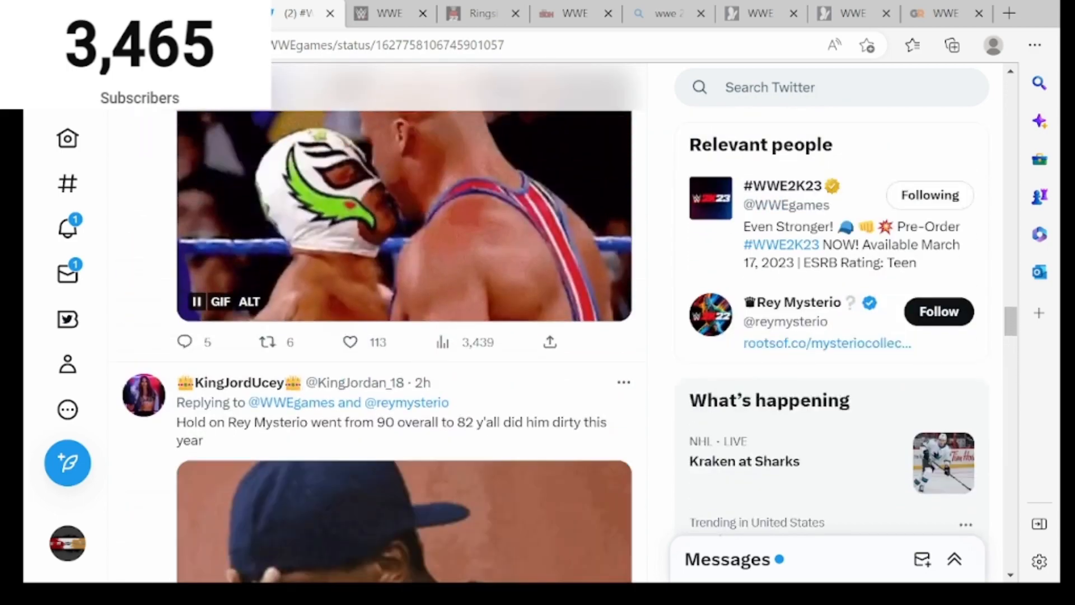
{"action": "scroll", "scroll_direction": "down", "scroll_amount": 3}
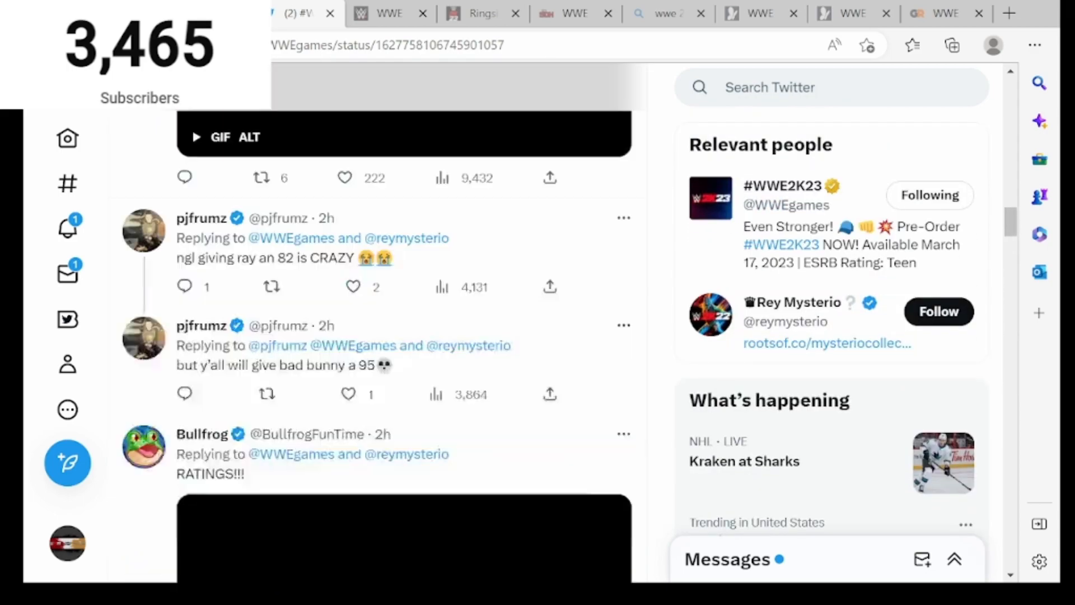
{"action": "scroll", "scroll_direction": "down", "scroll_amount": 3}
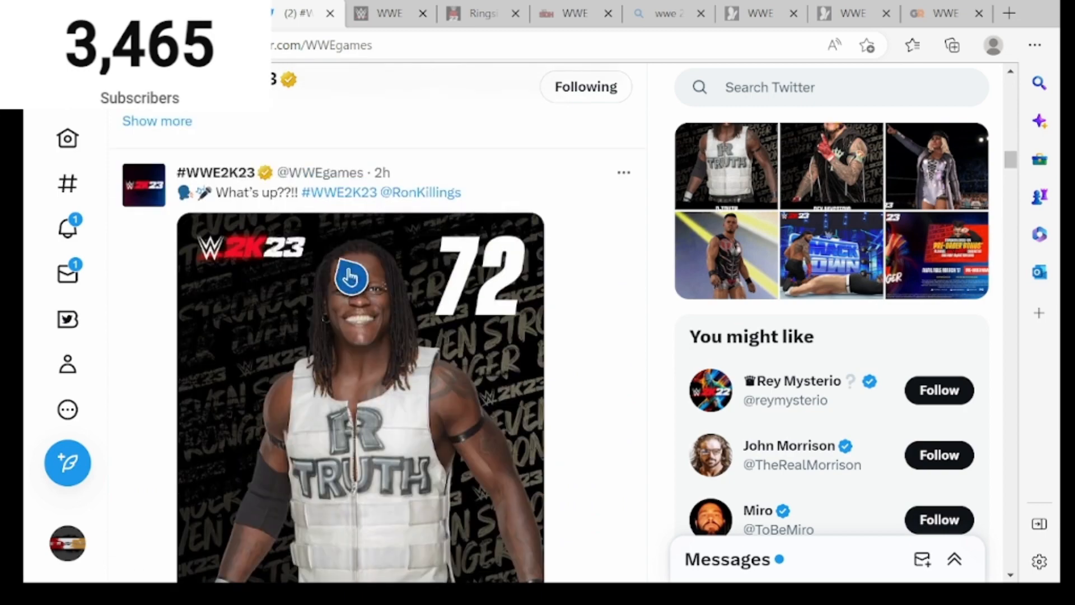
{"action": "left_click", "coordinate": [352, 282]}
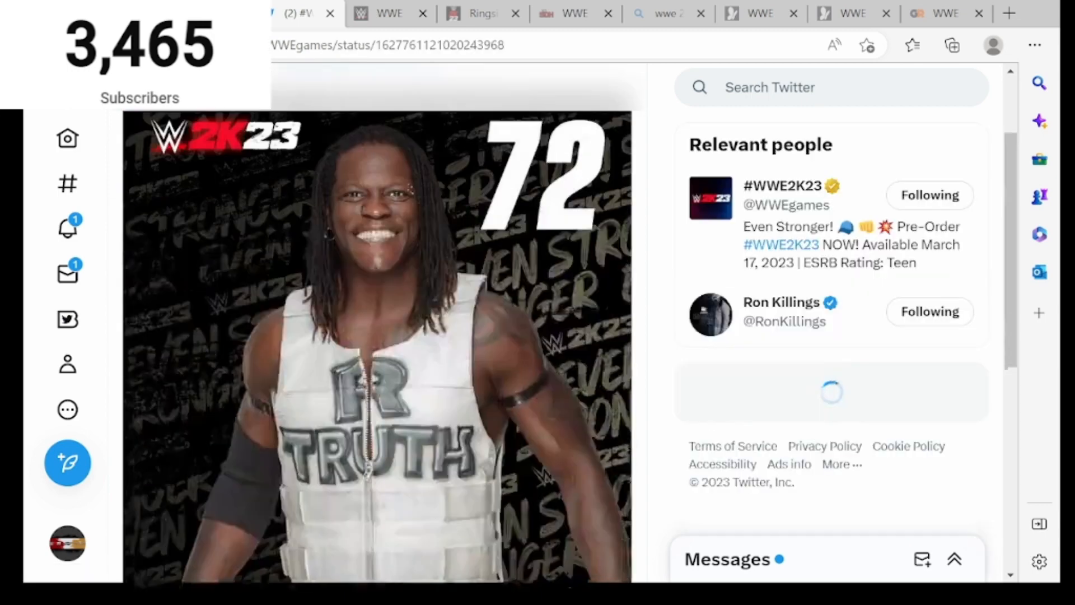
{"action": "scroll", "scroll_direction": "down", "scroll_amount": 3}
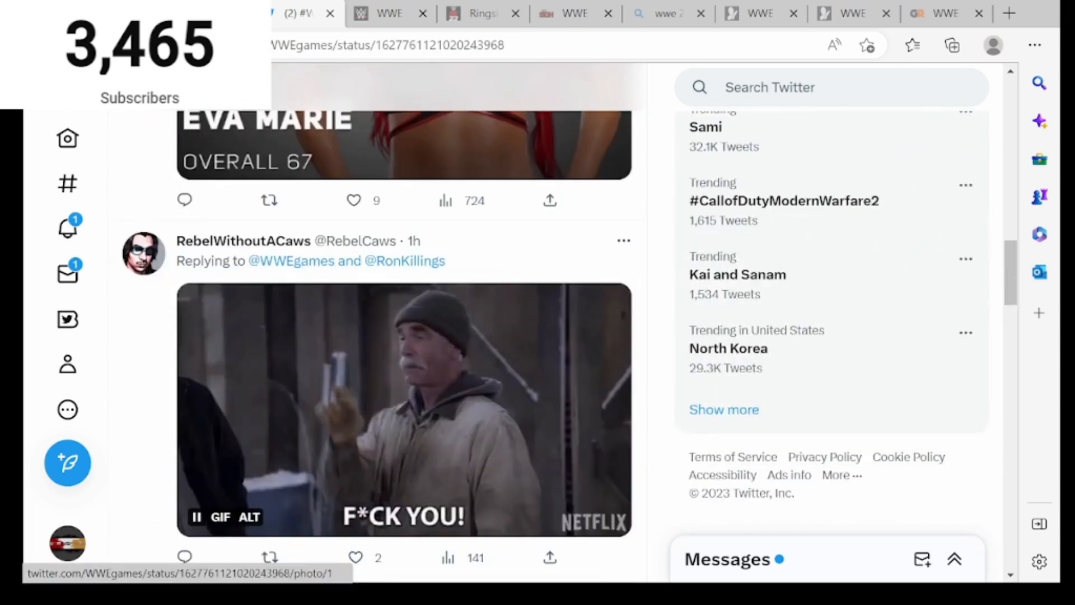
{"action": "scroll", "scroll_direction": "down", "scroll_amount": 3}
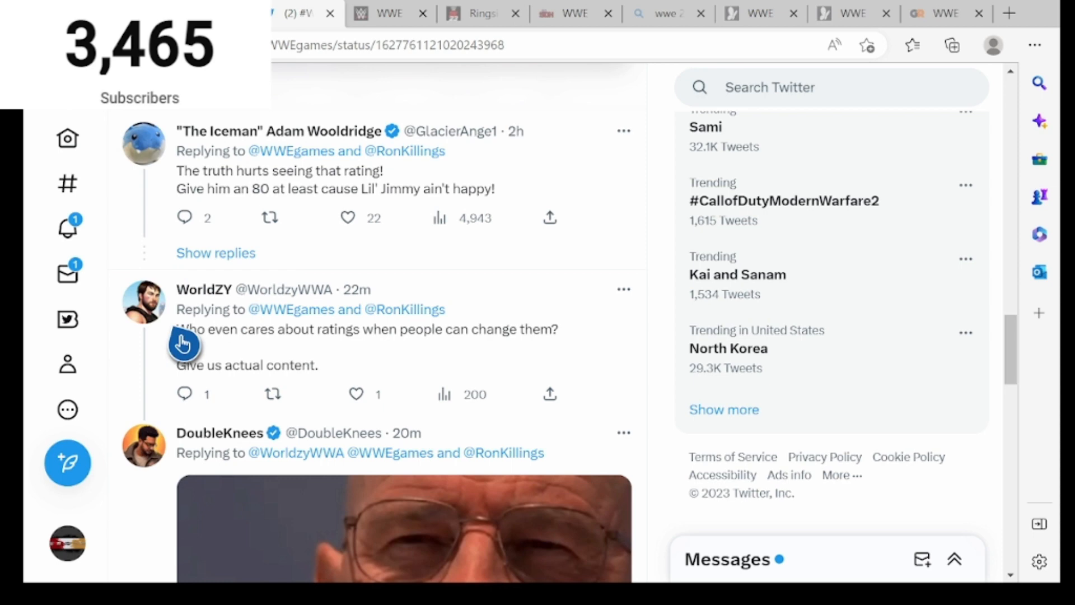
{"action": "mouse_move", "coordinate": [566, 360]}
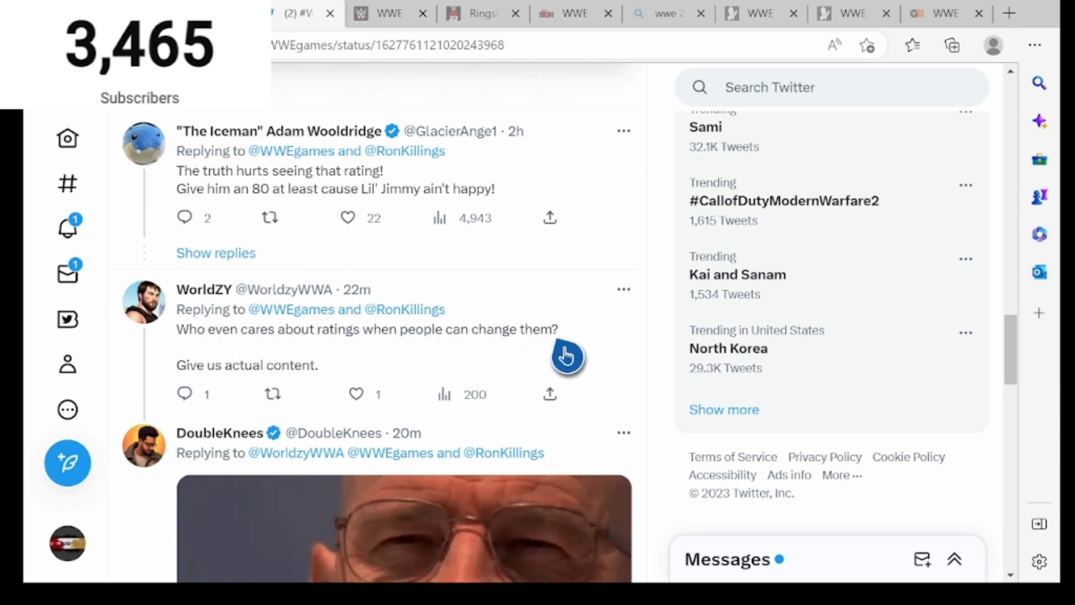
{"action": "scroll", "scroll_direction": "down", "scroll_amount": 3}
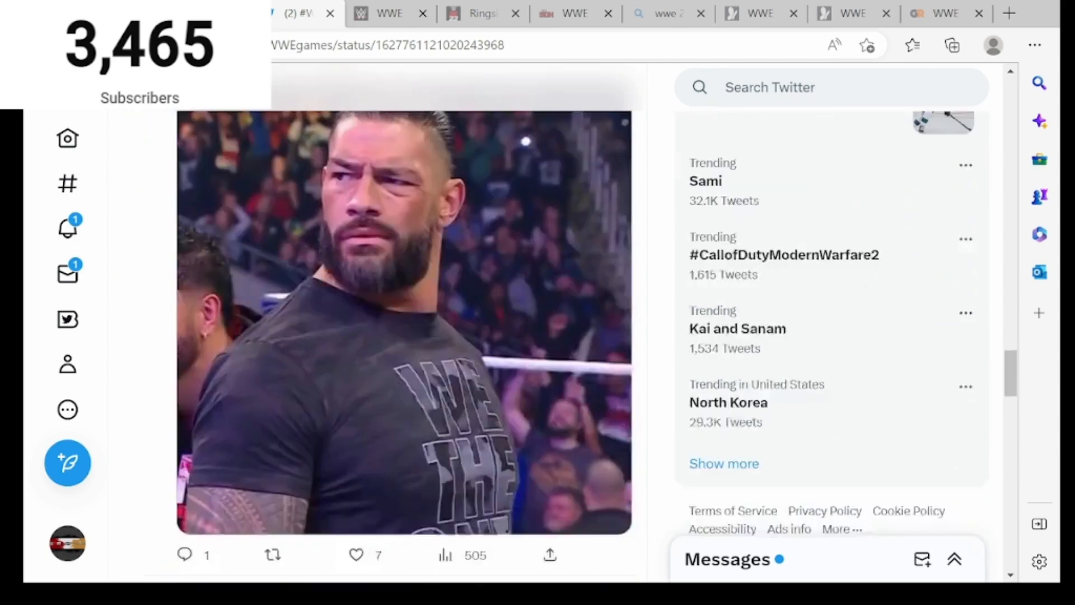
{"action": "scroll", "scroll_direction": "down", "scroll_amount": 3}
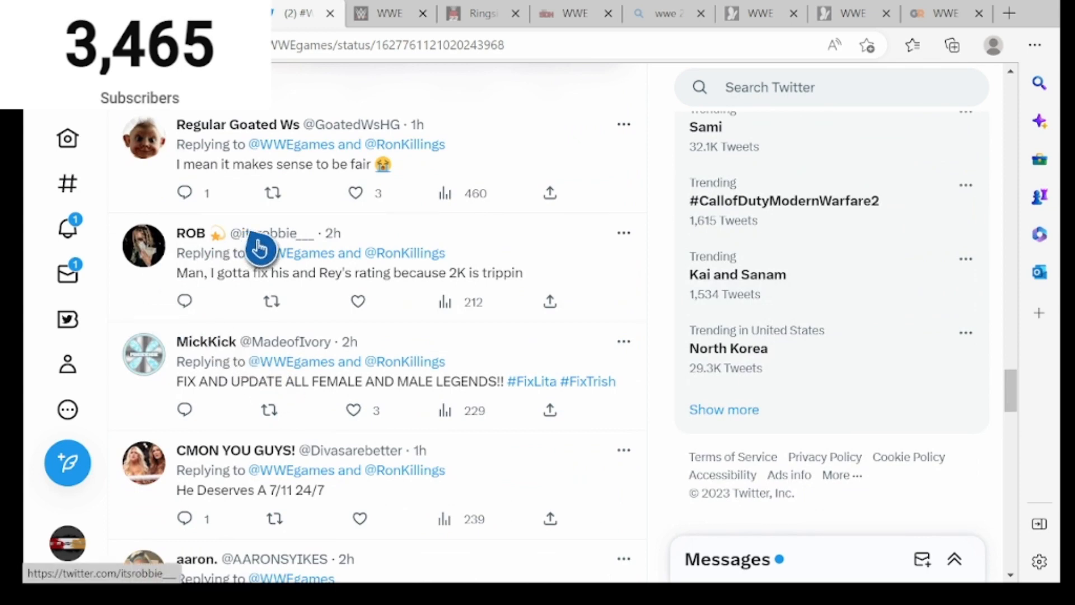
{"action": "mouse_move", "coordinate": [422, 298]}
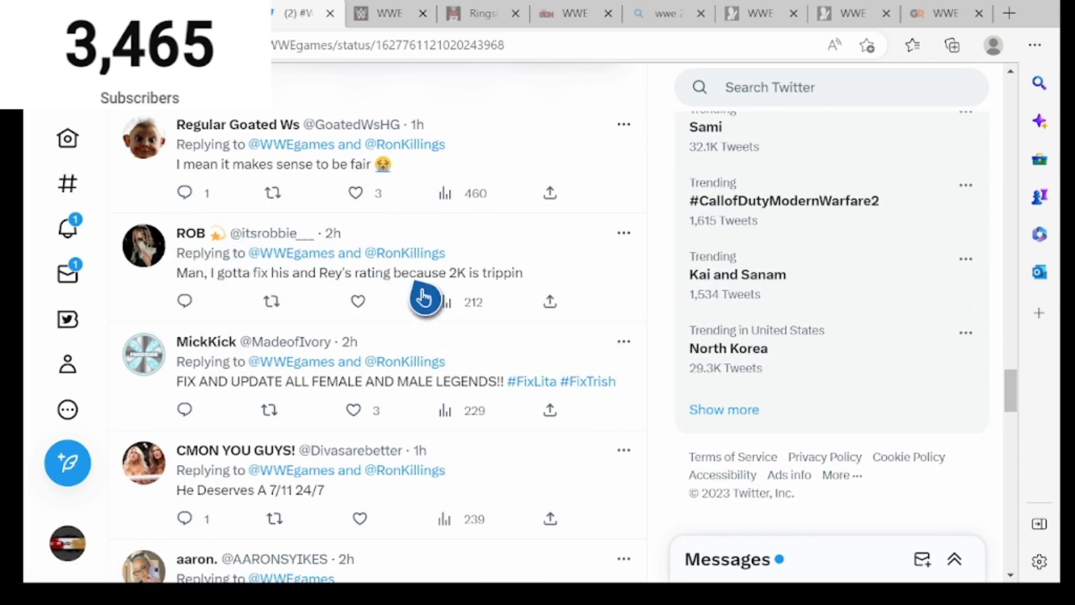
{"action": "mouse_move", "coordinate": [464, 301]}
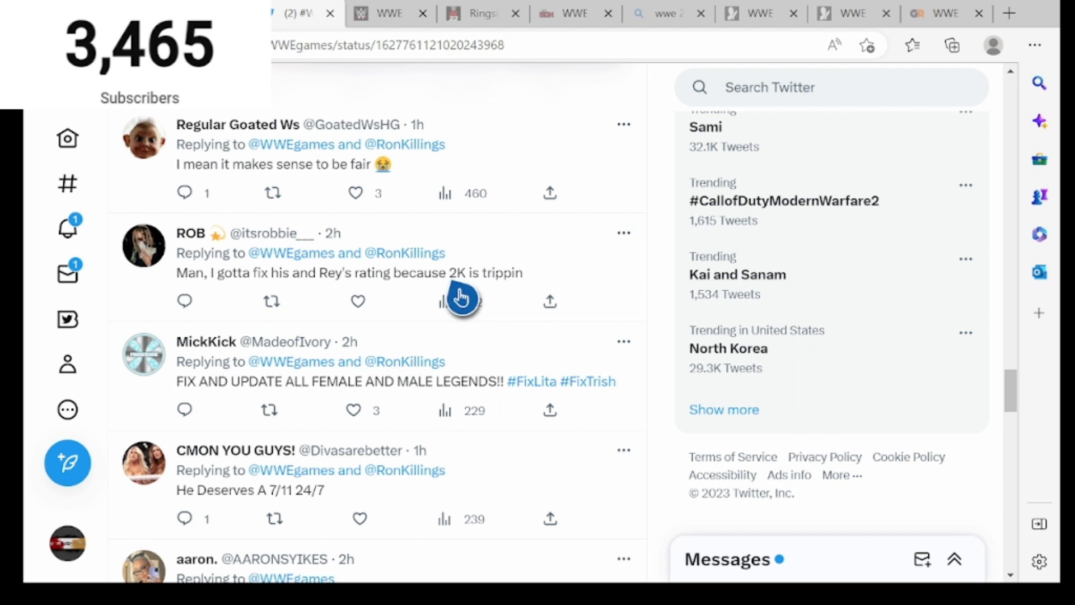
{"action": "mouse_move", "coordinate": [364, 363]}
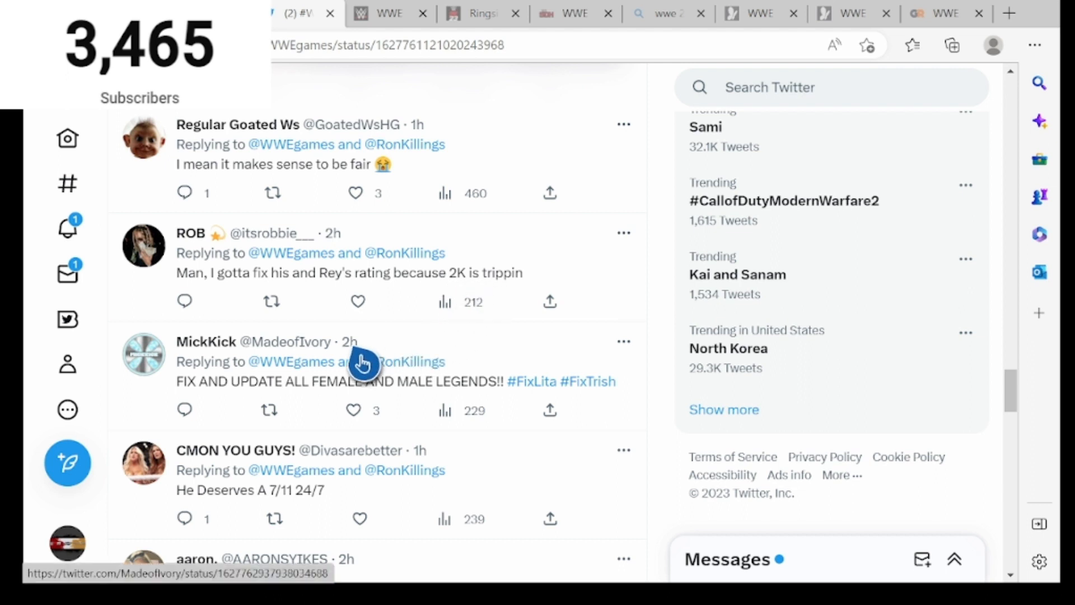
{"action": "scroll", "scroll_direction": "down", "scroll_amount": 3}
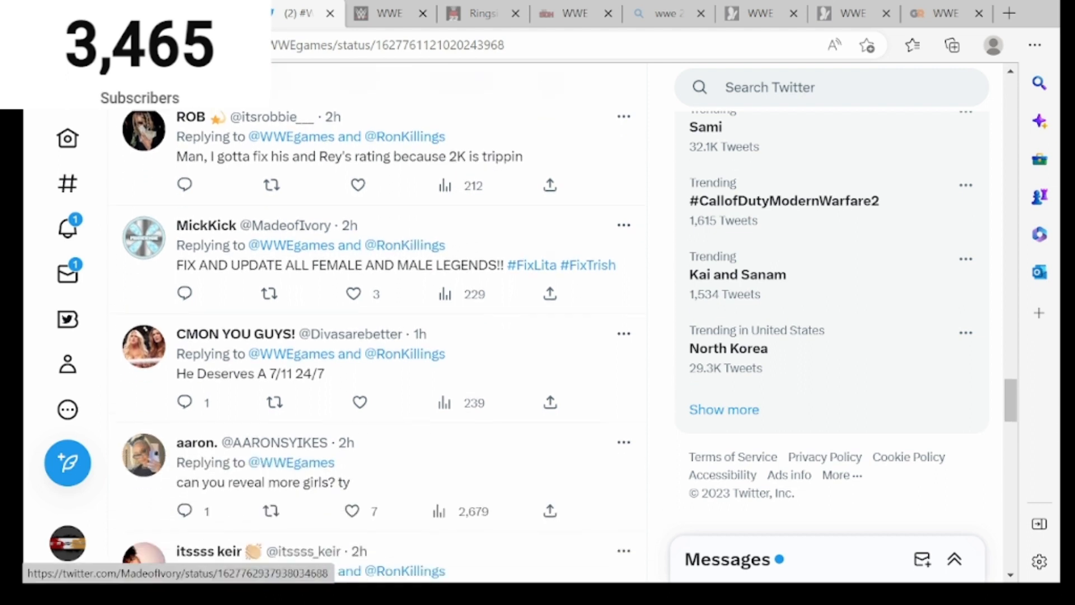
{"action": "scroll", "scroll_direction": "down", "scroll_amount": 3}
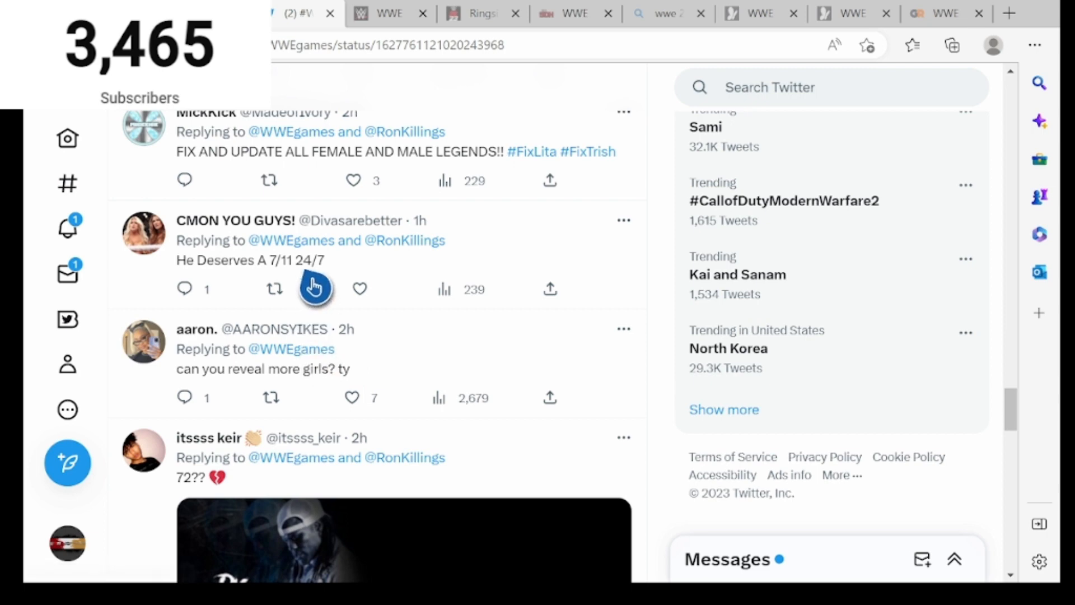
{"action": "scroll", "scroll_direction": "down", "scroll_amount": 3}
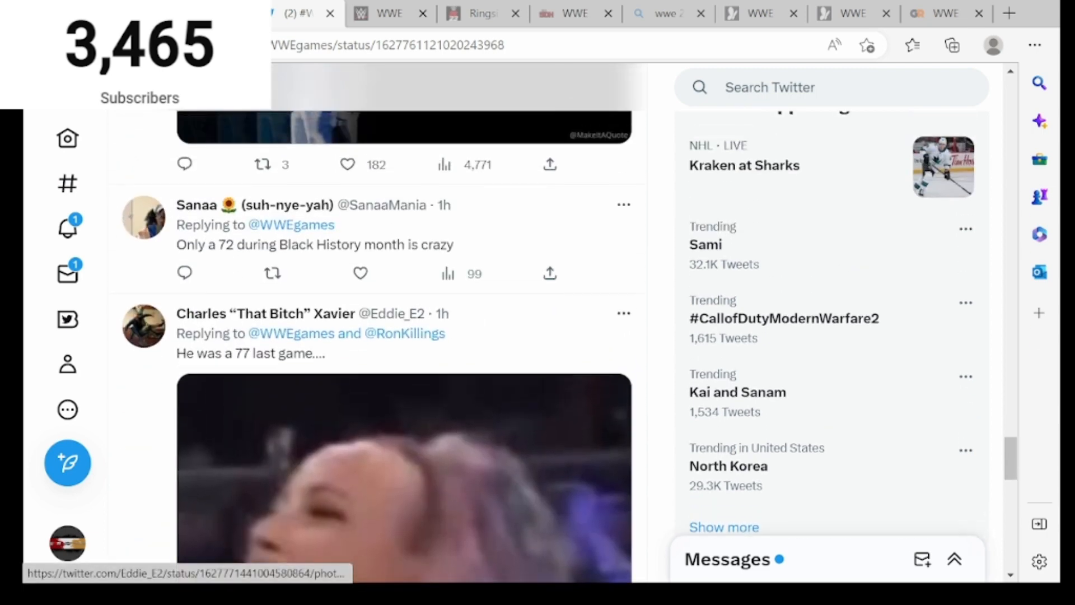
{"action": "scroll", "scroll_direction": "down", "scroll_amount": 3}
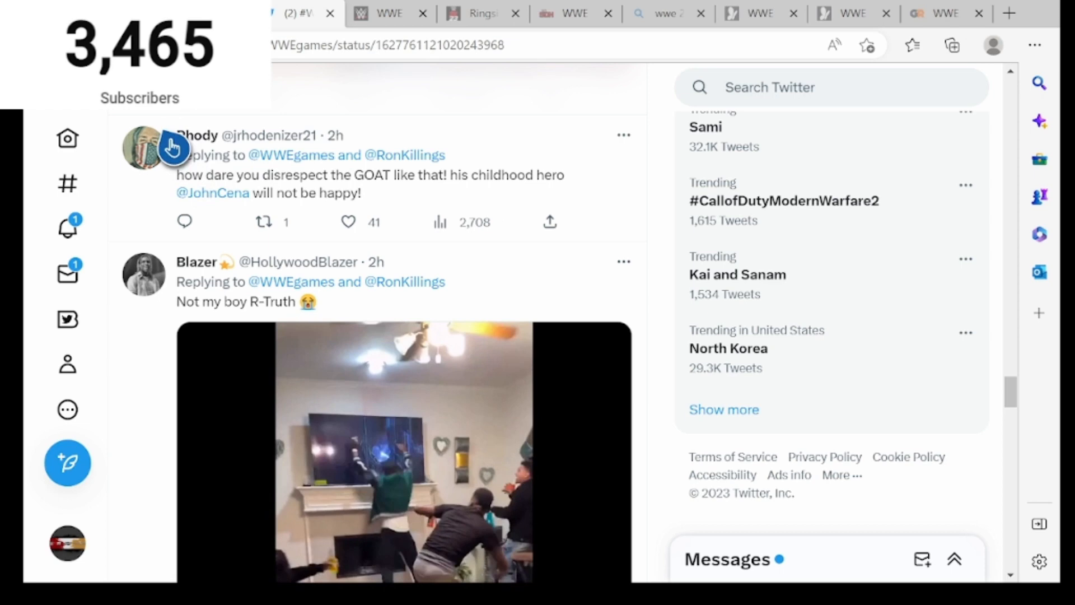
{"action": "scroll", "scroll_direction": "down", "scroll_amount": 3}
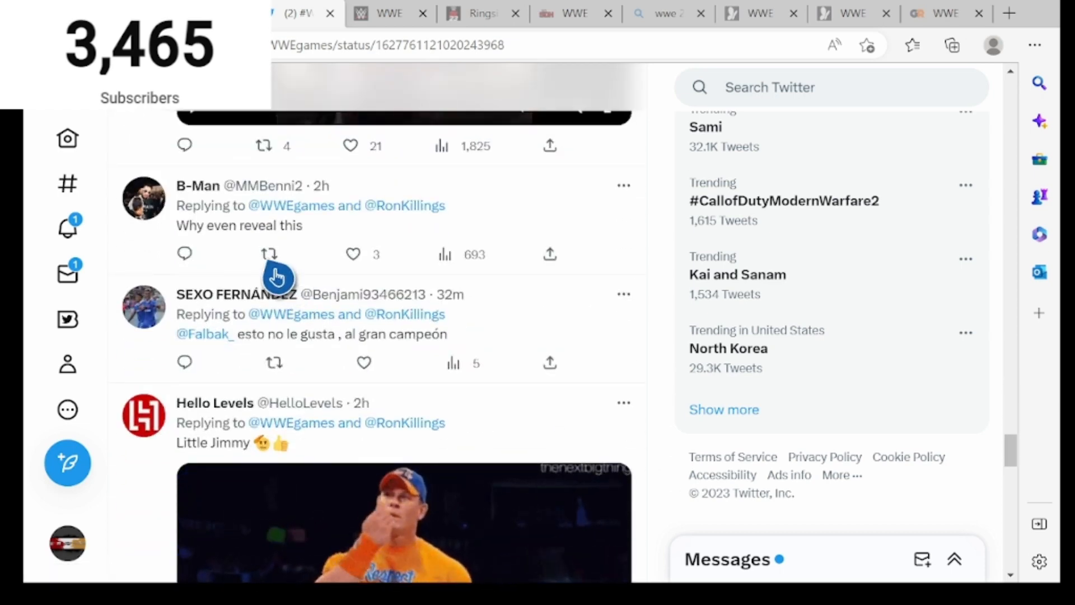
{"action": "scroll", "scroll_direction": "down", "scroll_amount": 3}
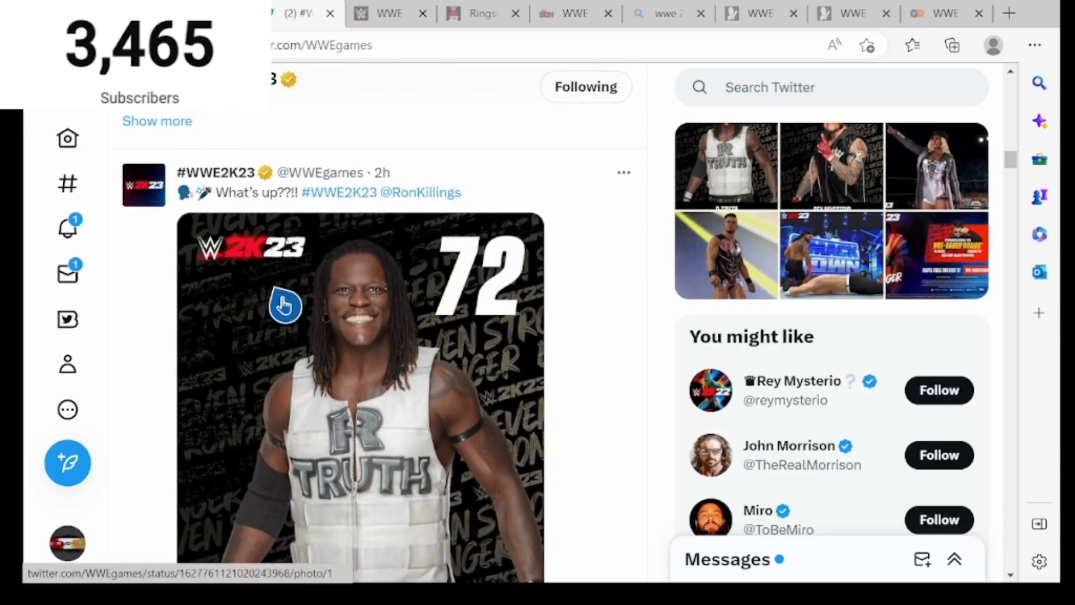
{"action": "scroll", "scroll_direction": "down", "scroll_amount": 3}
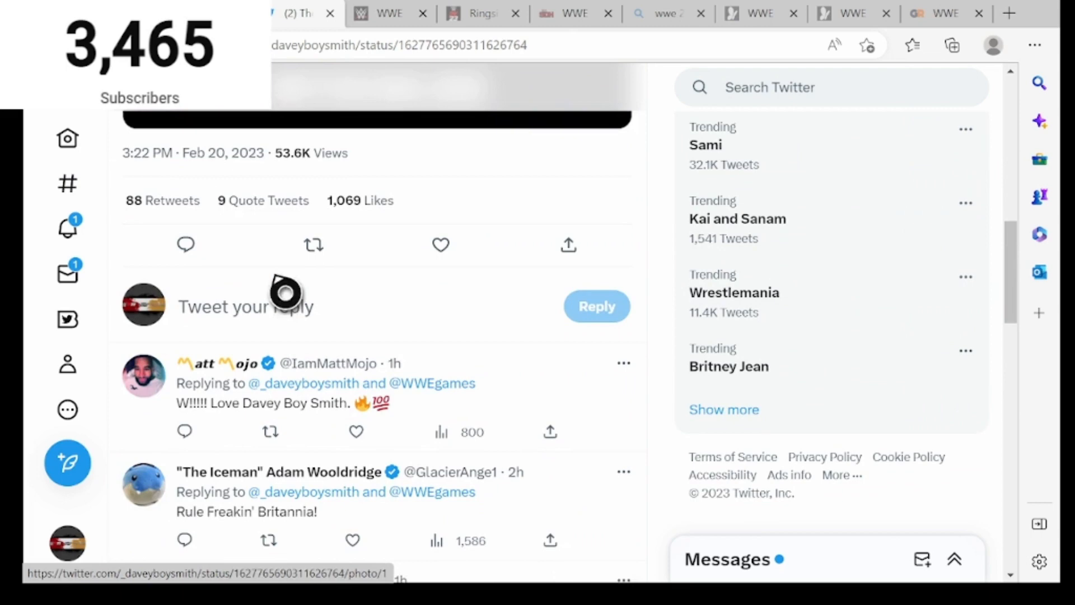
{"action": "scroll", "scroll_direction": "down", "scroll_amount": 3}
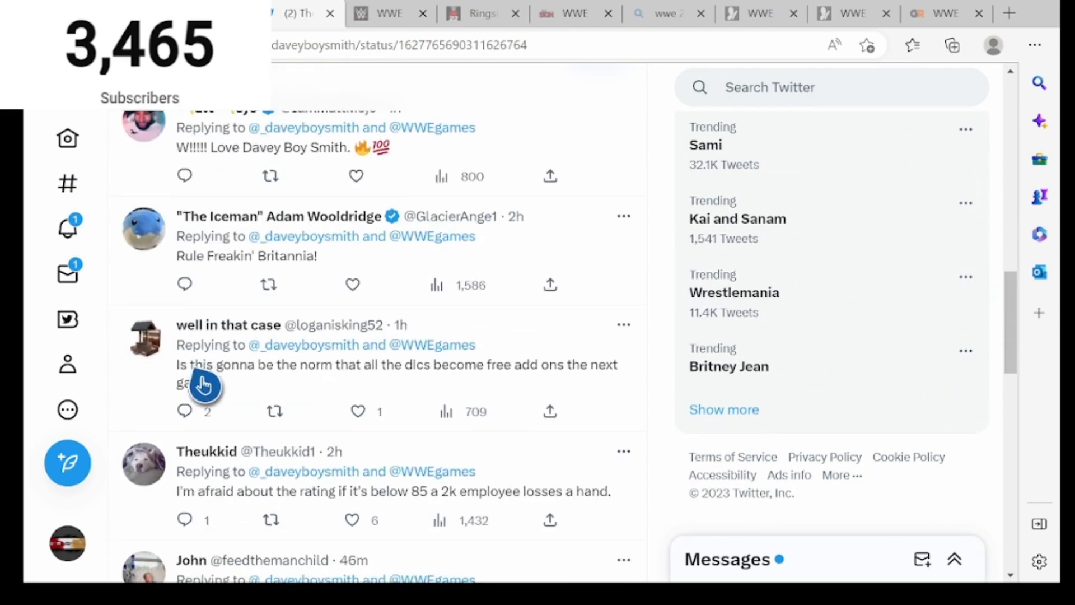
{"action": "mouse_move", "coordinate": [340, 394]}
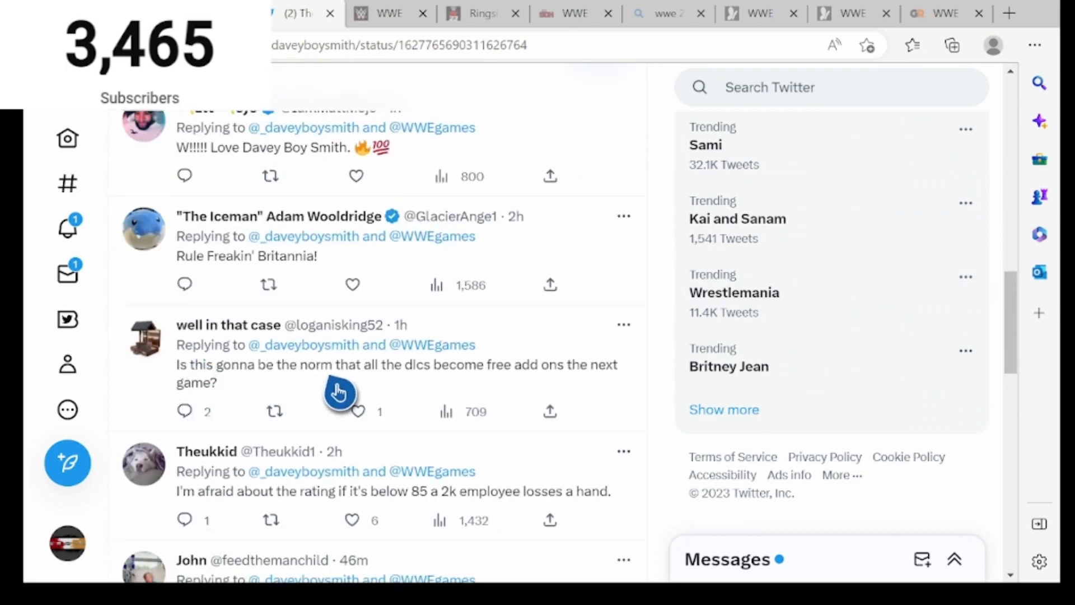
{"action": "left_click", "coordinate": [339, 387]}
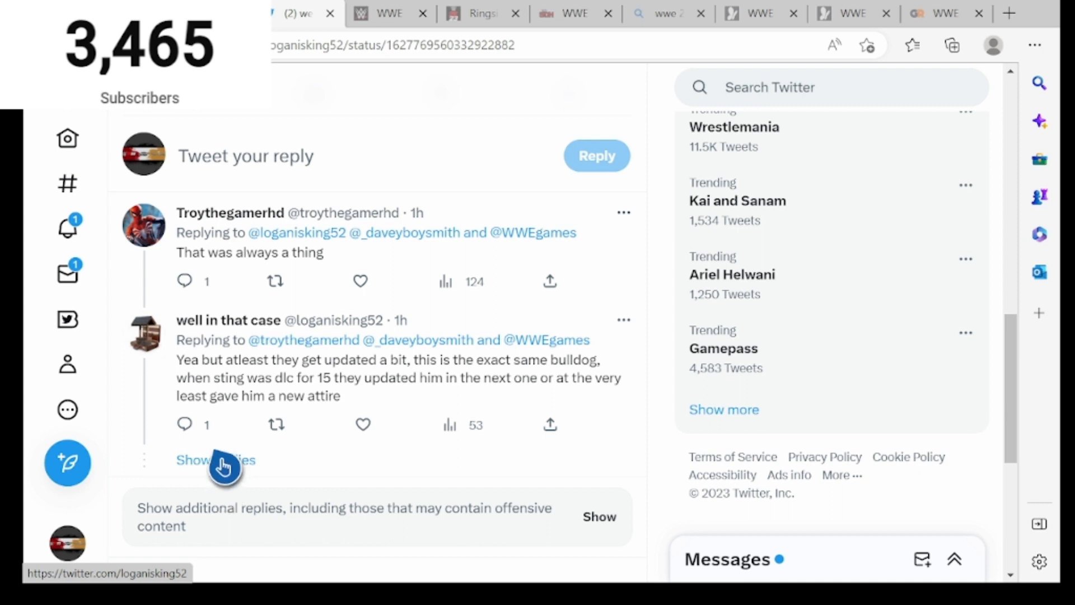
Step: Load the hidden replies in the DLC thread, revealing the reply about Sting showing up in WWE
{"action": "left_click", "coordinate": [212, 459]}
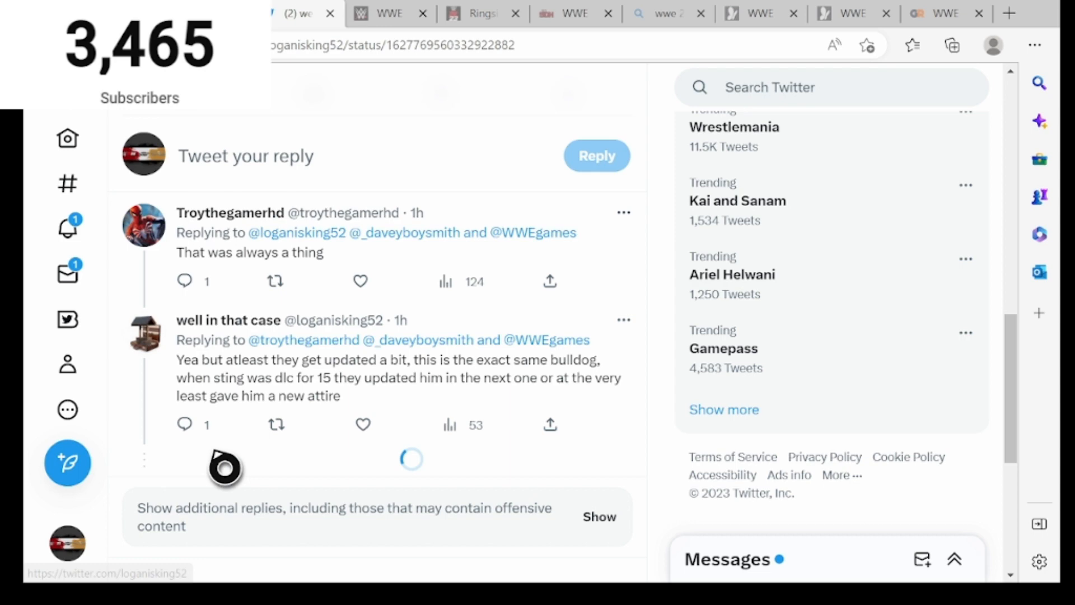
{"action": "scroll", "scroll_direction": "down", "scroll_amount": 3}
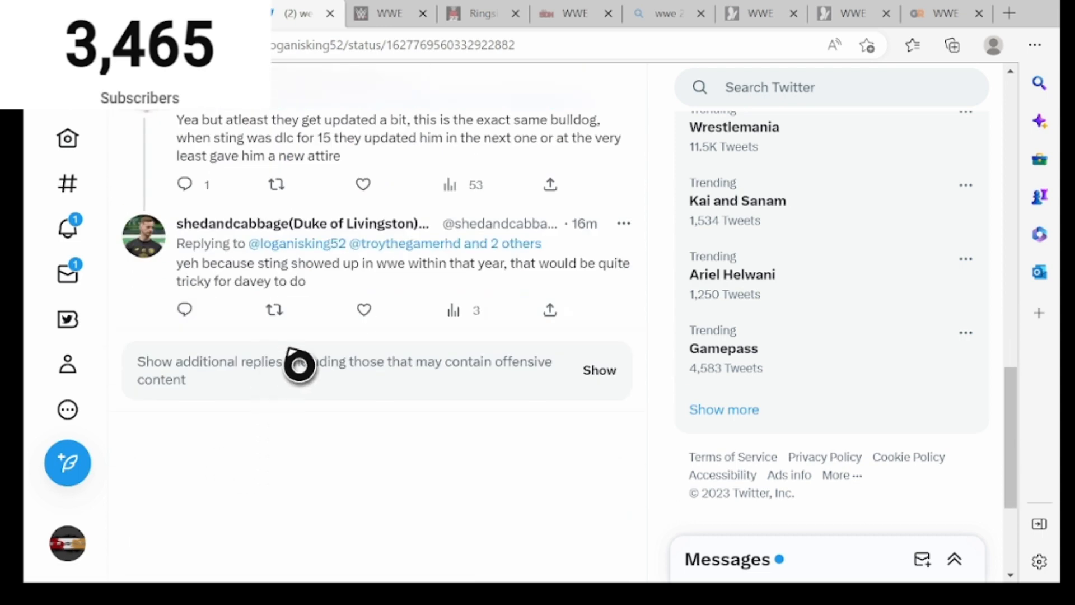
{"action": "mouse_move", "coordinate": [508, 315]}
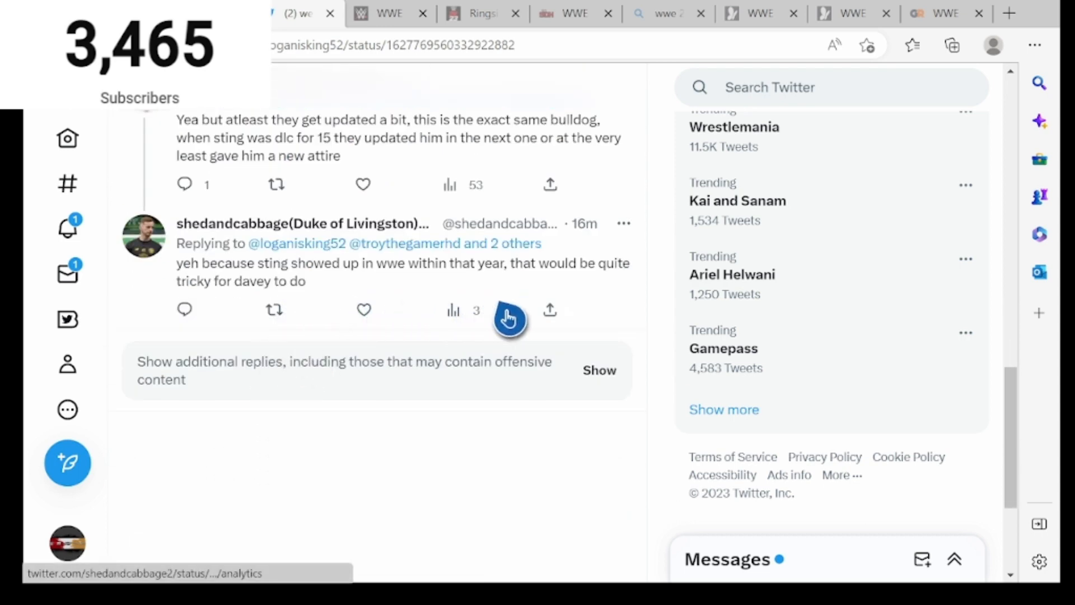